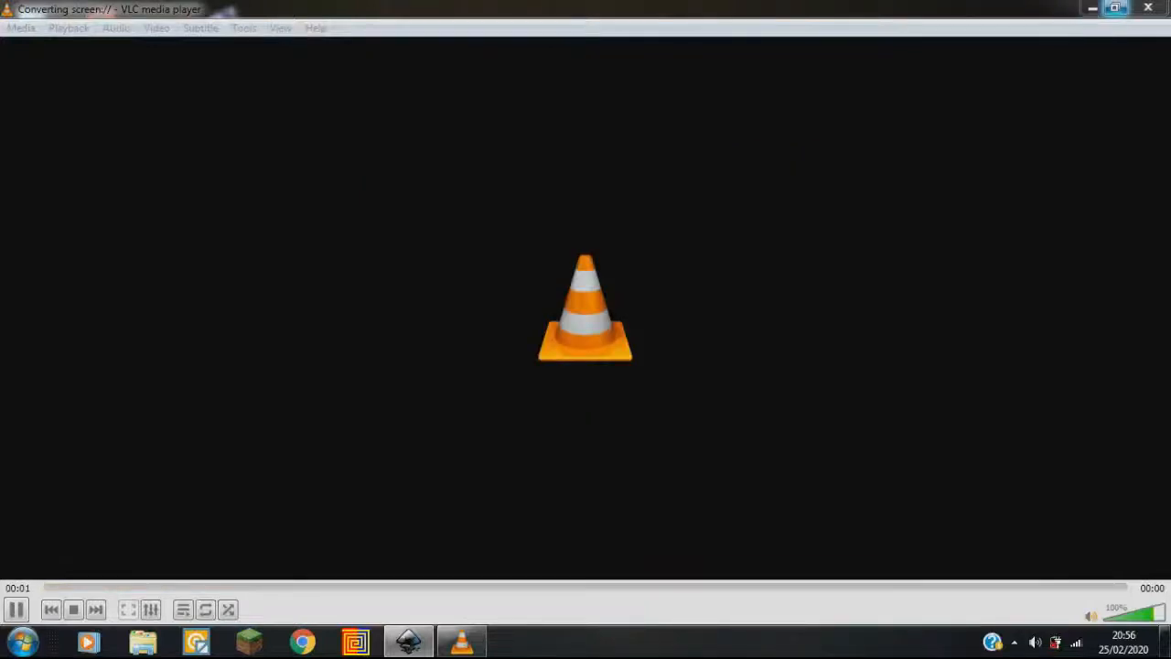
{"action": "mouse_move", "coordinate": [1114, 8]}
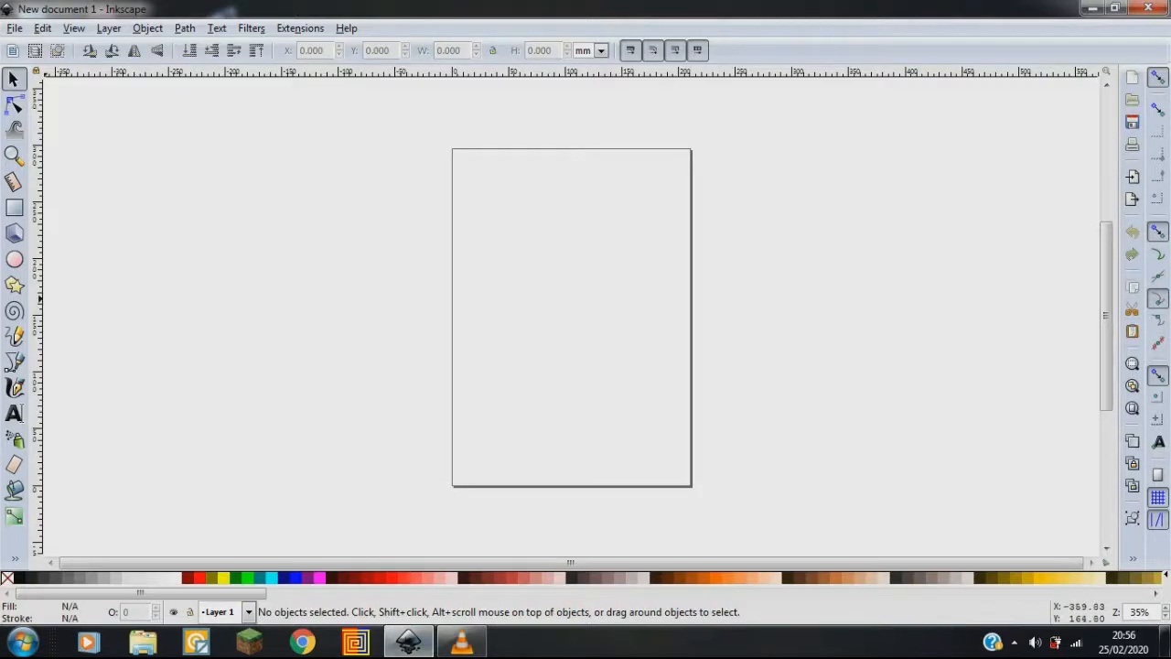
- Switch the blank page to landscape orientation in Document Properties
{"action": "left_click", "coordinate": [15, 27]}
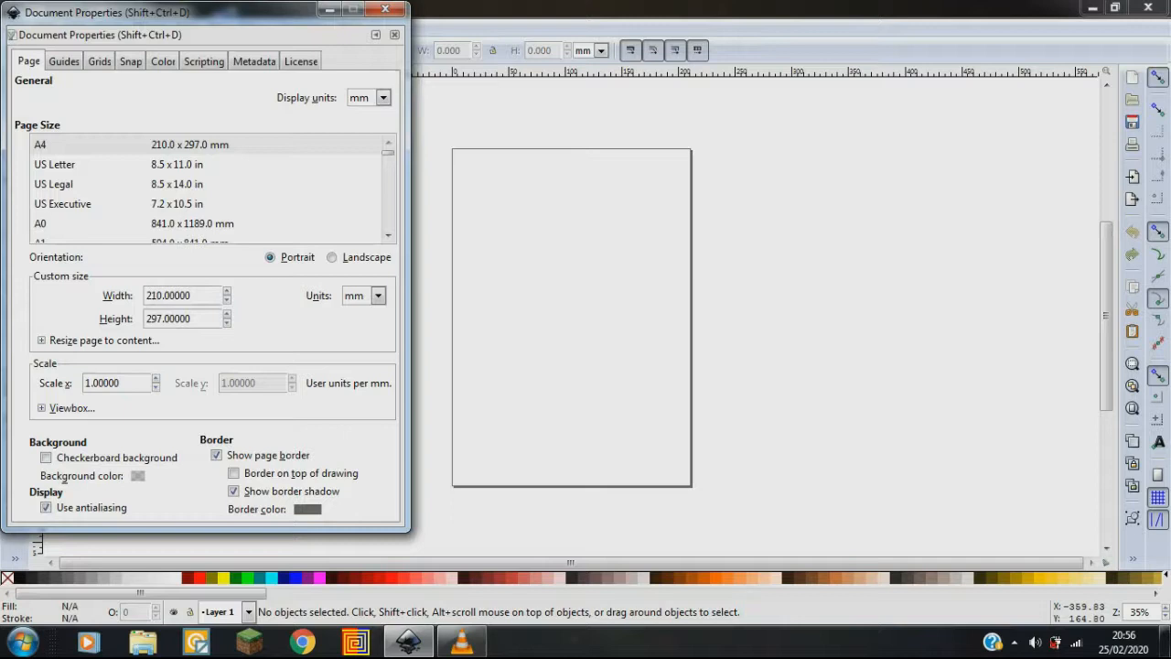
{"action": "left_click", "coordinate": [331, 256]}
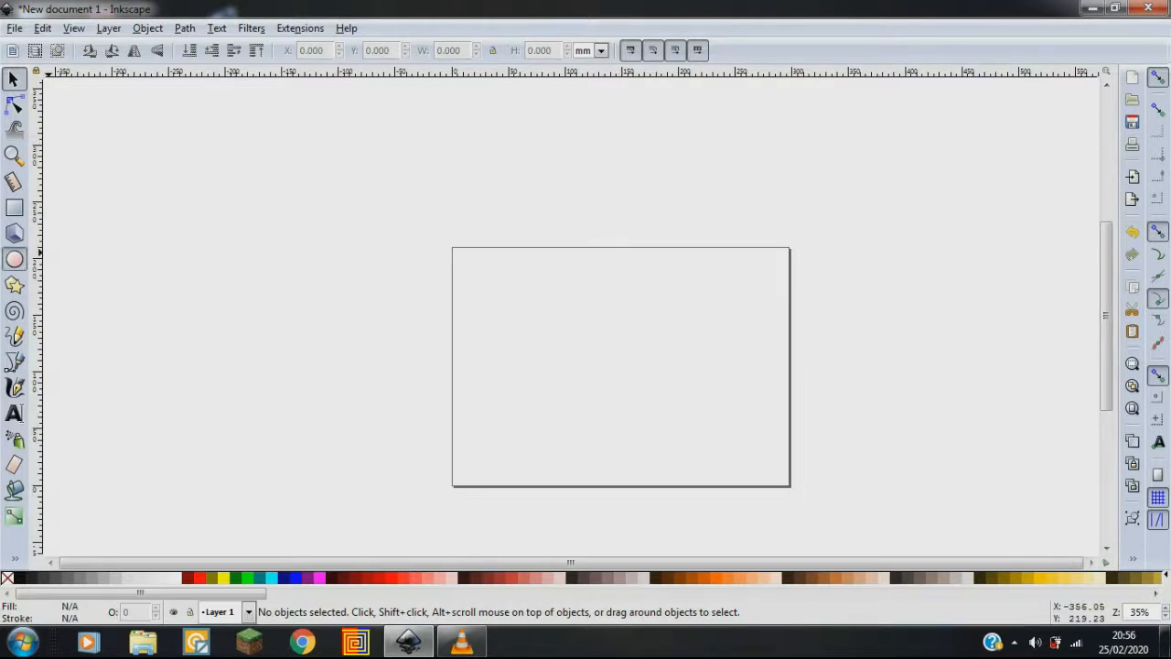
- Draw a small black circle near the page's upper-left with the Ellipse tool
{"action": "left_click", "coordinate": [15, 259]}
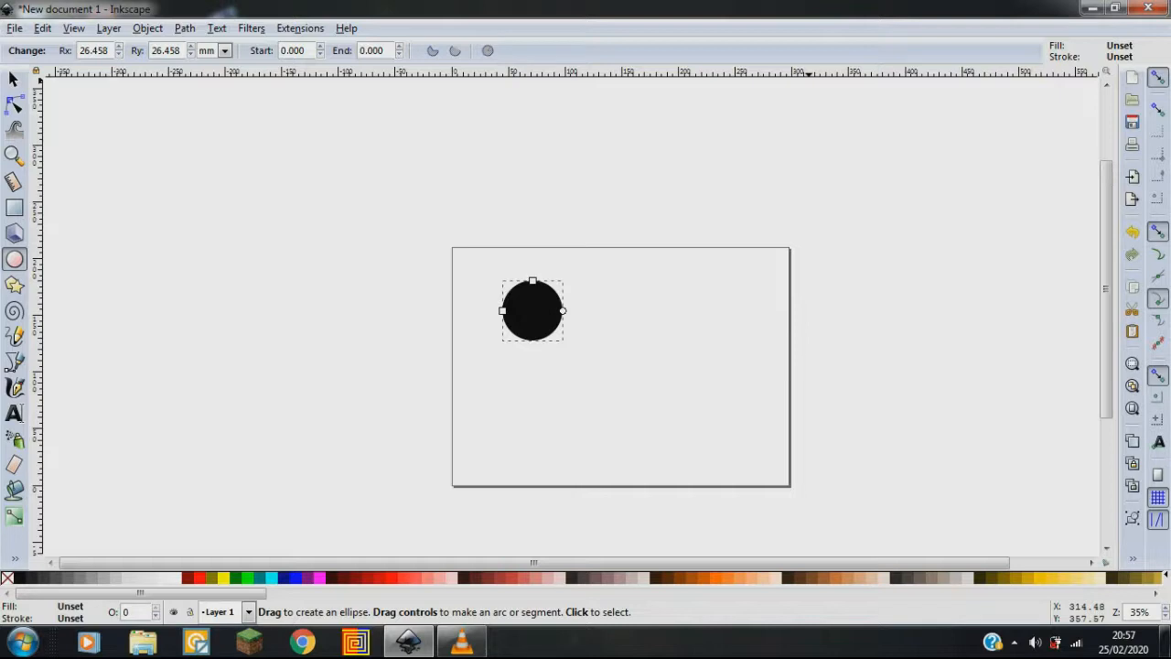
- Give the circle a flat red stroke and remove its fill in Fill and Stroke
{"action": "left_click", "coordinate": [148, 27]}
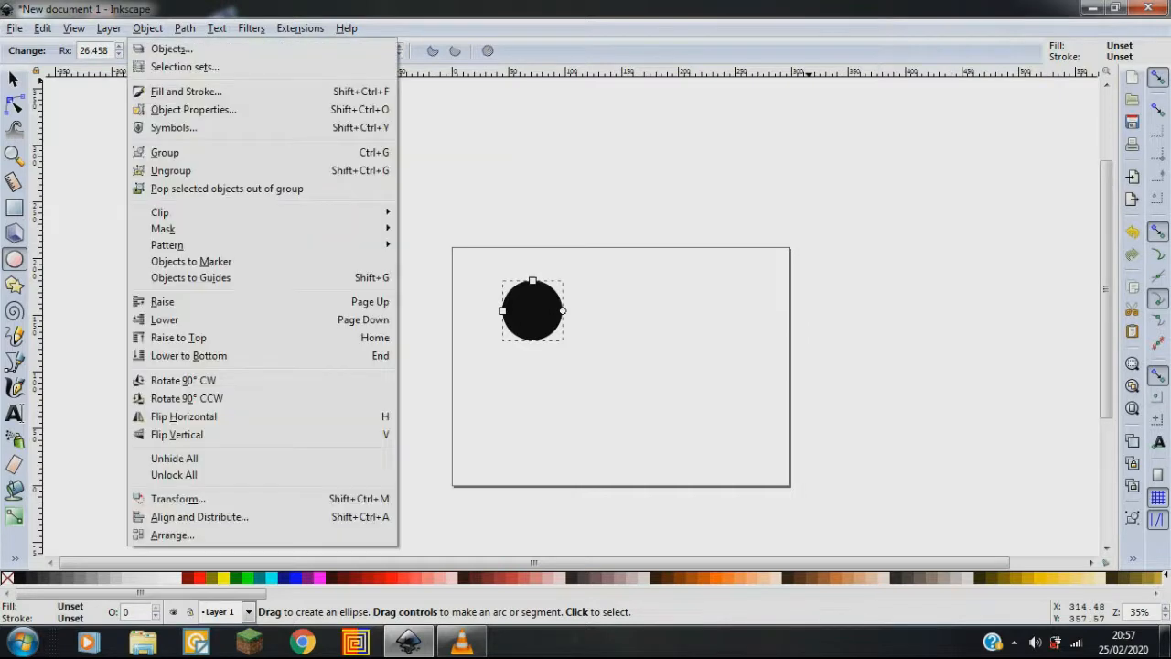
{"action": "mouse_move", "coordinate": [186, 90]}
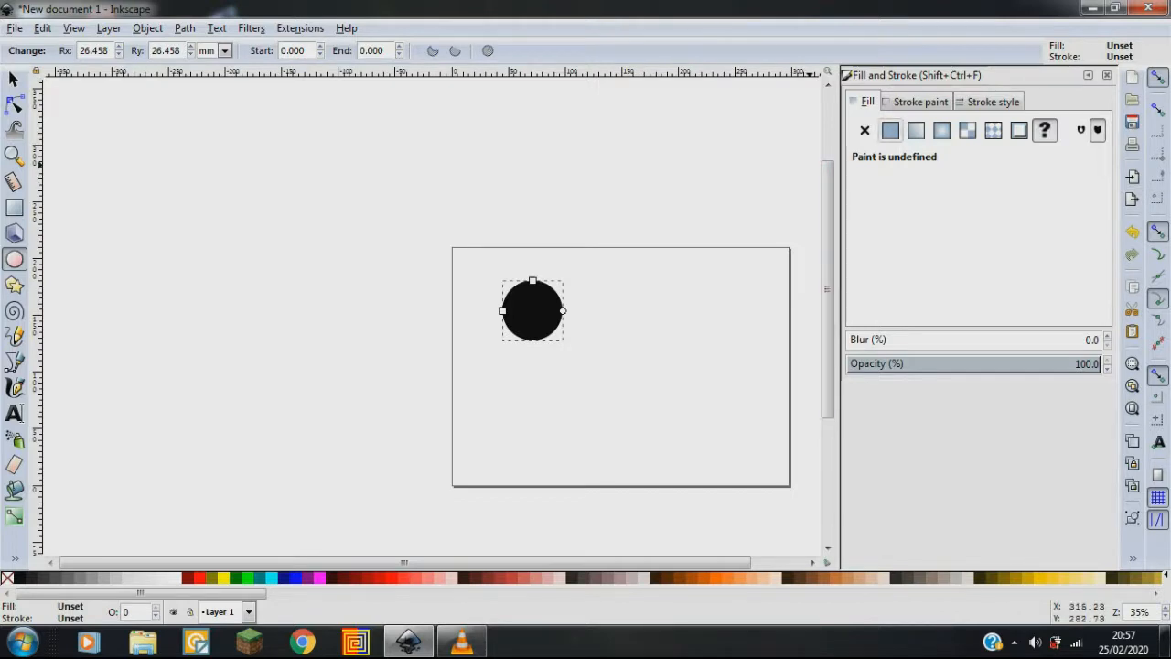
{"action": "mouse_move", "coordinate": [196, 578]}
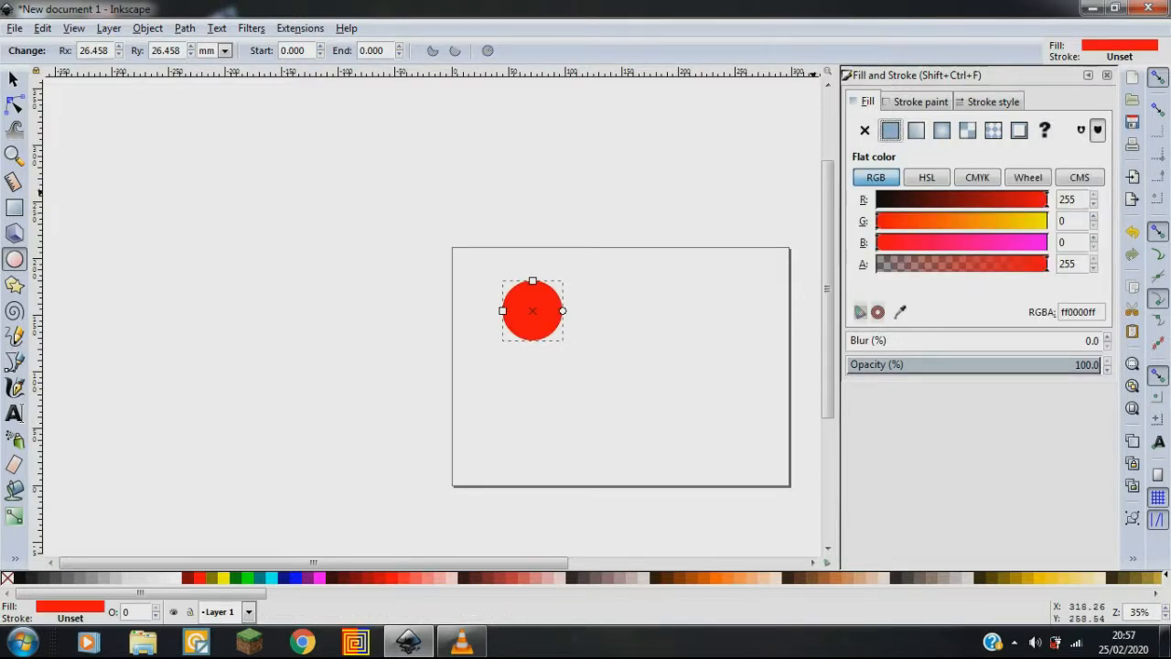
{"action": "left_click", "coordinate": [918, 101]}
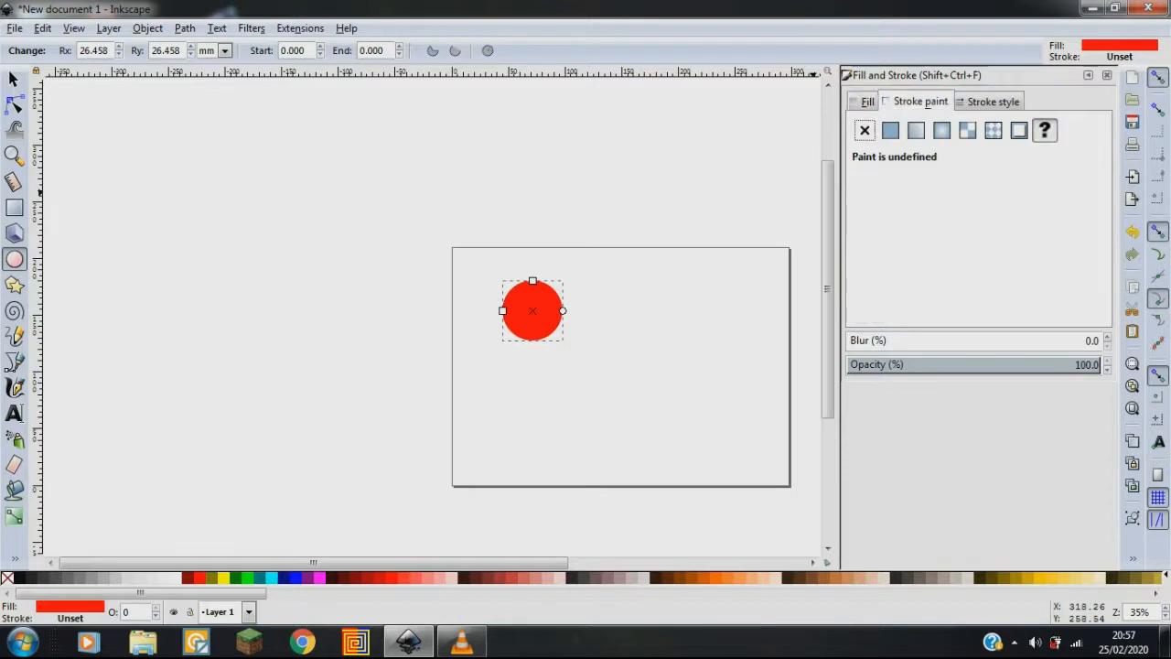
{"action": "left_click", "coordinate": [890, 129]}
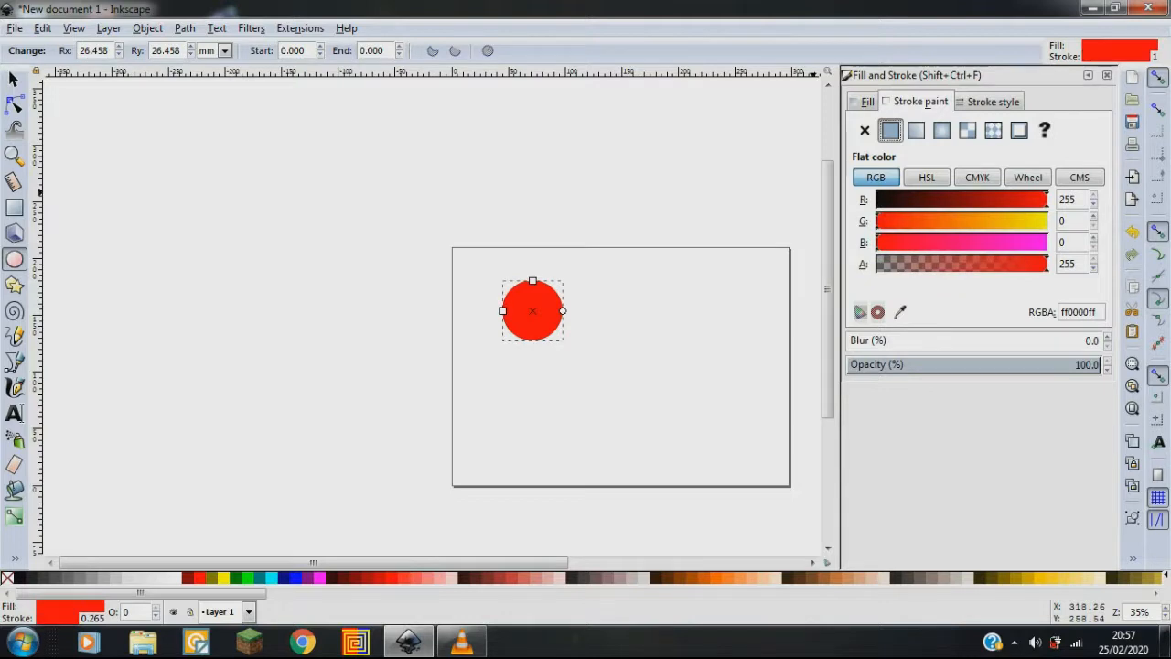
{"action": "left_click", "coordinate": [867, 101]}
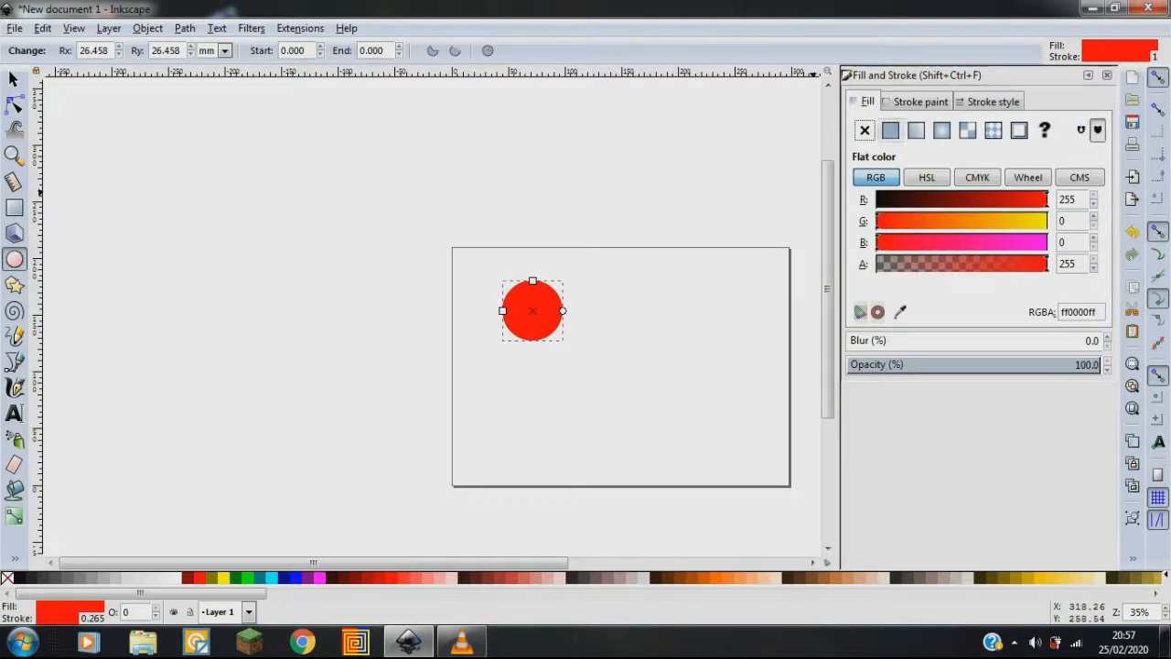
{"action": "left_click", "coordinate": [864, 130]}
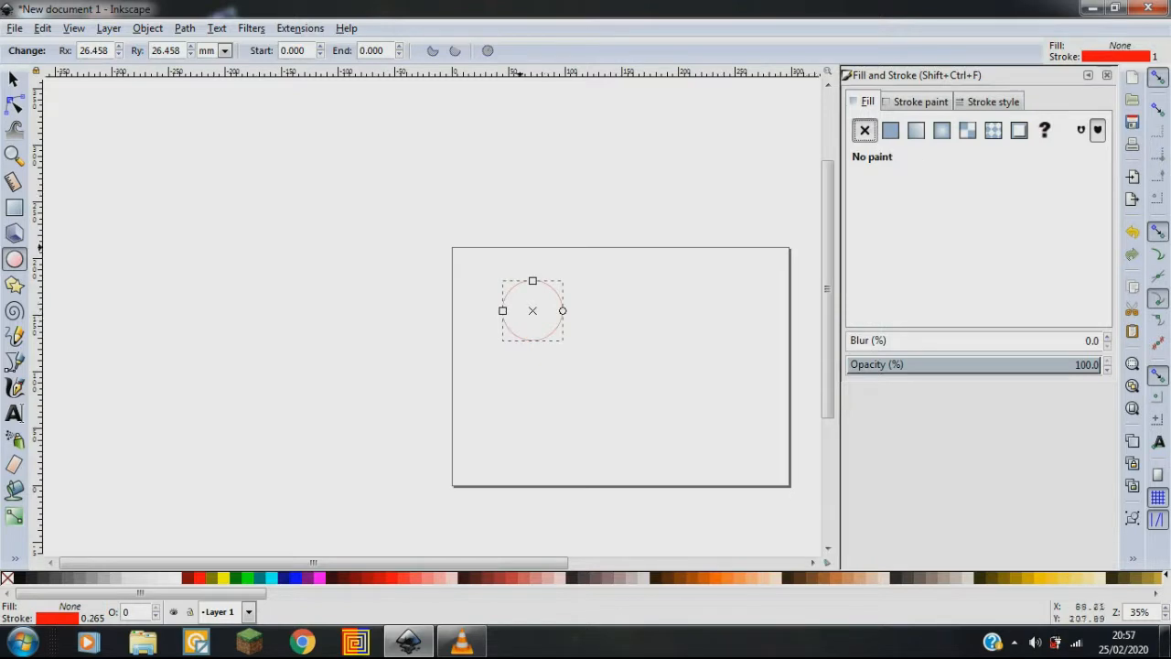
{"action": "mouse_move", "coordinate": [533, 311]}
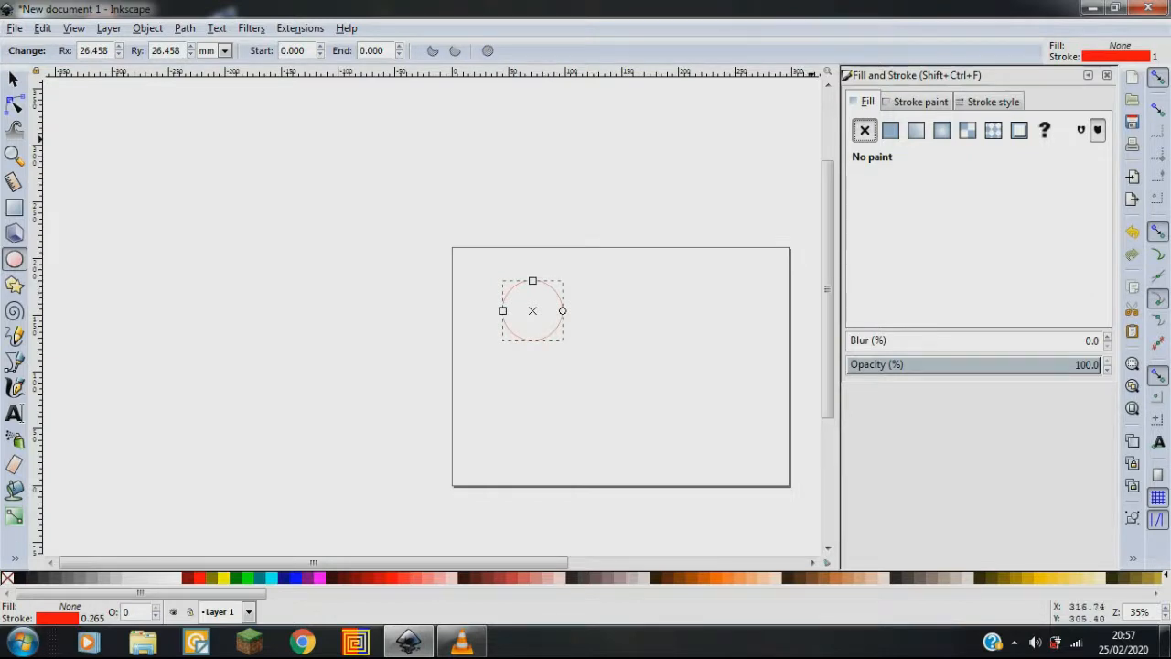
- Set the red outline's stroke width to 0.2 mm and enlarge the view
{"action": "left_click", "coordinate": [992, 100]}
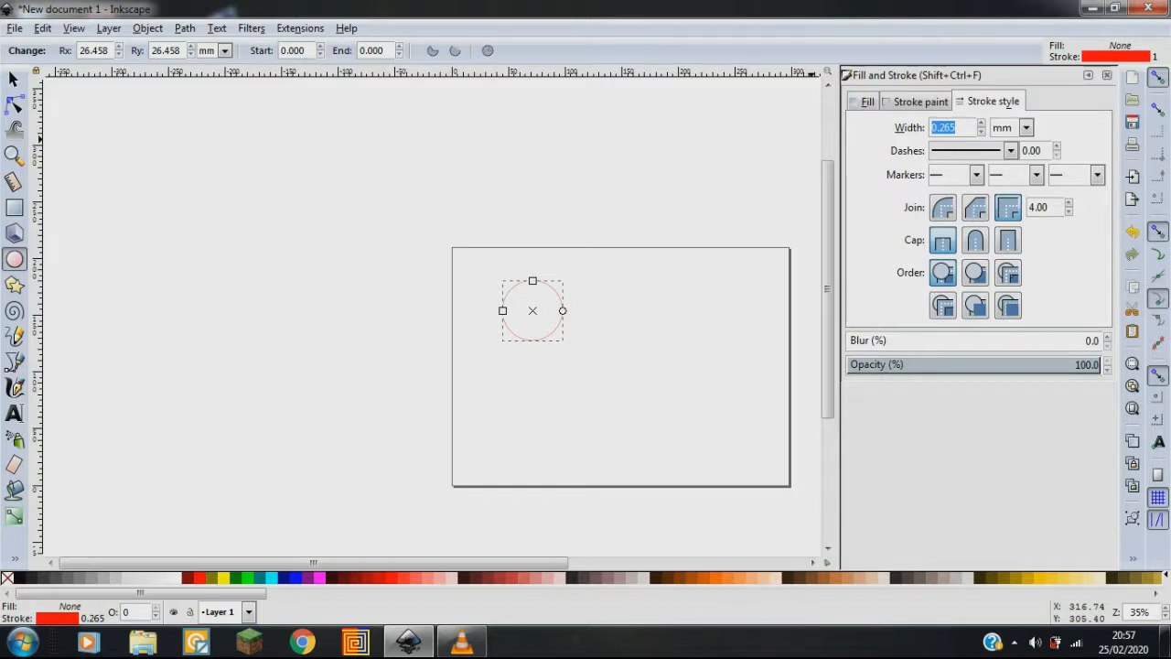
{"action": "type", "text": "0.2"}
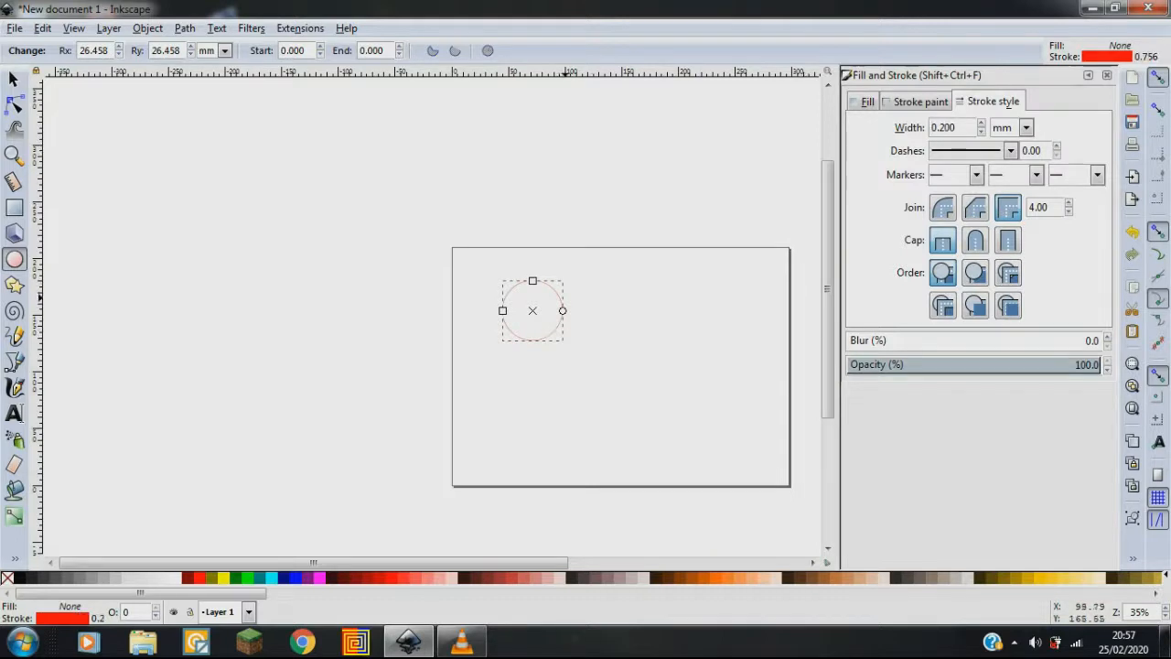
{"action": "right_click", "coordinate": [533, 310]}
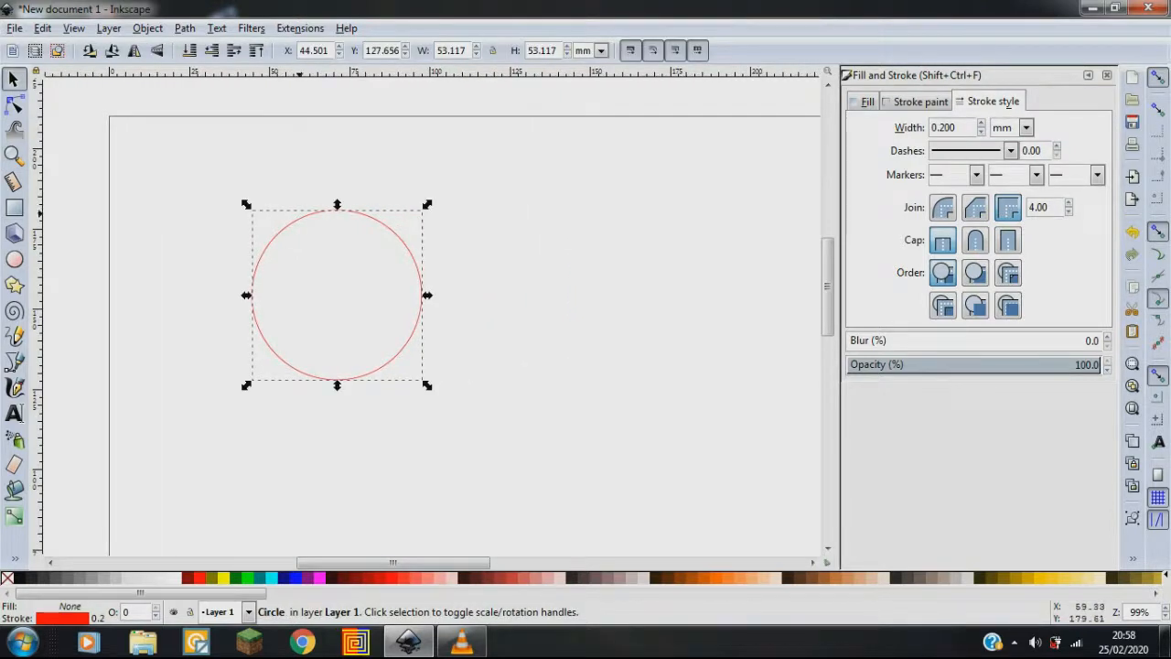
- Move the circle top-left, draw a second circle to its right, and start a new document
{"action": "left_click_drag", "start_coordinate": [337, 294], "coordinate": [221, 230]}
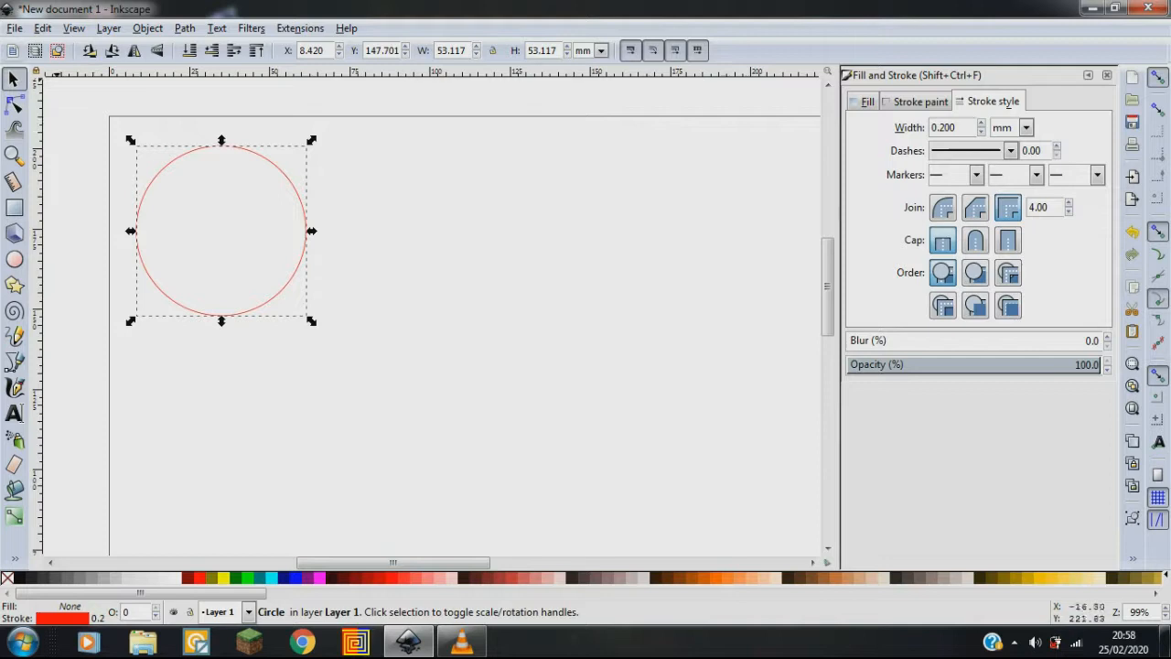
{"action": "left_click", "coordinate": [15, 28]}
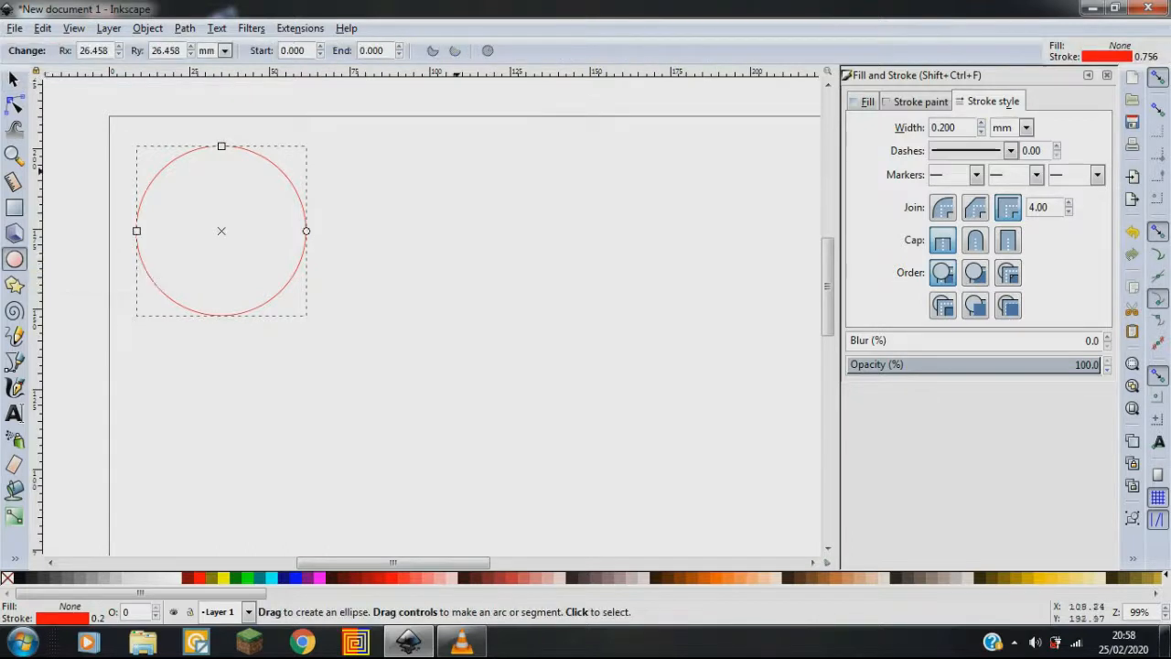
{"action": "left_click_drag", "start_coordinate": [457, 170], "coordinate": [638, 320]}
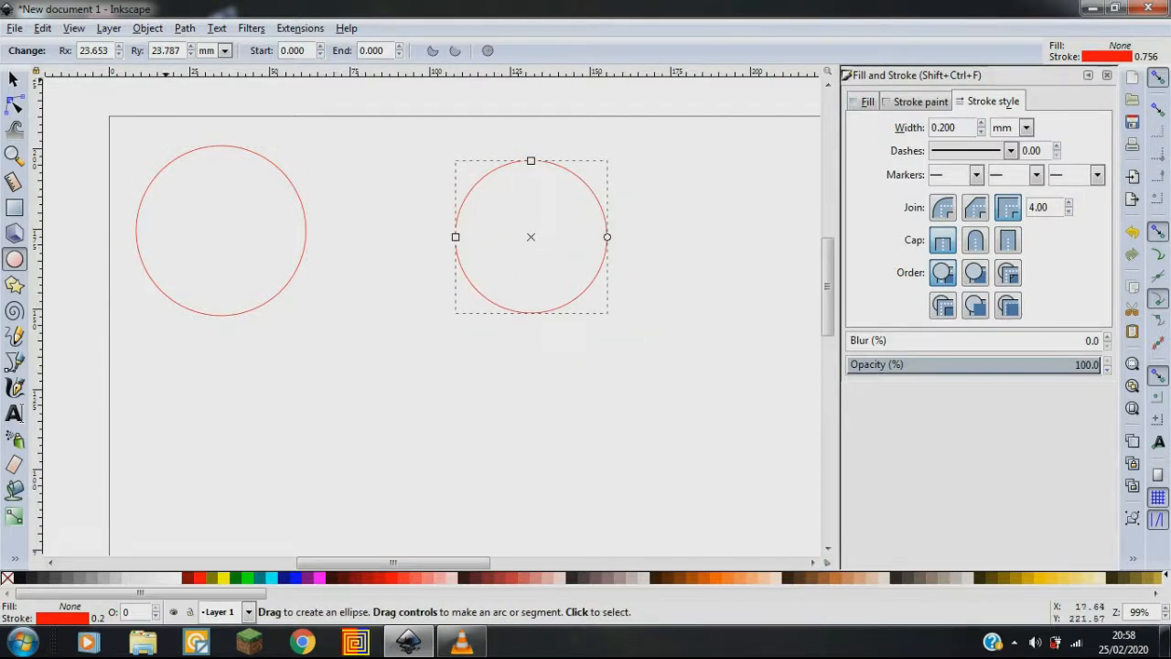
{"action": "mouse_move", "coordinate": [15, 259]}
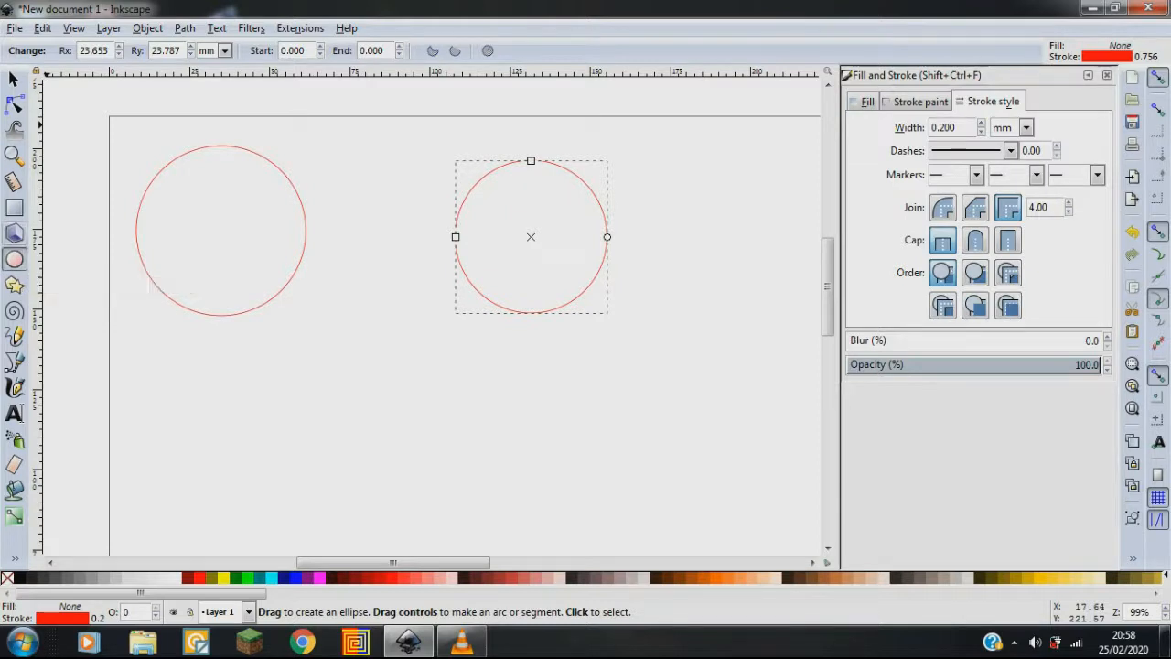
{"action": "left_click", "coordinate": [15, 27]}
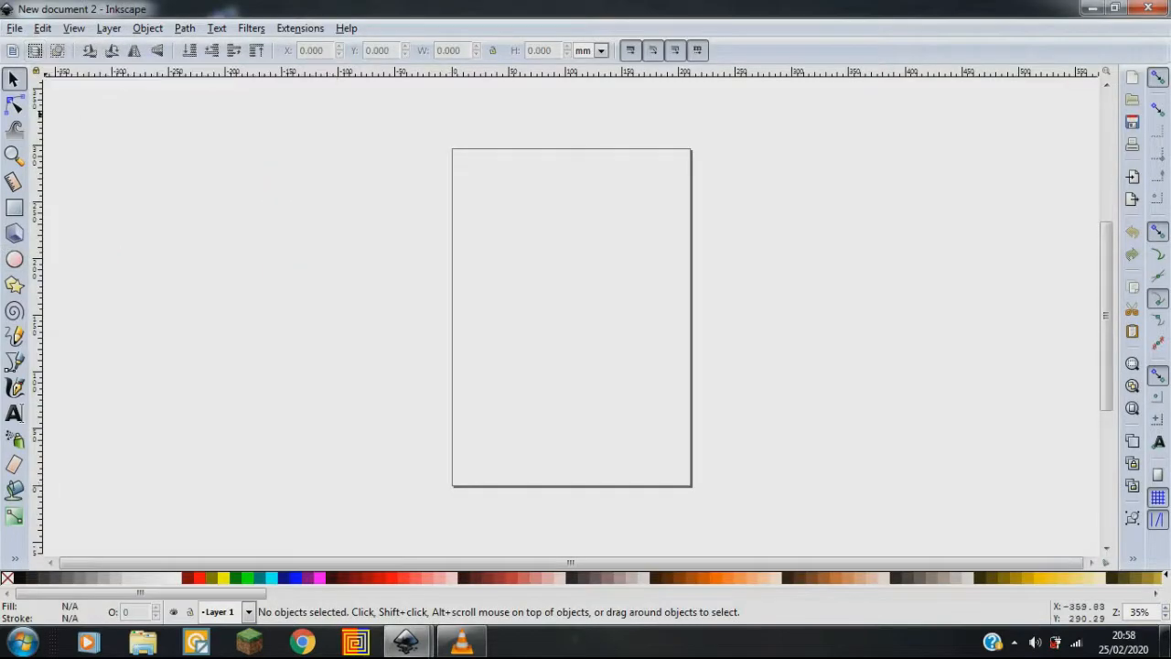
- Switch the new document's page to landscape in Document Properties
{"action": "left_click", "coordinate": [15, 27]}
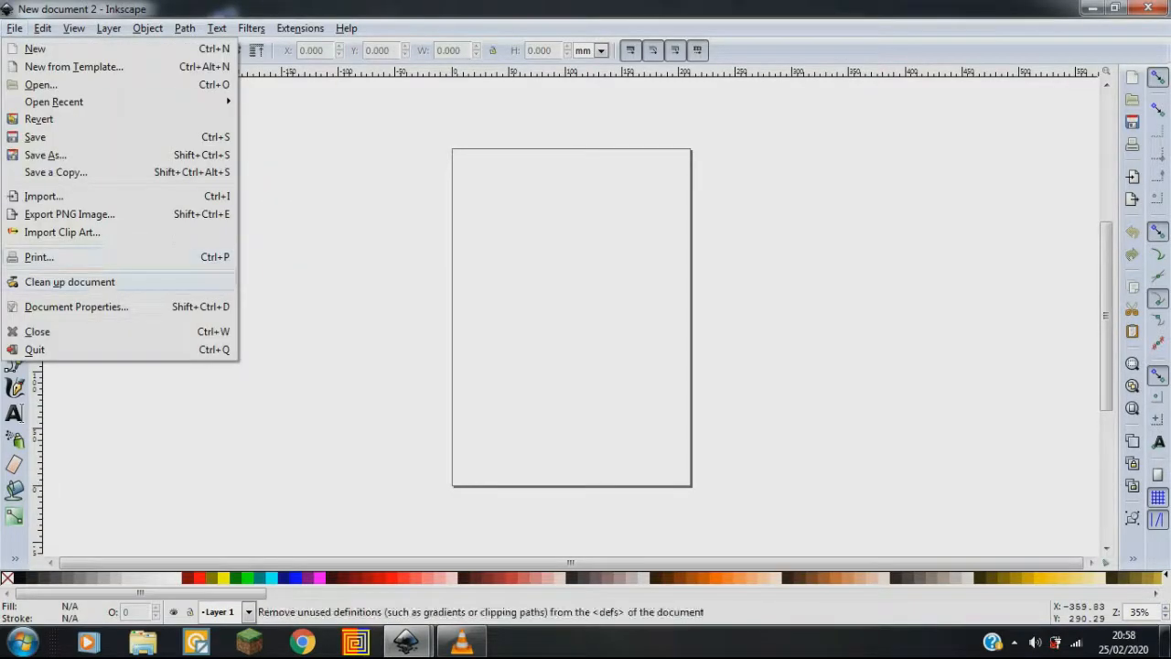
{"action": "left_click", "coordinate": [75, 307]}
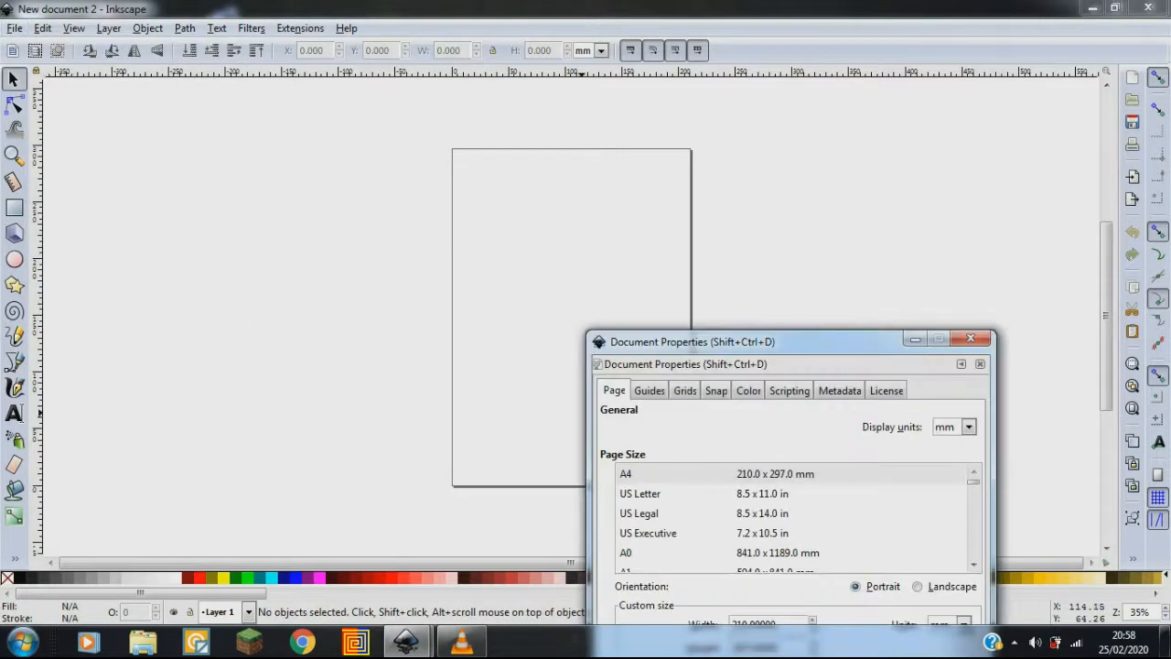
{"action": "left_click", "coordinate": [917, 585]}
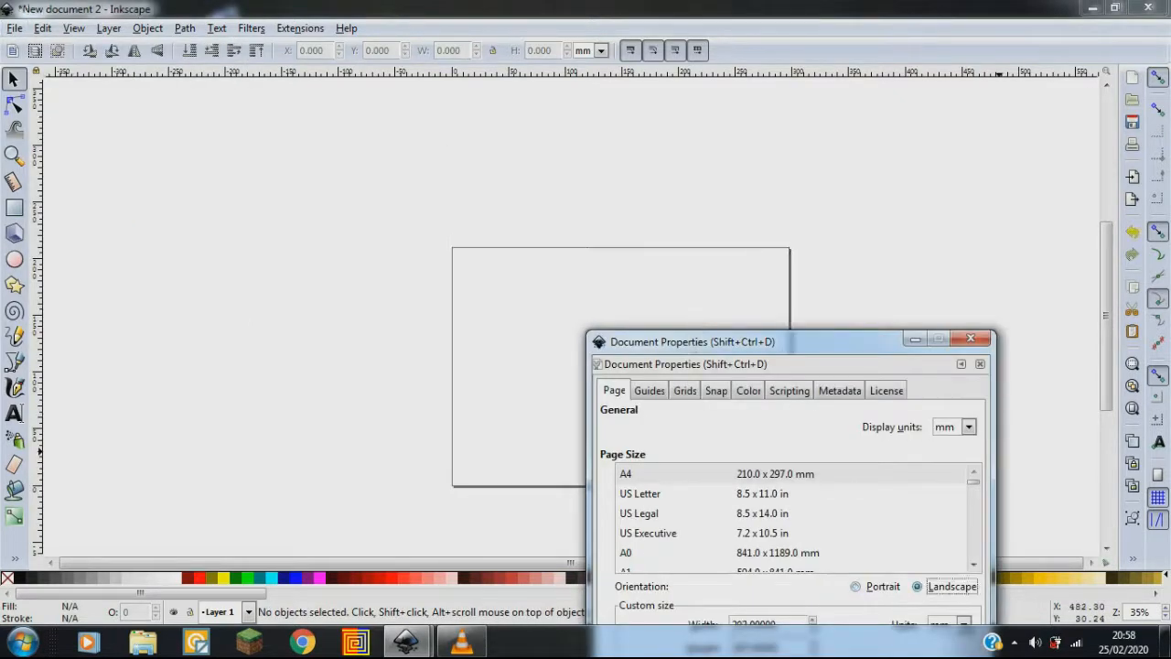
{"action": "left_click", "coordinate": [970, 338]}
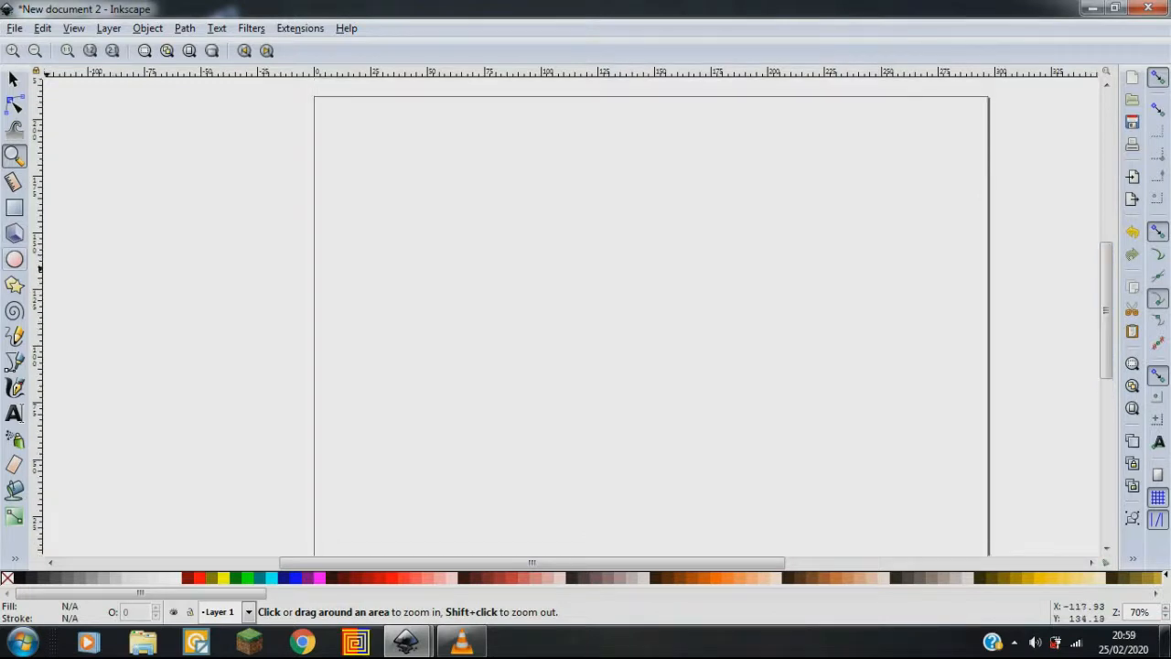
- Draw a large circle and confirm in Fill and Stroke it has no fill and red stroke
{"action": "left_click", "coordinate": [15, 259]}
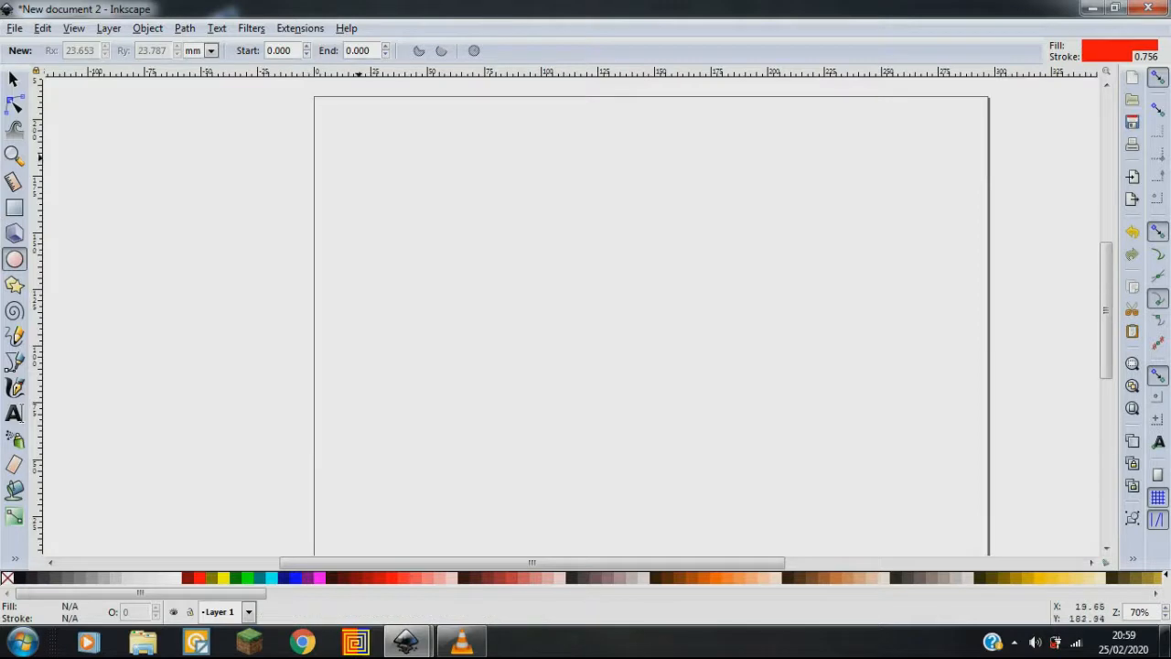
{"action": "left_click_drag", "start_coordinate": [362, 160], "coordinate": [577, 394]}
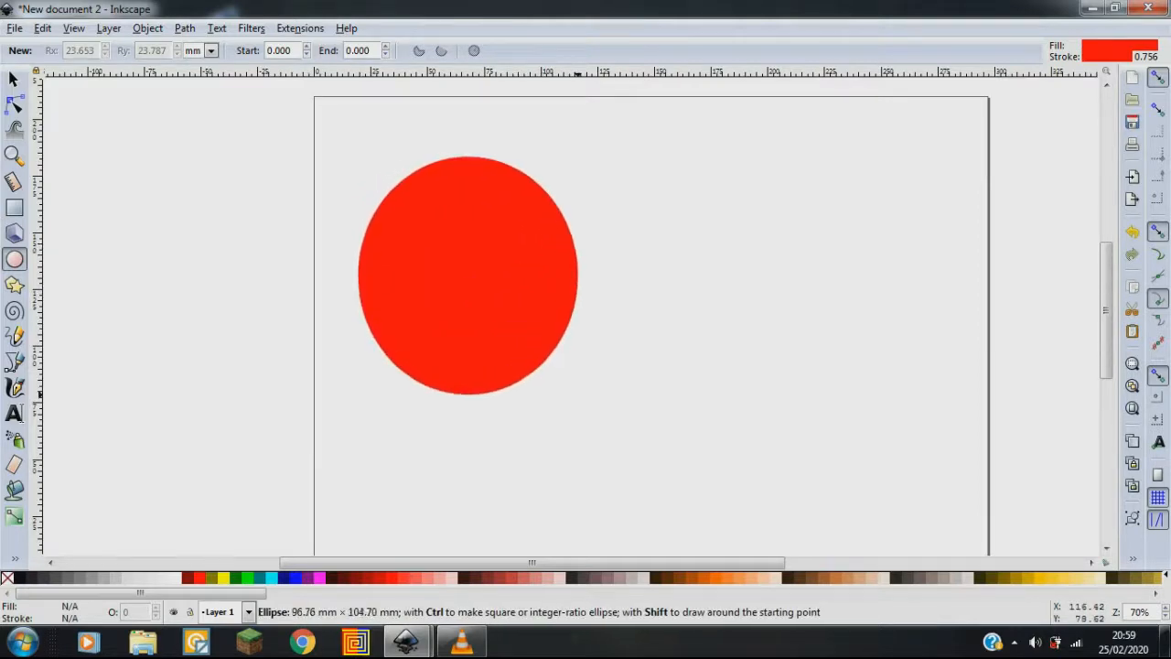
{"action": "left_click", "coordinate": [469, 274]}
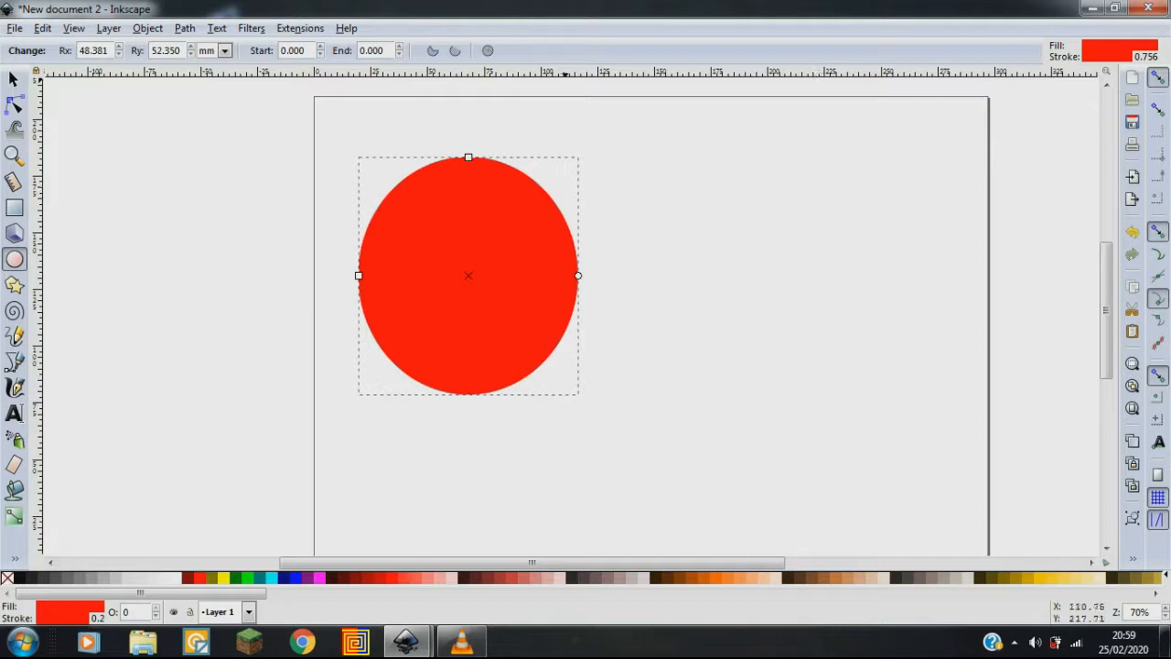
{"action": "left_click", "coordinate": [148, 28]}
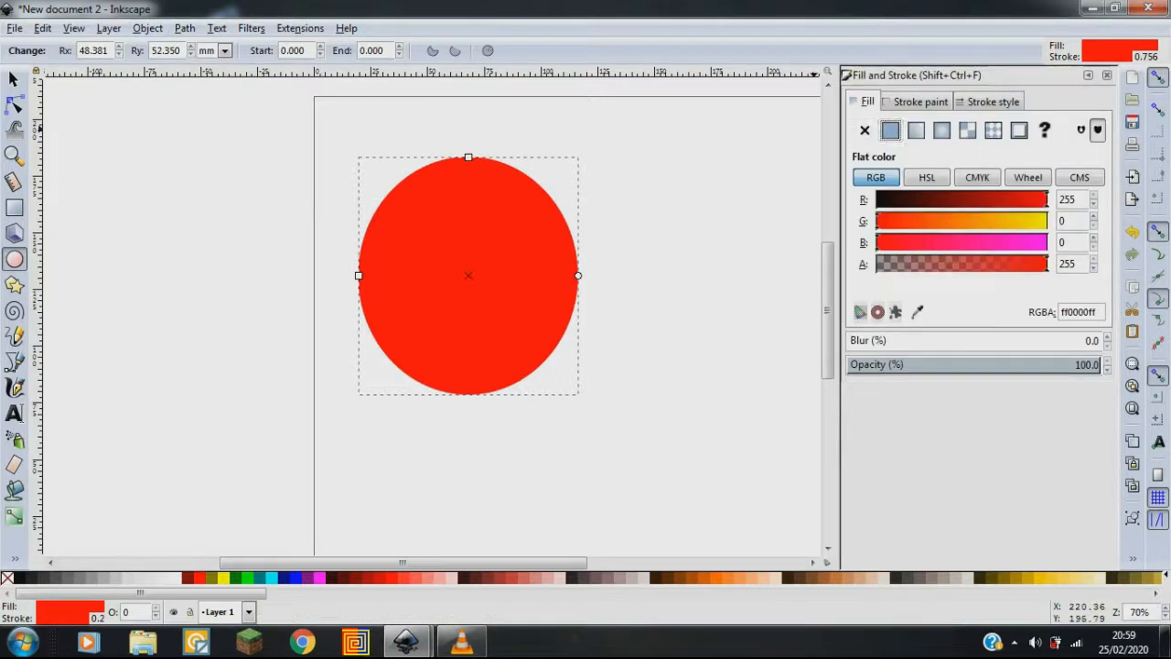
{"action": "left_click", "coordinate": [918, 101]}
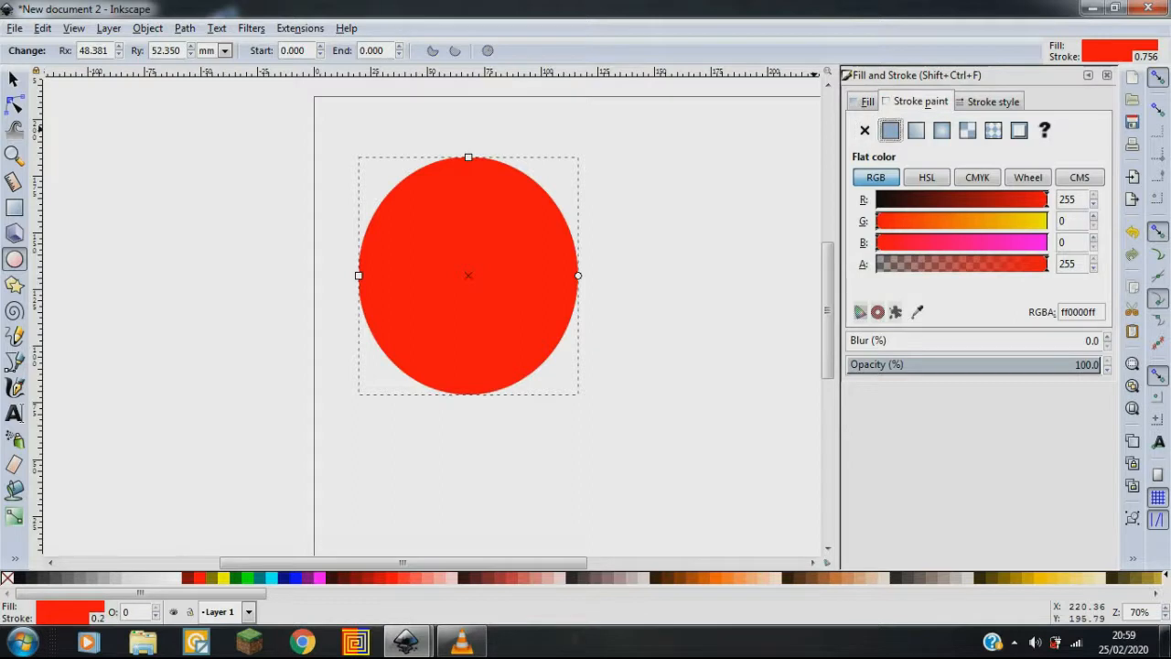
{"action": "left_click", "coordinate": [866, 101]}
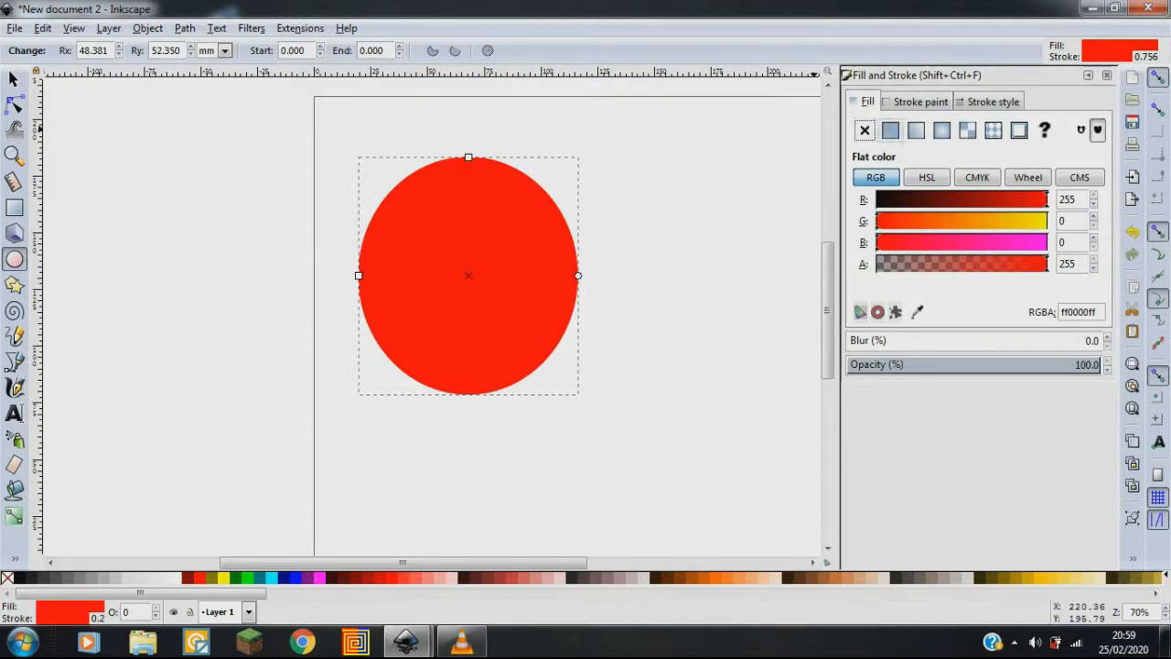
{"action": "left_click", "coordinate": [864, 130]}
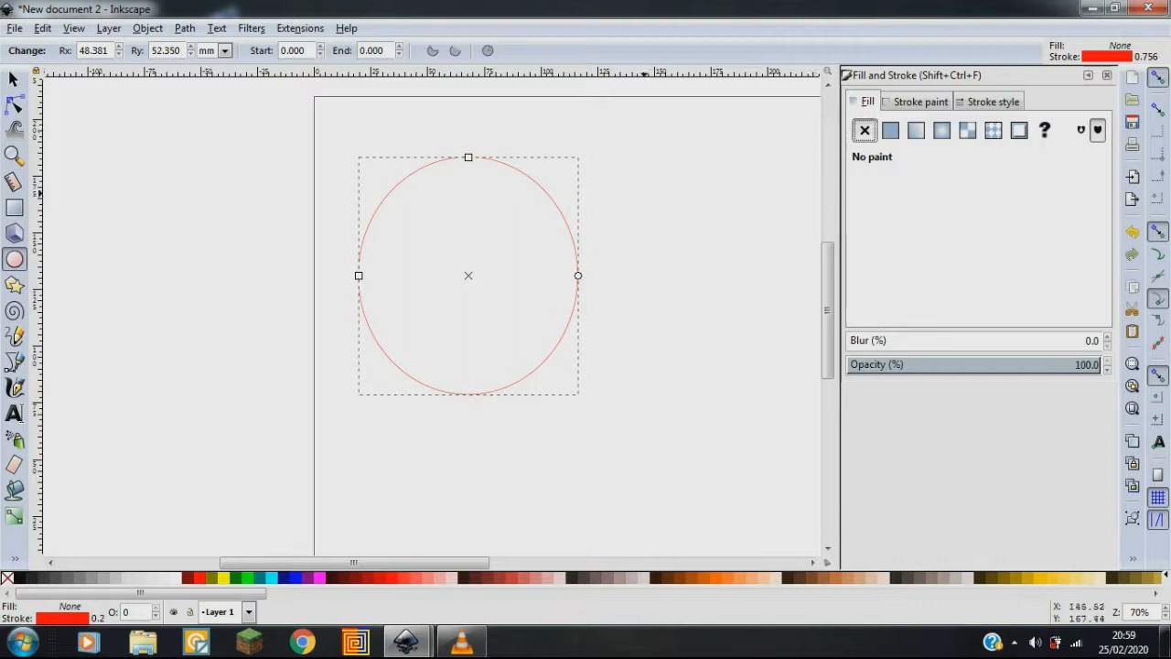
{"action": "left_click", "coordinate": [992, 101]}
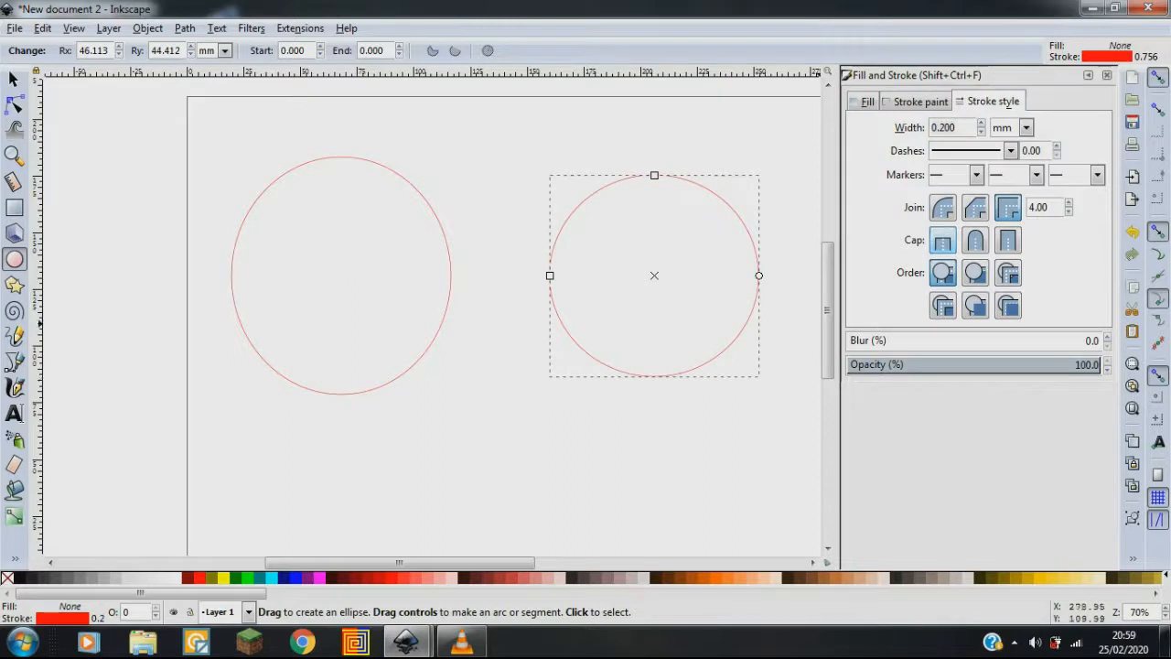
- Fill the right circle with flat blue and drag it level beside the outline circle
{"action": "left_click", "coordinate": [866, 101]}
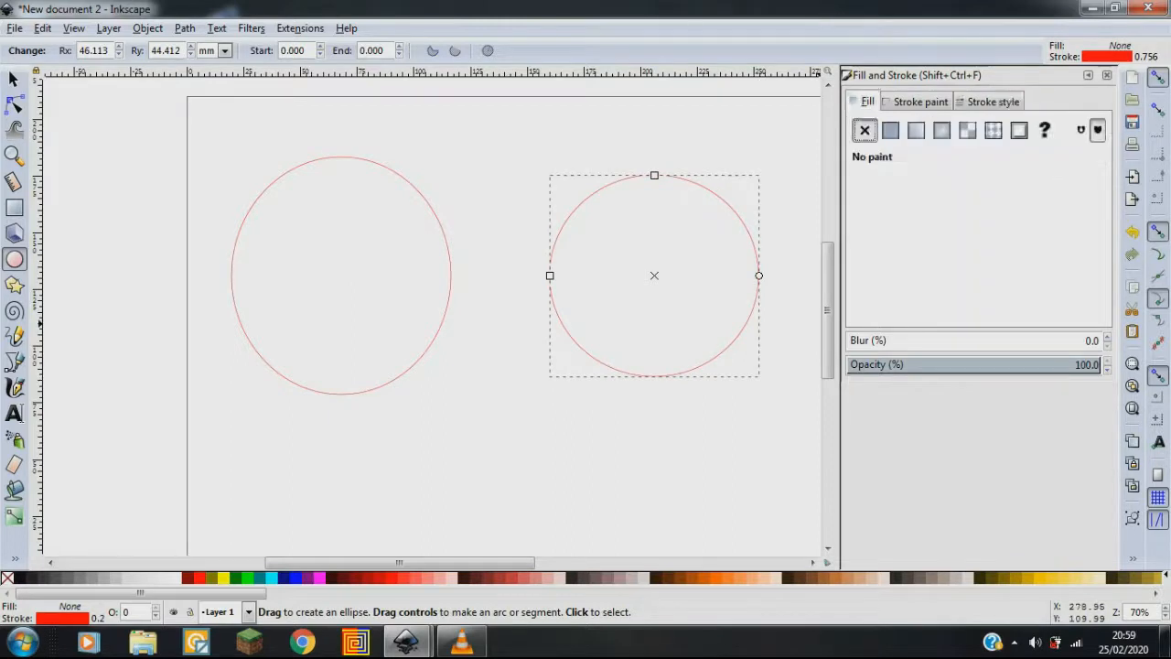
{"action": "left_click", "coordinate": [890, 130]}
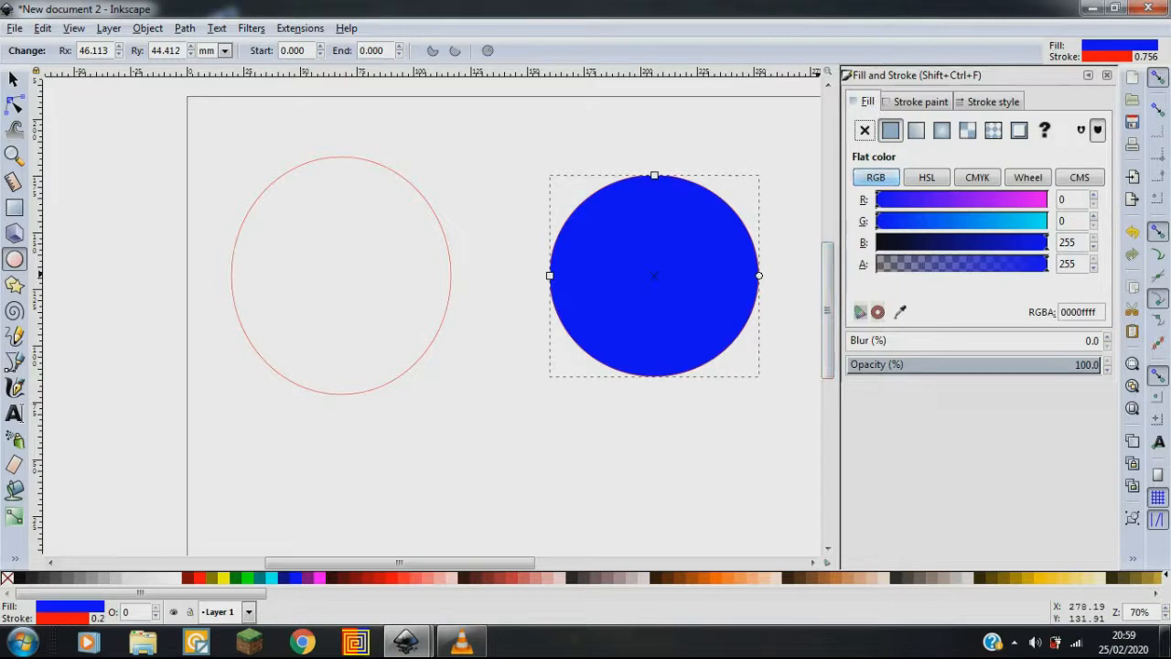
{"action": "left_click", "coordinate": [655, 275]}
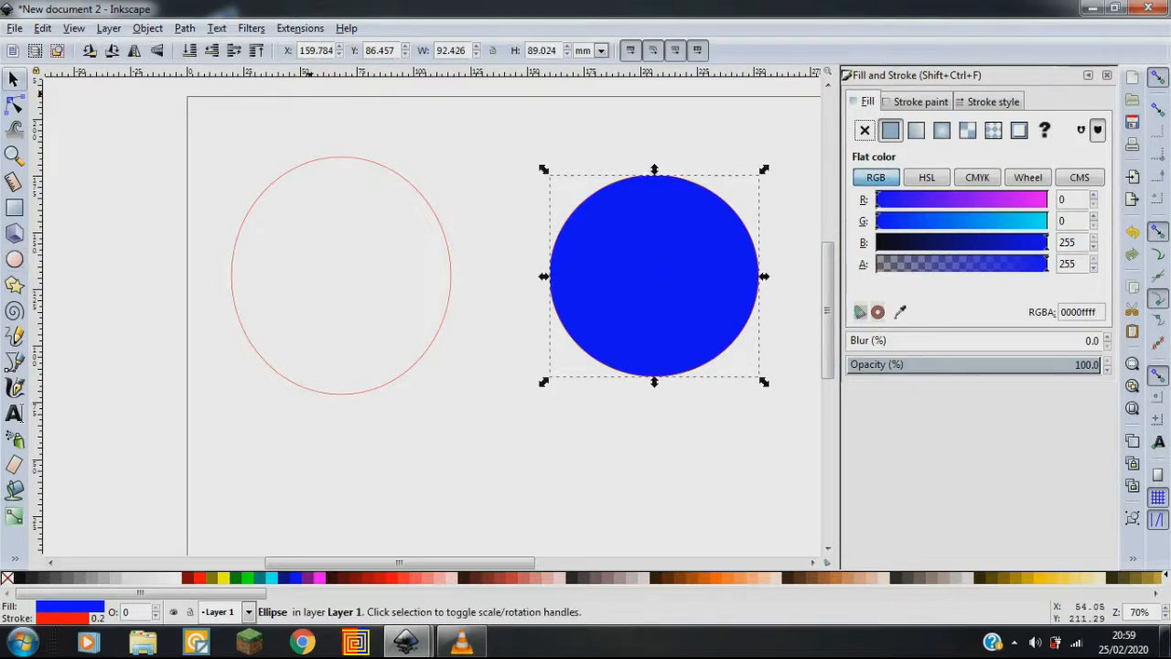
{"action": "left_click_drag", "start_coordinate": [654, 277], "coordinate": [531, 426]}
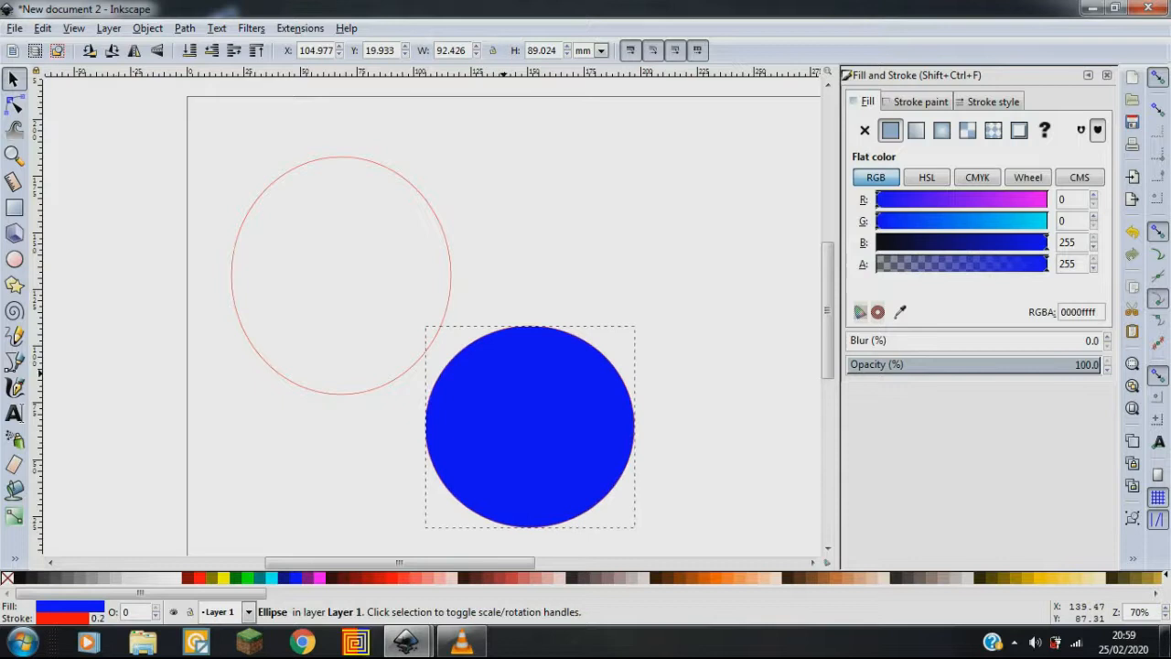
{"action": "left_click_drag", "start_coordinate": [531, 426], "coordinate": [590, 279]}
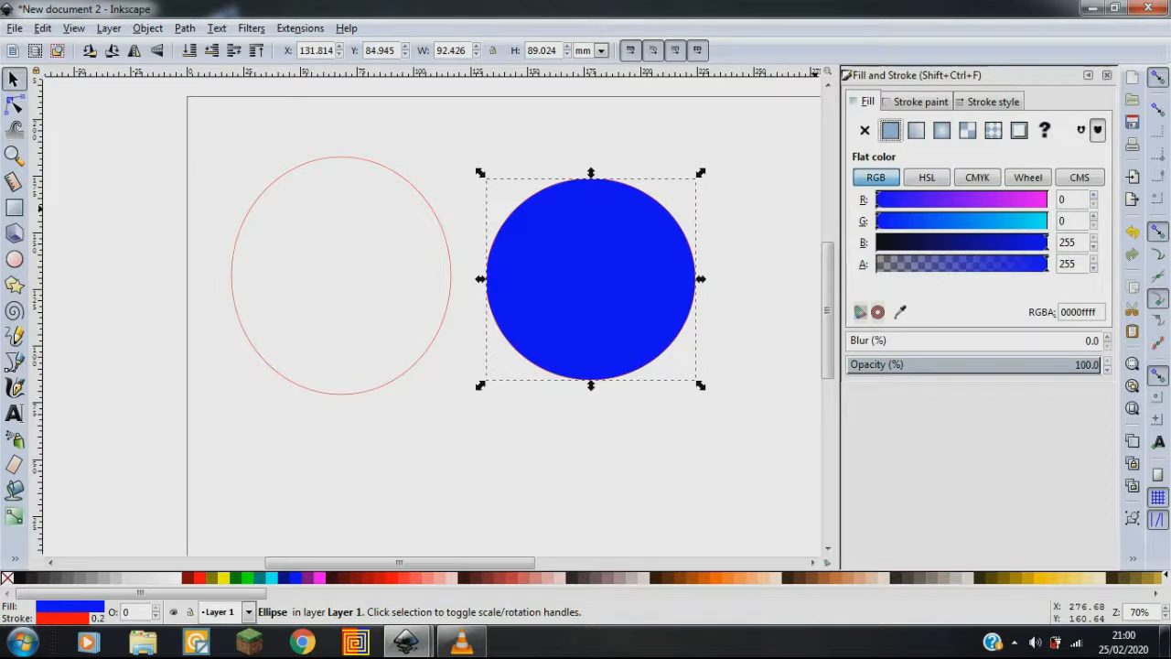
- View the blue circle's stroke colour in the RGB, CMYK and Wheel modes
{"action": "left_click", "coordinate": [919, 101]}
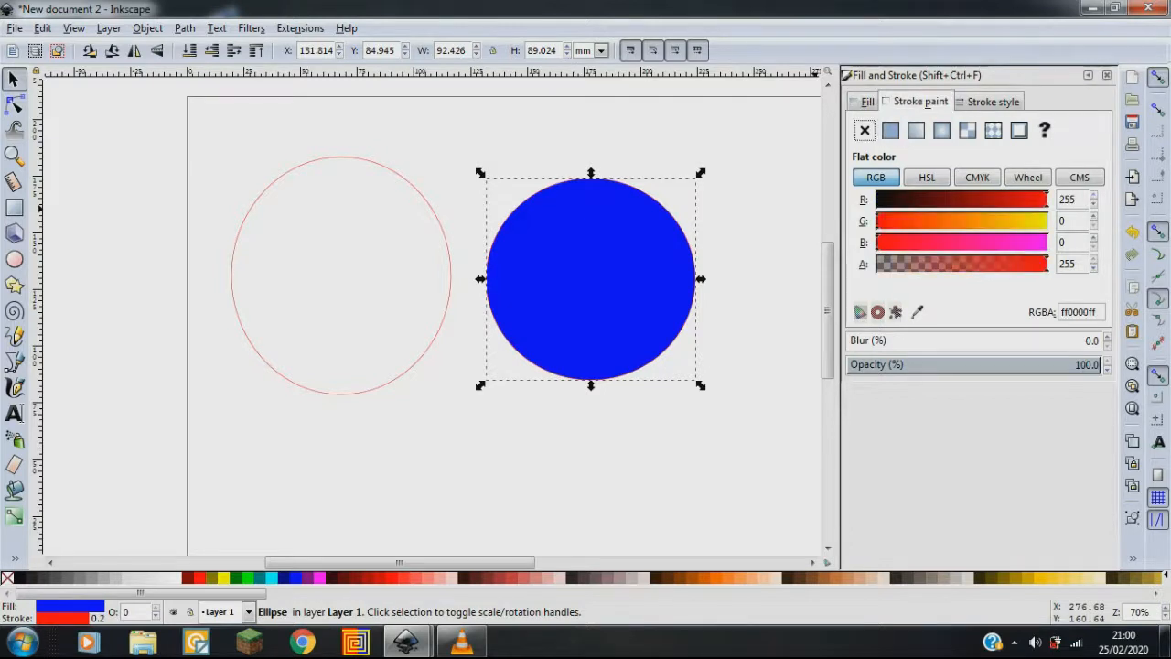
{"action": "left_click", "coordinate": [976, 176]}
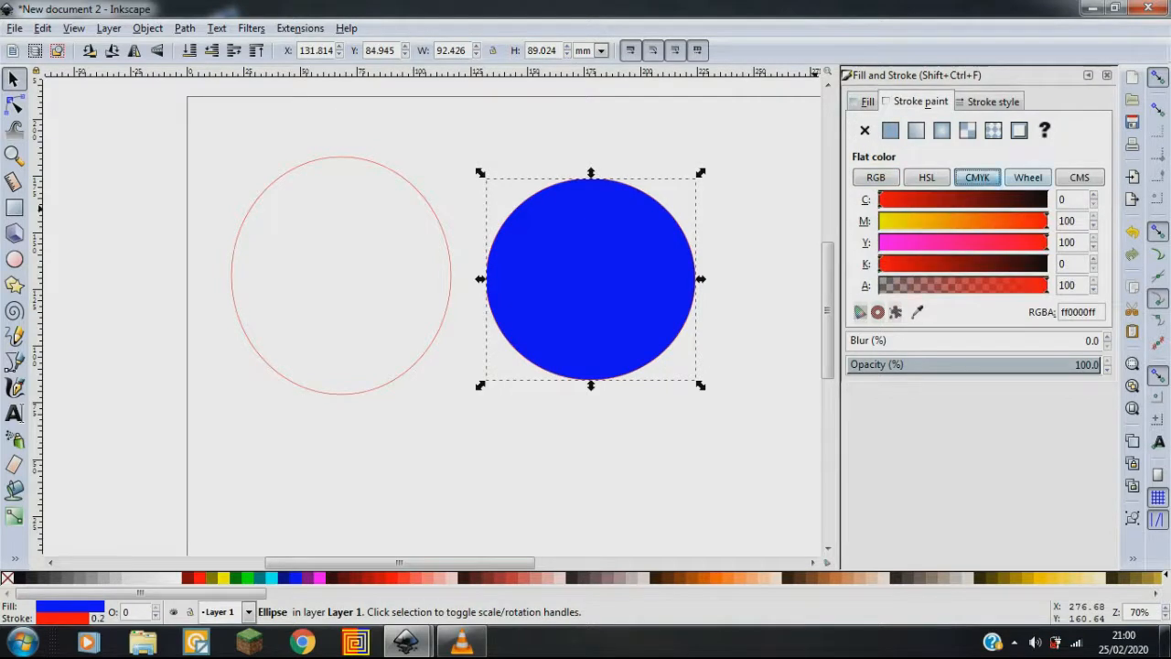
{"action": "left_click", "coordinate": [1028, 176]}
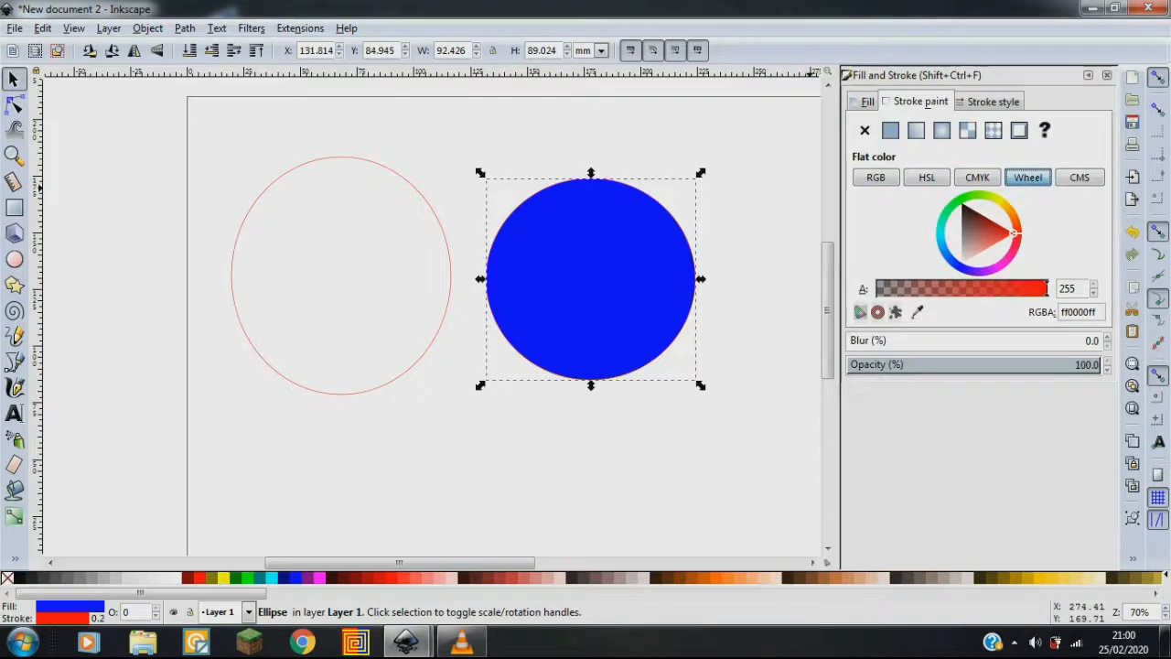
{"action": "left_click", "coordinate": [1079, 177]}
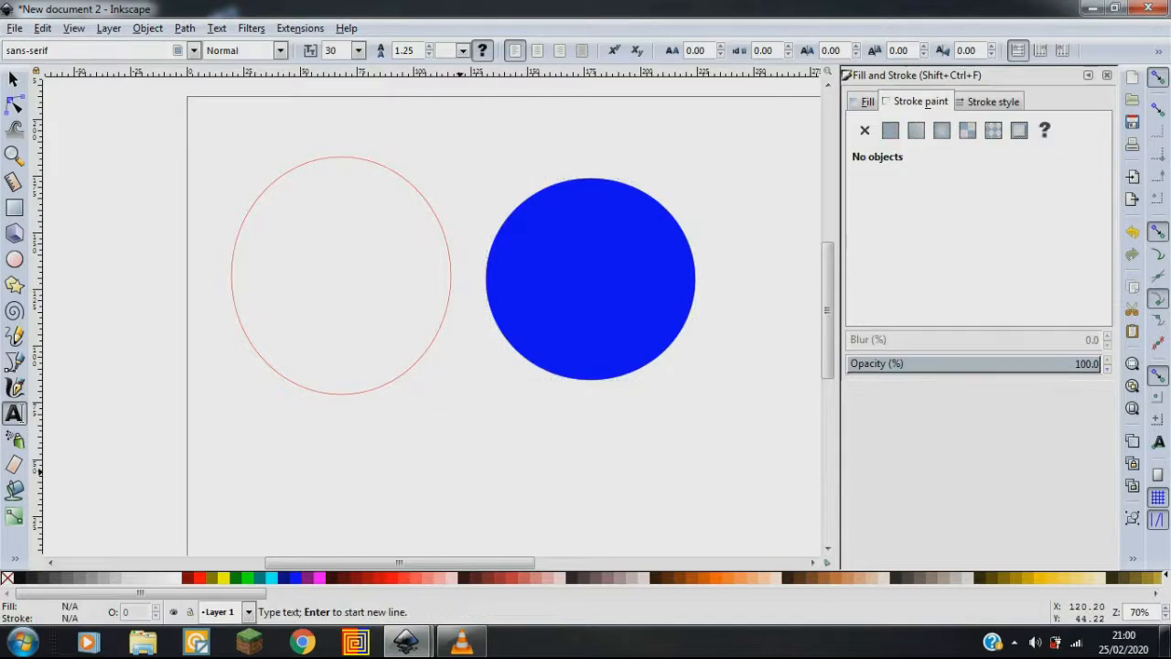
- Type the labels 'scrap that one' and 'this for cutting'
{"action": "type", "text": "scrap that"}
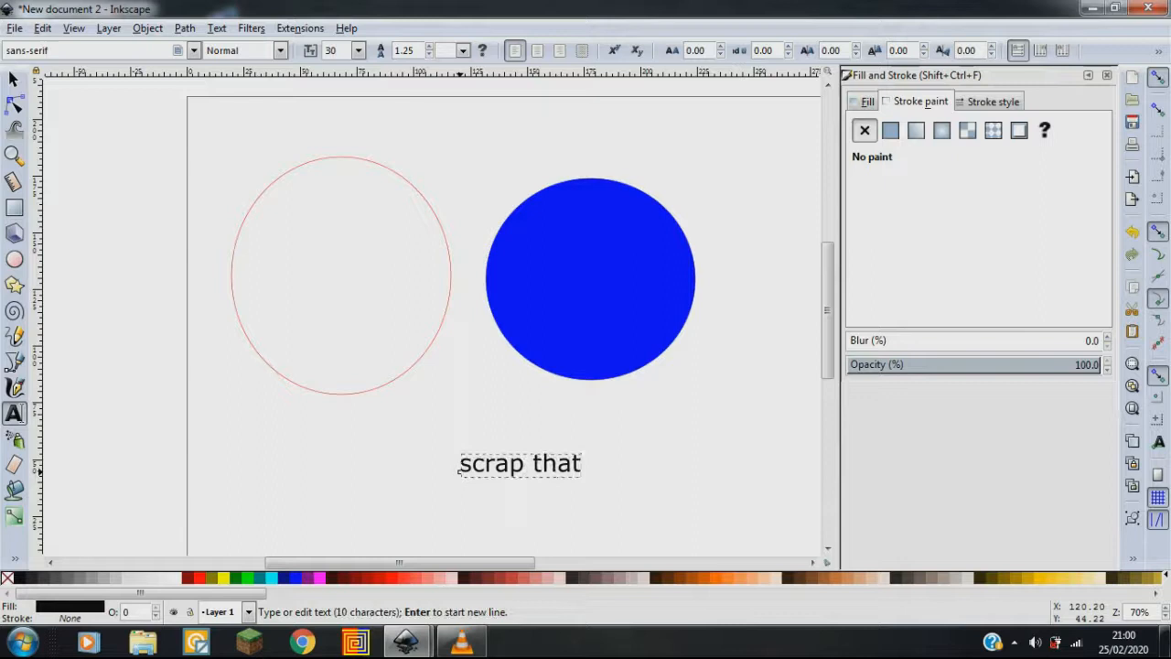
{"action": "type", "text": "one"}
{"action": "type", "text": "this for"}
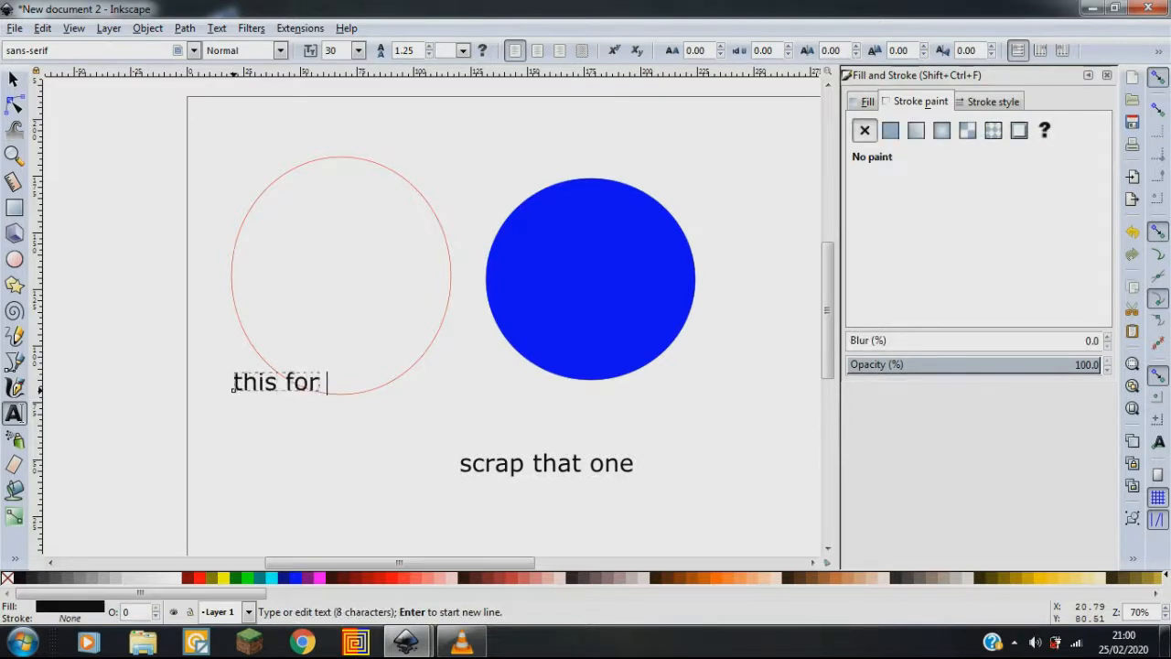
{"action": "type", "text": "cutting"}
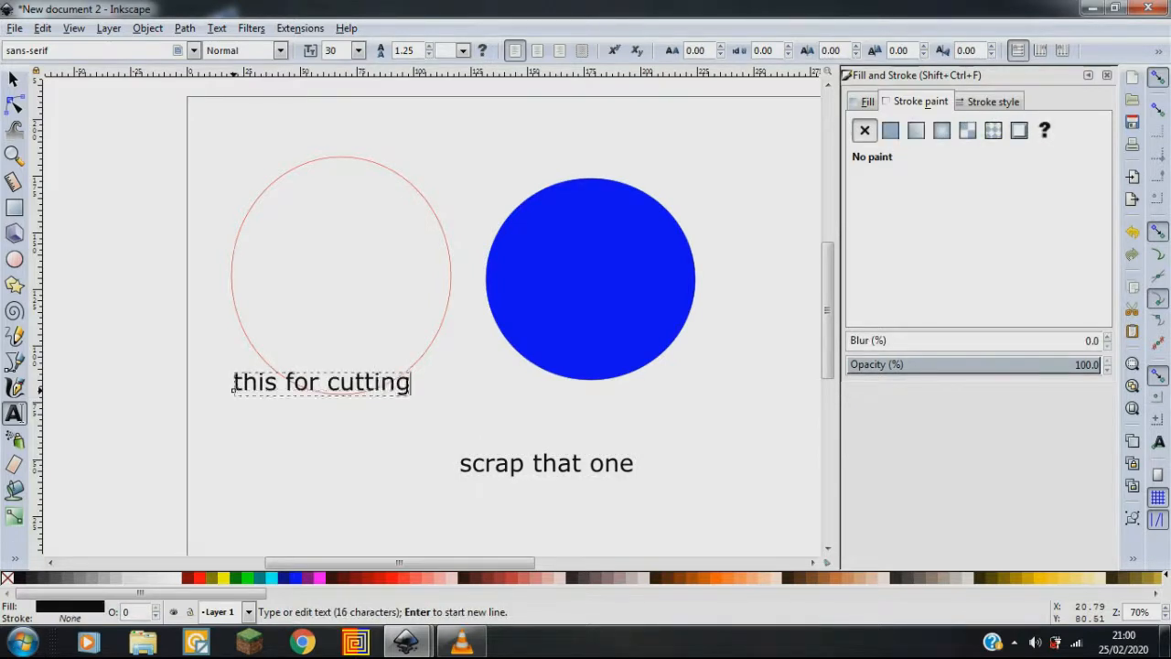
- Create a new document and set its page to landscape, 297 by 210 mm
{"action": "left_click", "coordinate": [14, 28]}
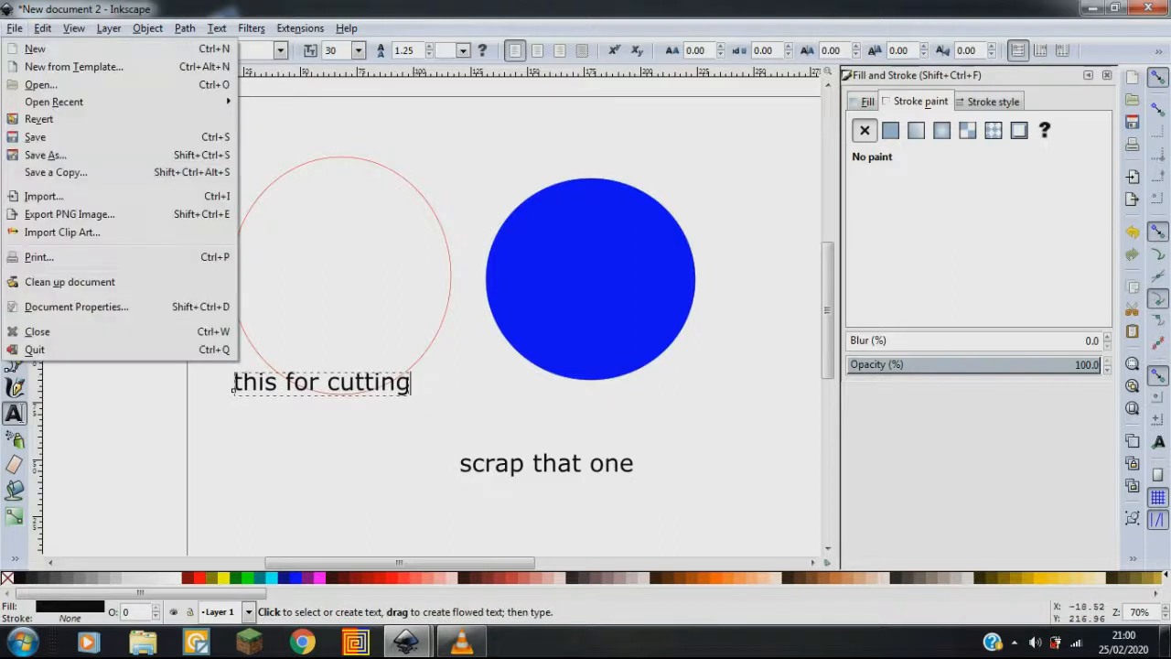
{"action": "mouse_move", "coordinate": [39, 118]}
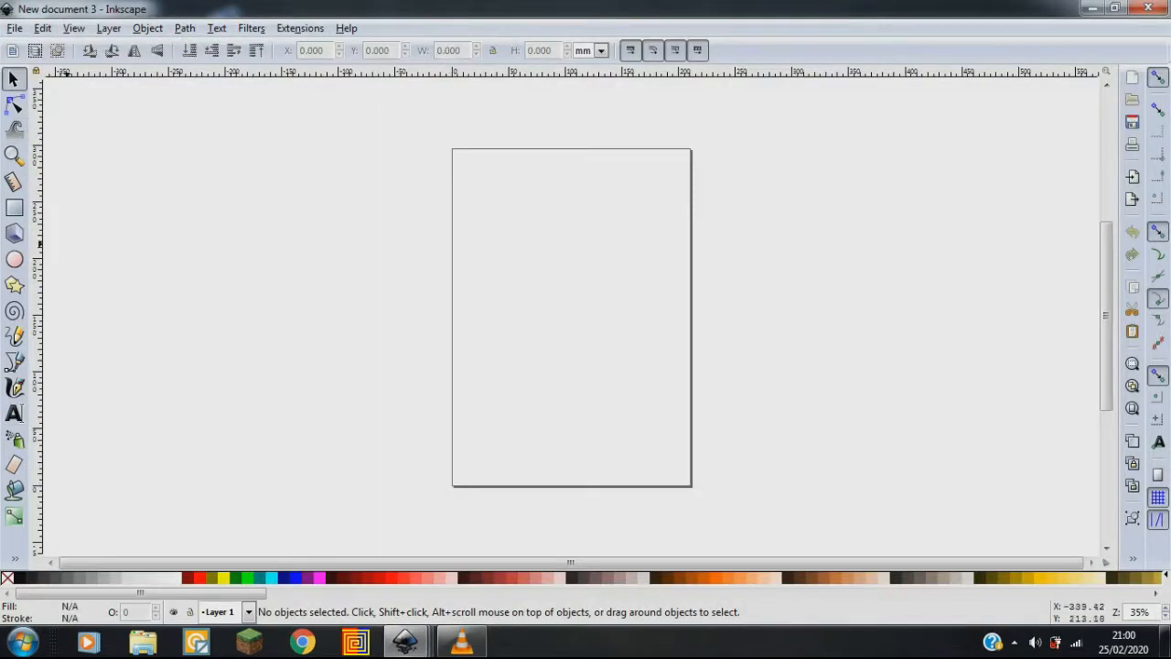
{"action": "left_click", "coordinate": [15, 27]}
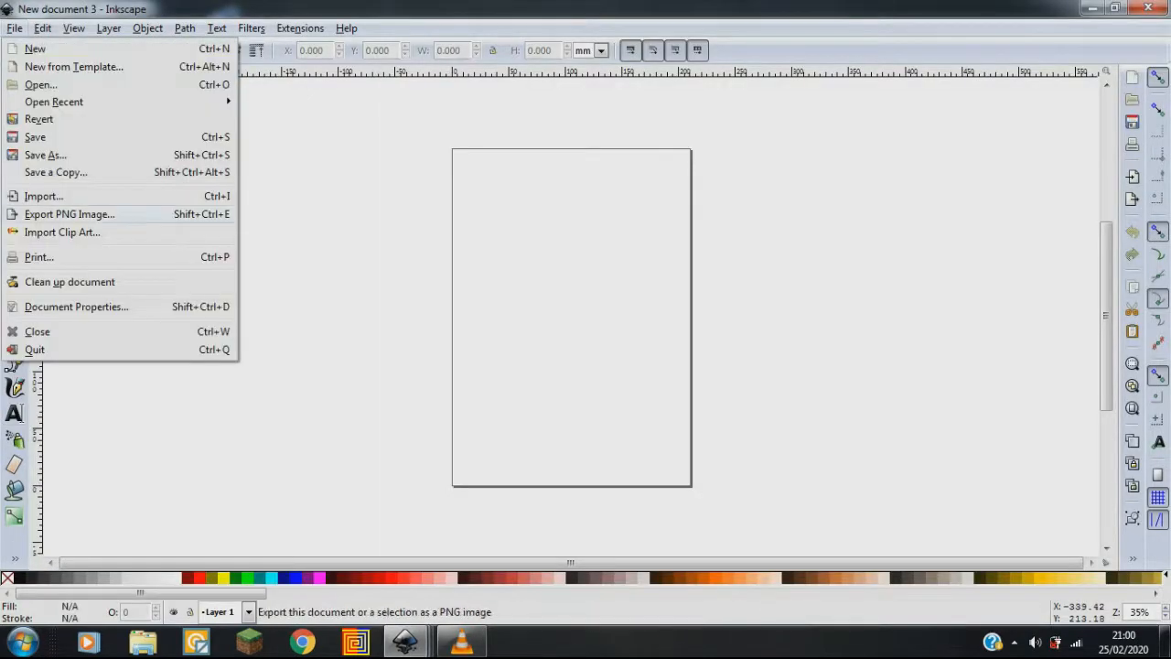
{"action": "left_click", "coordinate": [75, 306]}
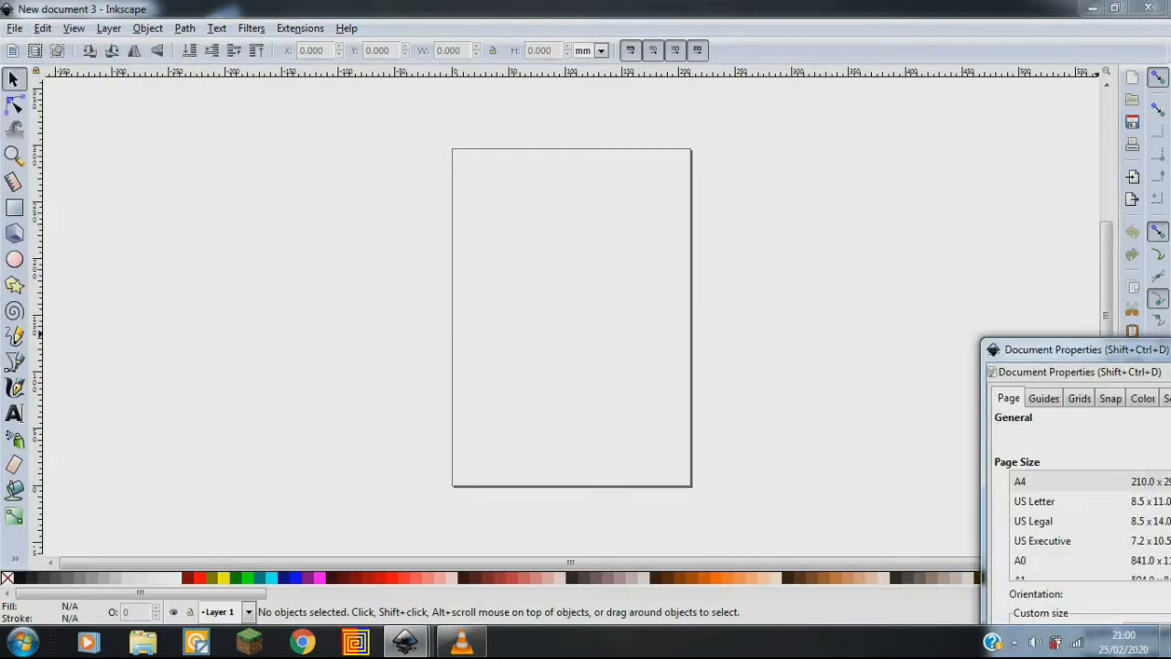
{"action": "left_click", "coordinate": [800, 356]}
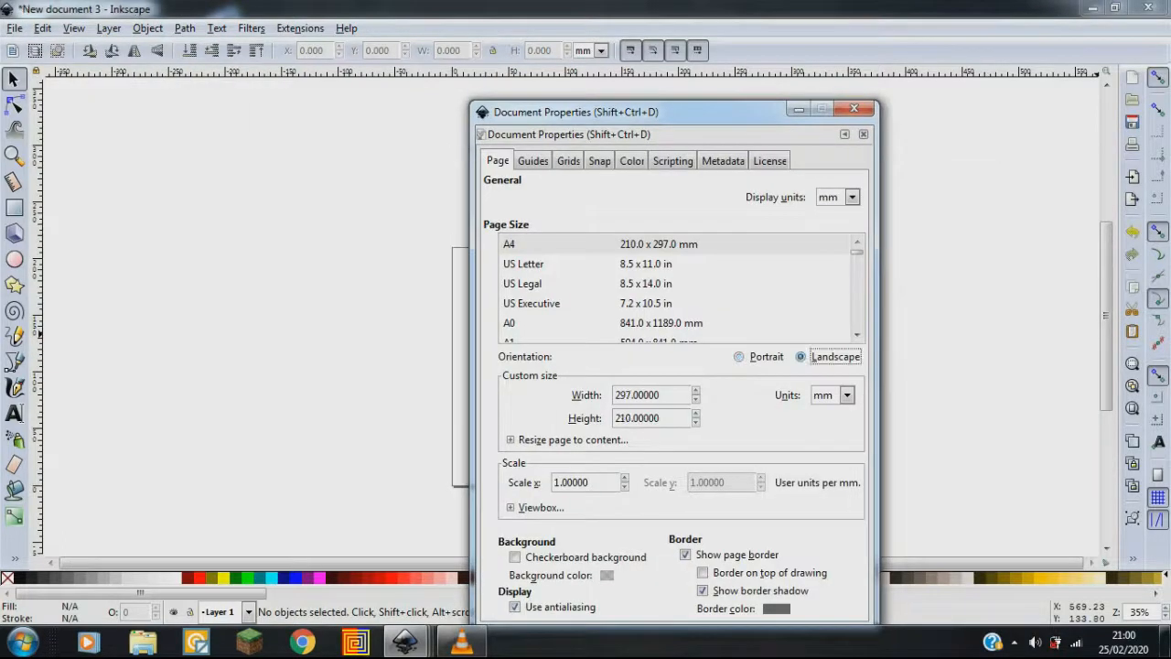
{"action": "left_click", "coordinate": [854, 108]}
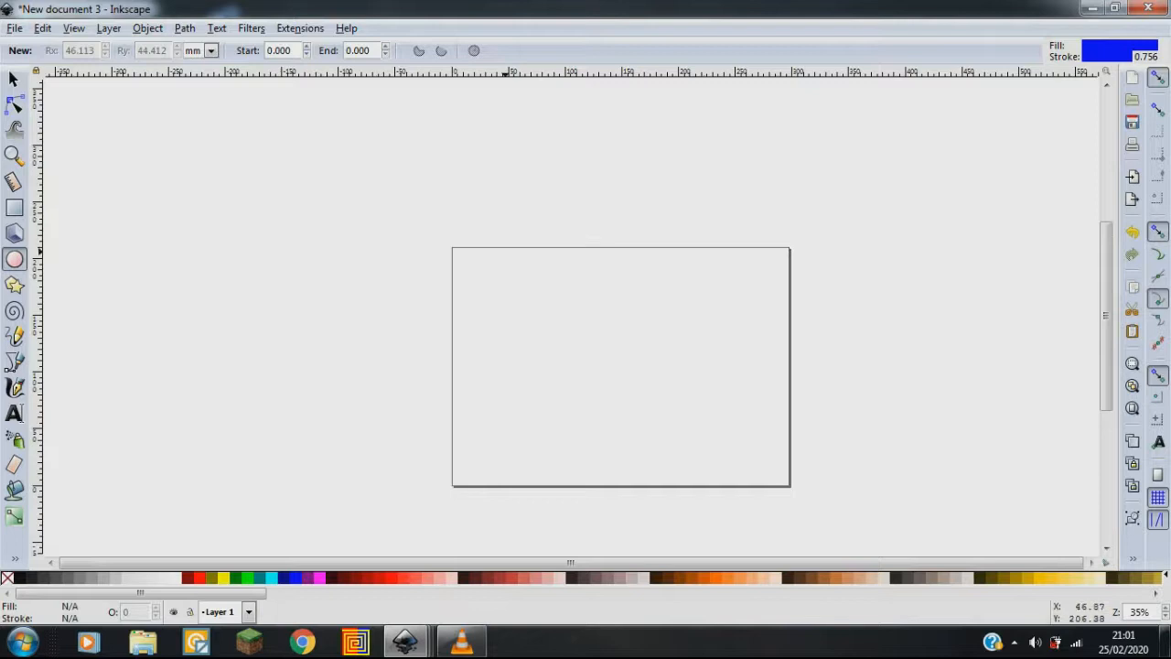
- Draw an ellipse, remove its fill, and check its 0.2 mm blue outline width
{"action": "left_click_drag", "start_coordinate": [486, 275], "coordinate": [632, 405]}
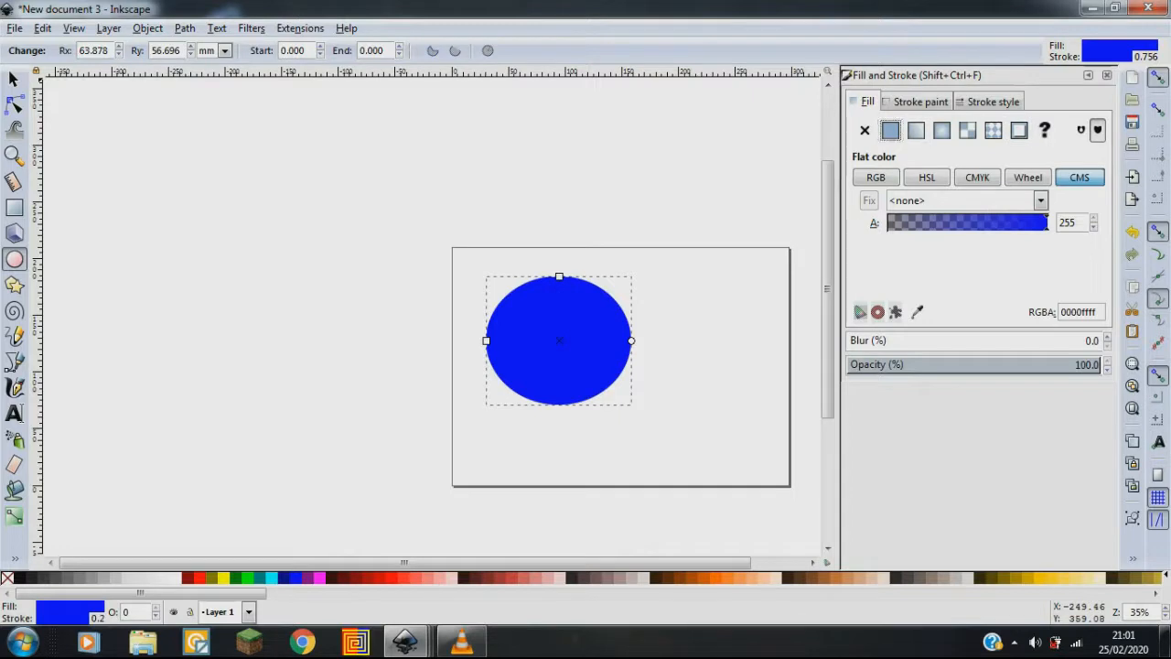
{"action": "left_click", "coordinate": [918, 101]}
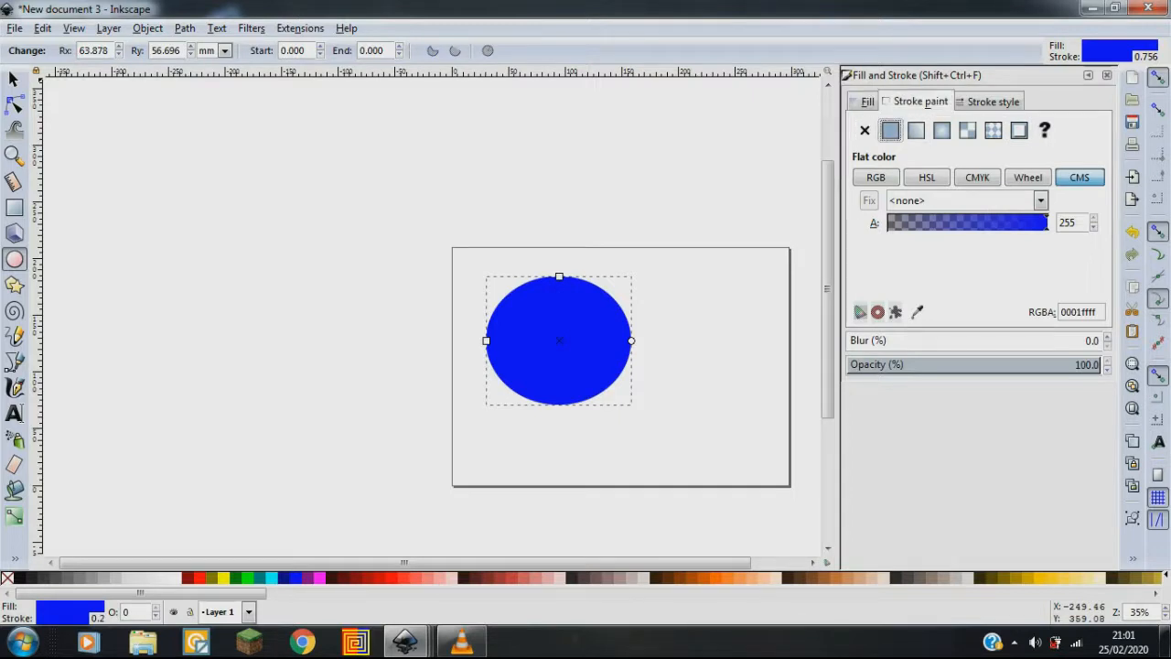
{"action": "left_click", "coordinate": [864, 130]}
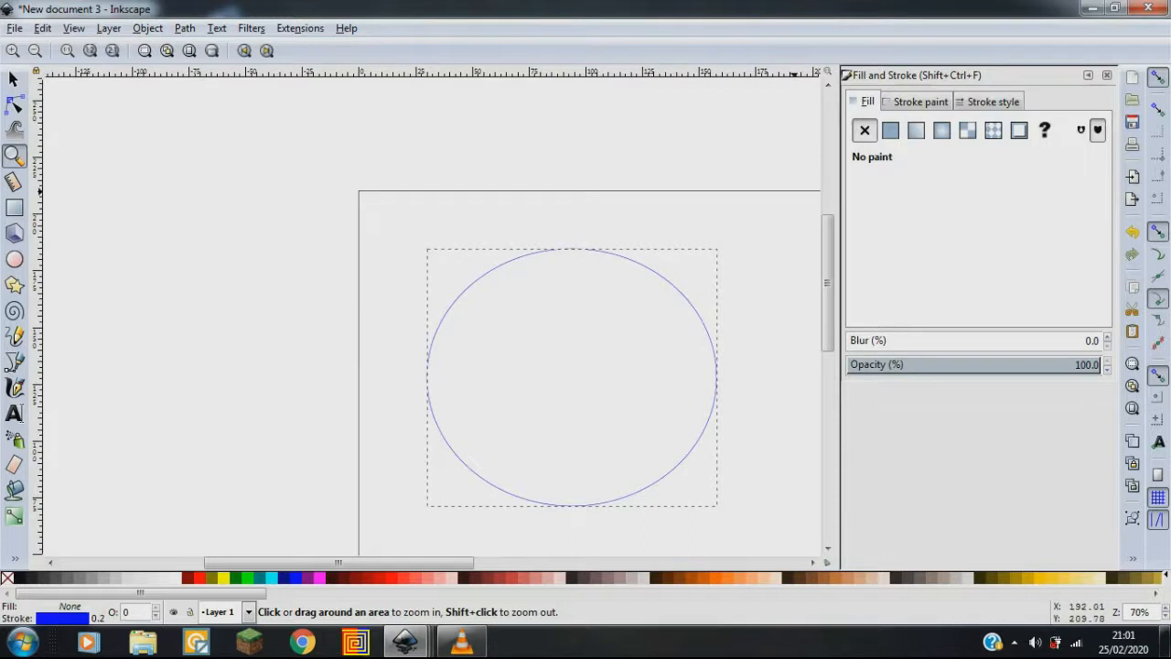
{"action": "left_click", "coordinate": [992, 101]}
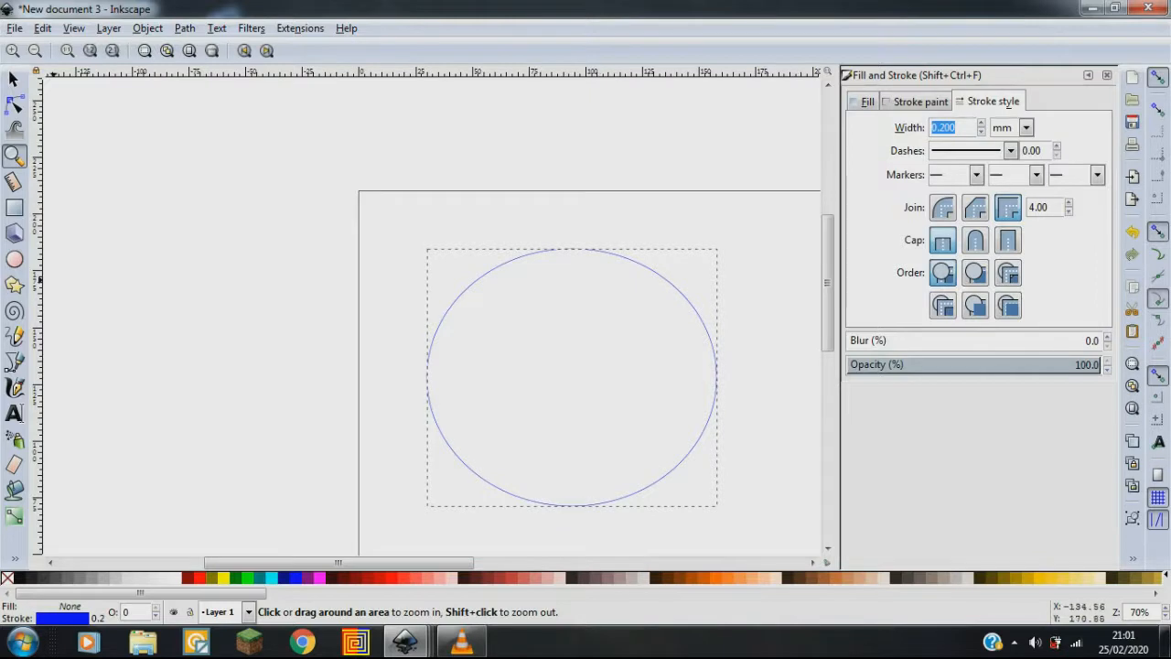
{"action": "left_click", "coordinate": [13, 414]}
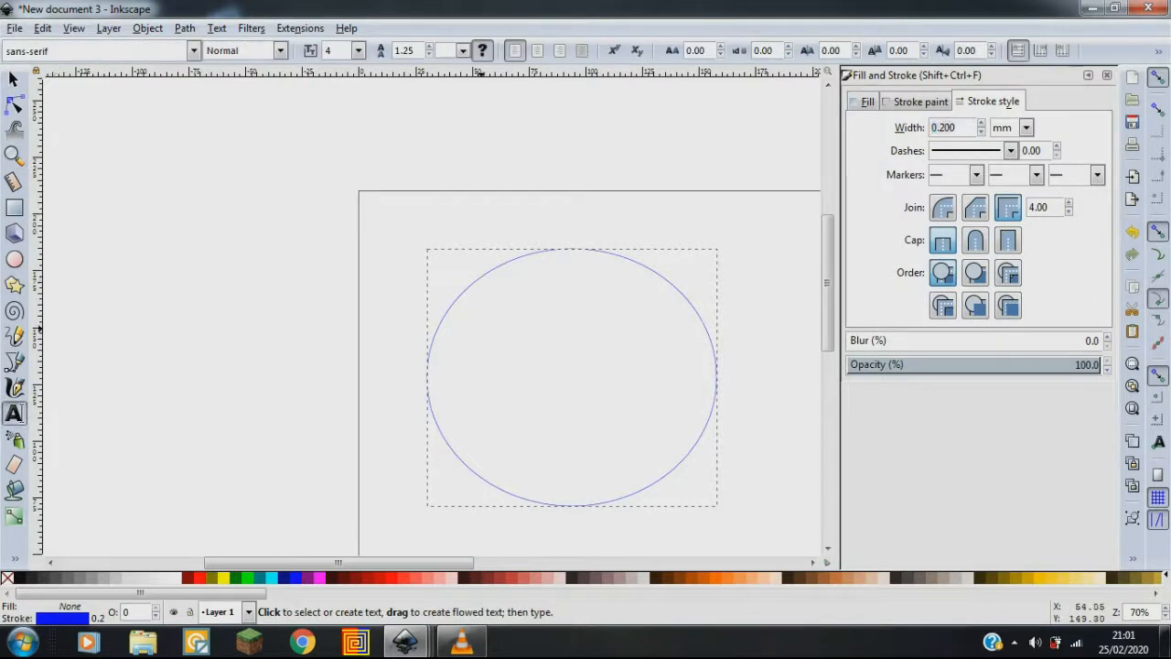
- Type 'this will not cut but will' inside the blue circle
{"action": "type", "text": "th"}
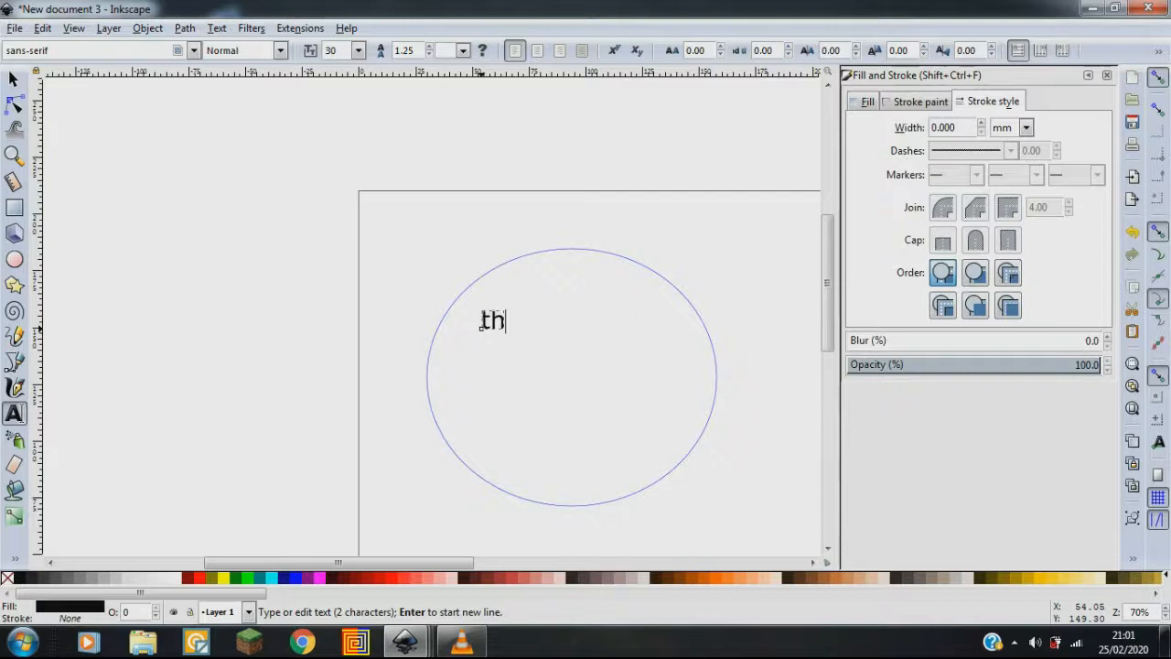
{"action": "type", "text": "is will"}
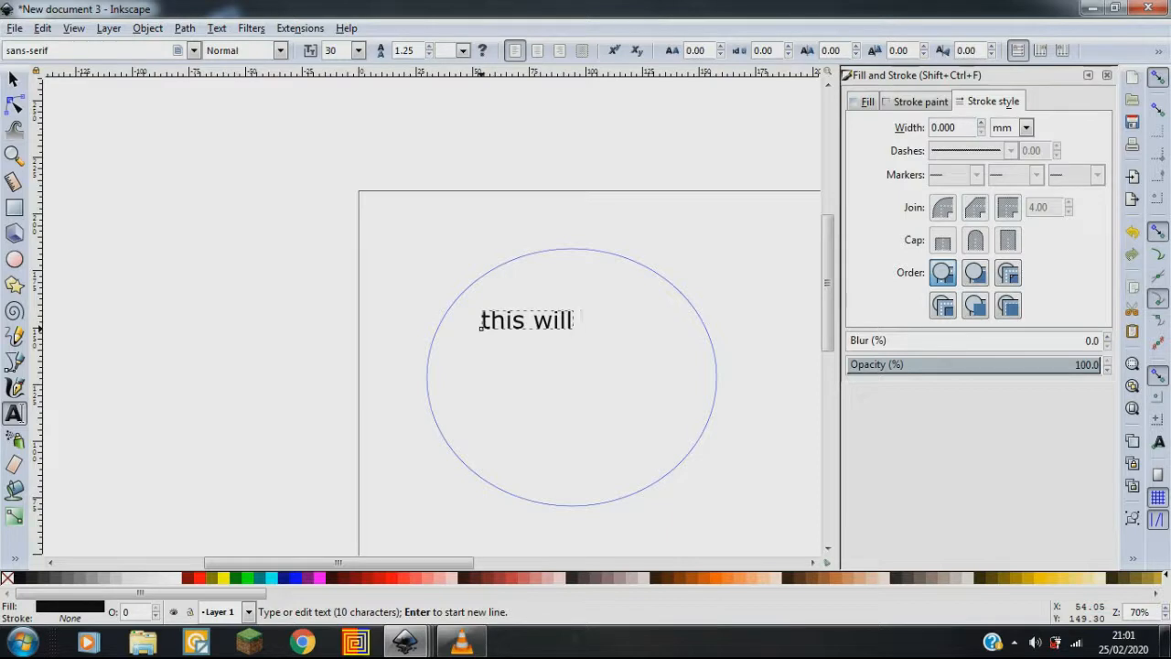
{"action": "type", "text": "not"}
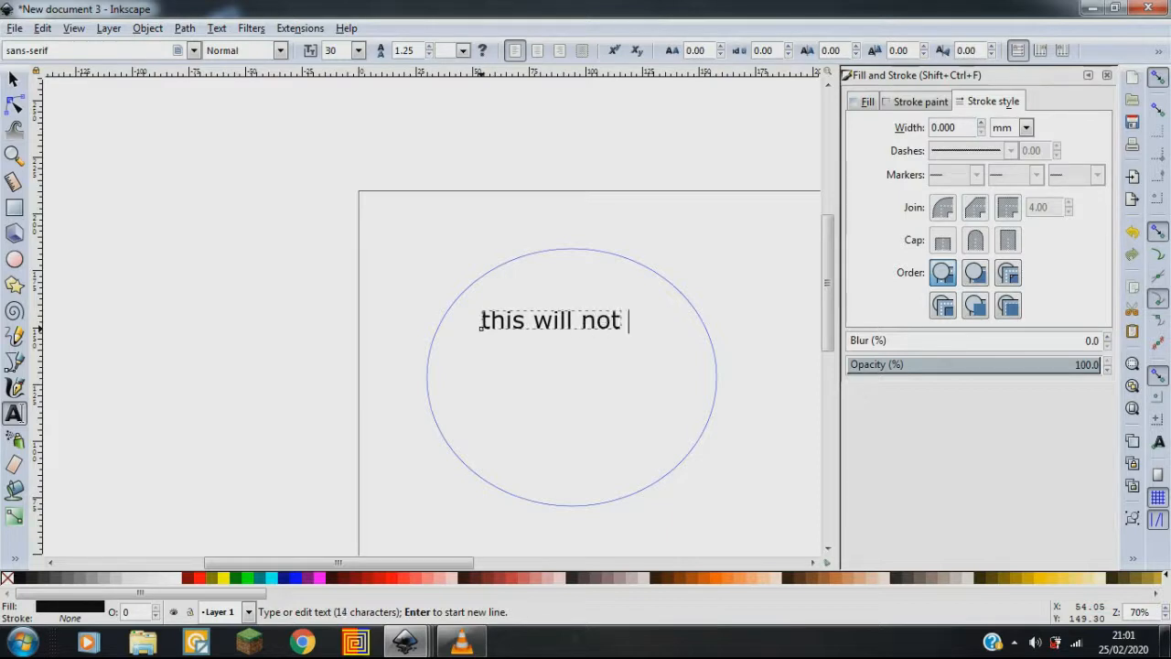
{"action": "type", "text": "cut"}
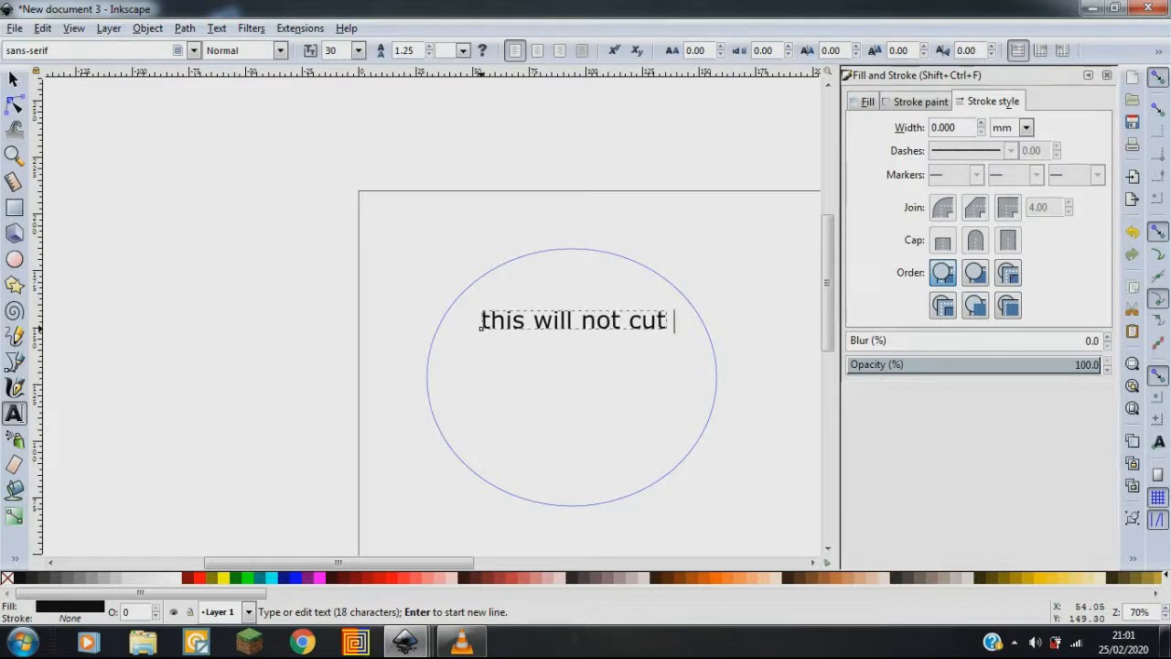
{"action": "type", "text": "but"}
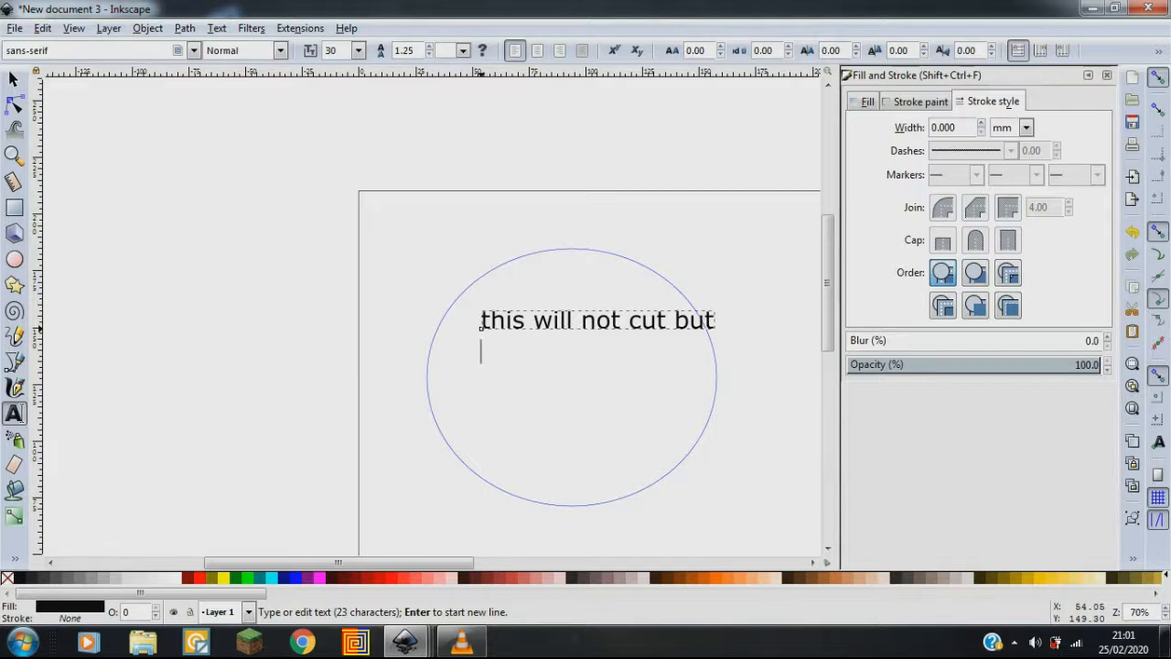
{"action": "type", "text": "will"}
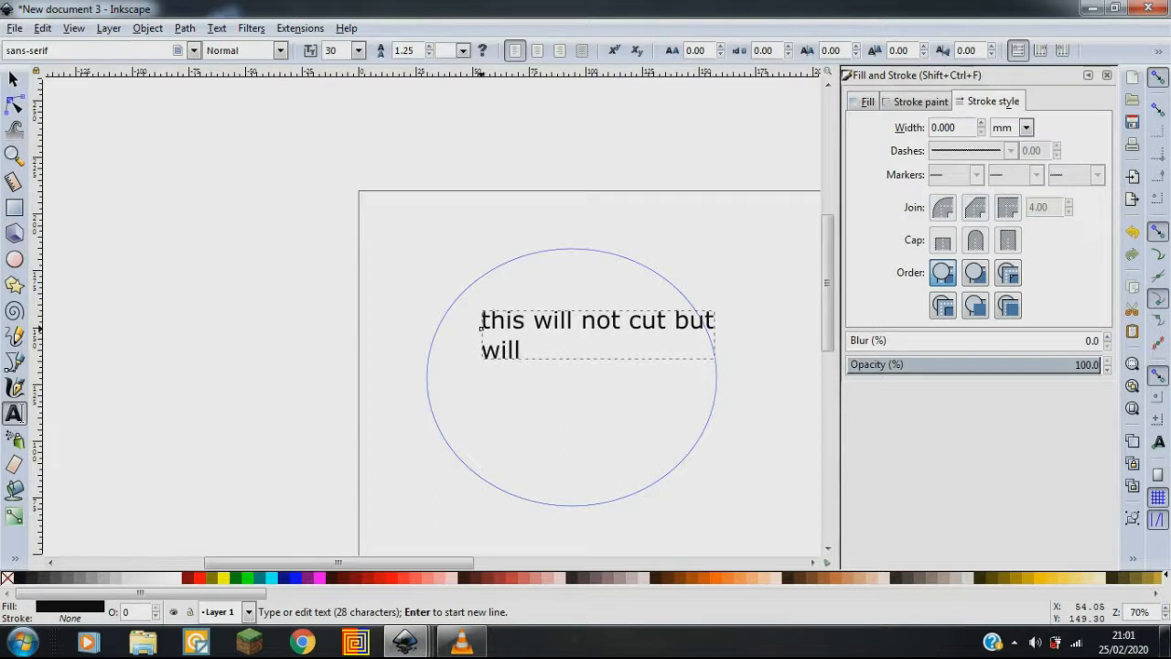
- Finish the note with 'engrave letters etc' and start a 'Hello' label near the page top
{"action": "type", "text": "engrave"}
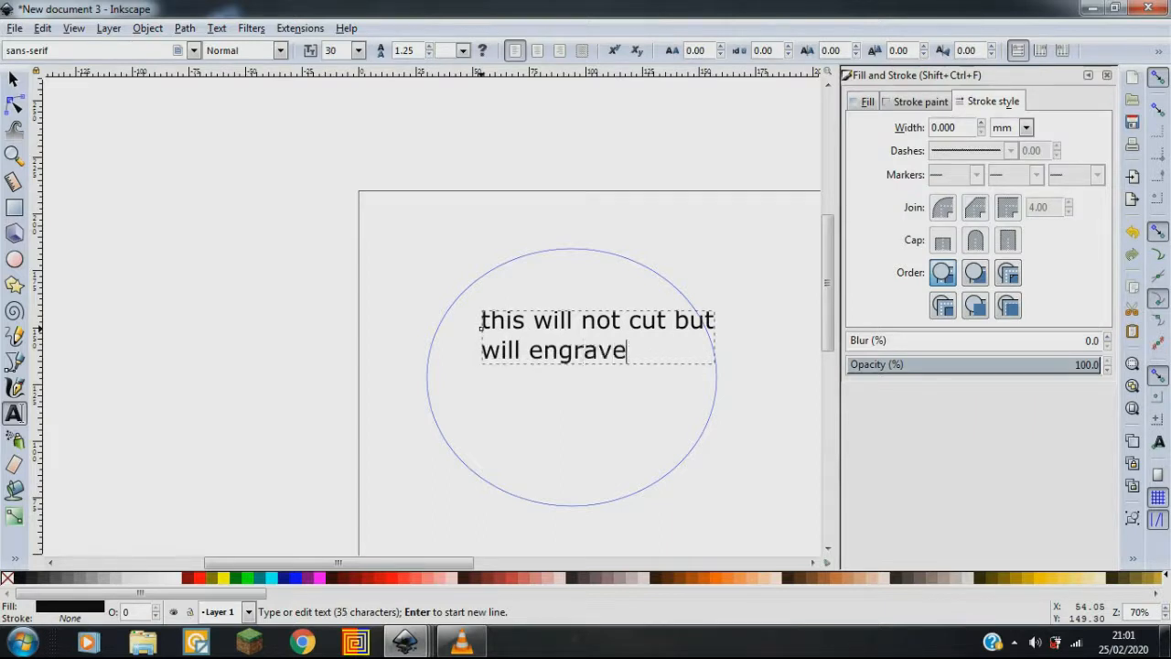
{"action": "type", "text": "le"}
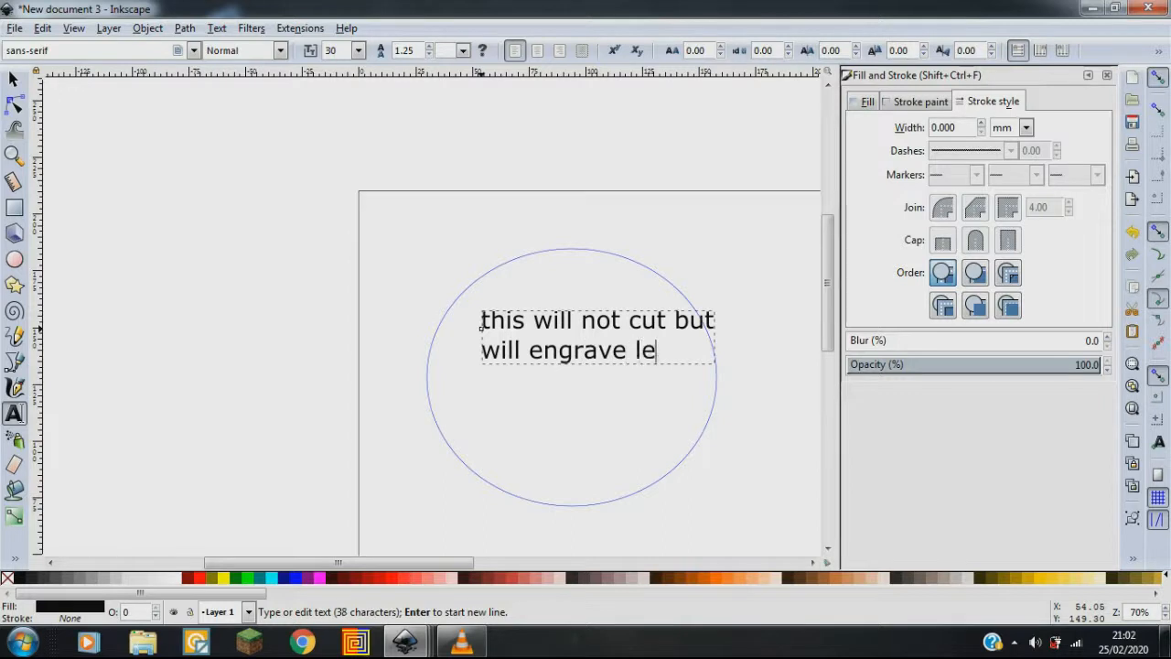
{"action": "type", "text": "tters"}
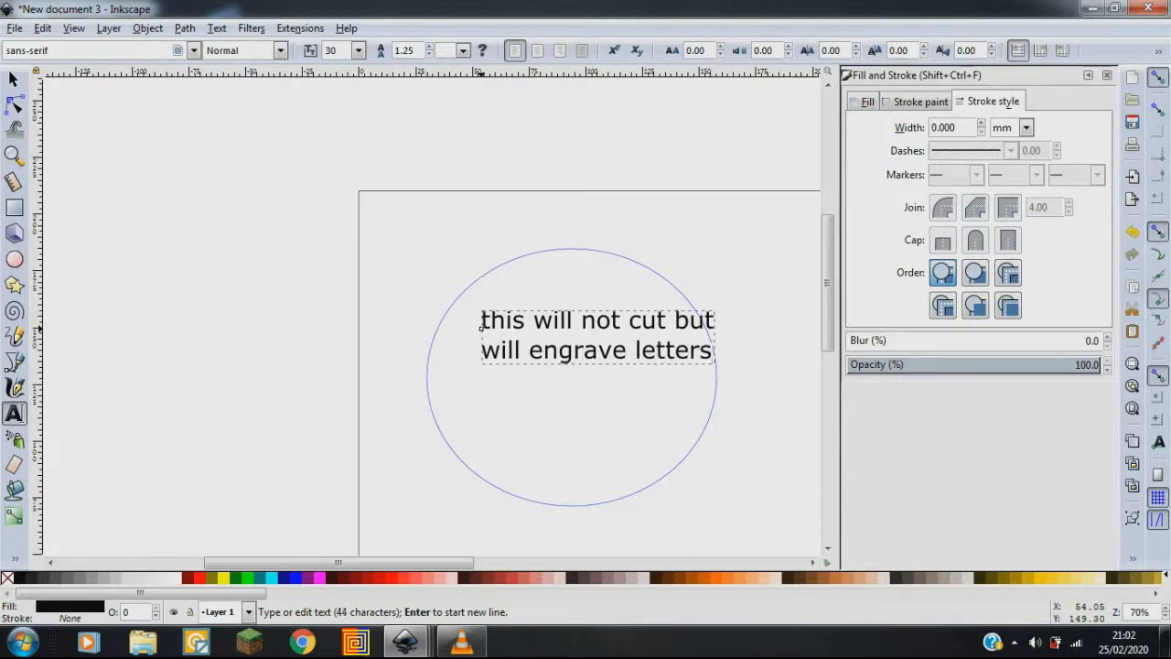
{"action": "type", "text": "etc"}
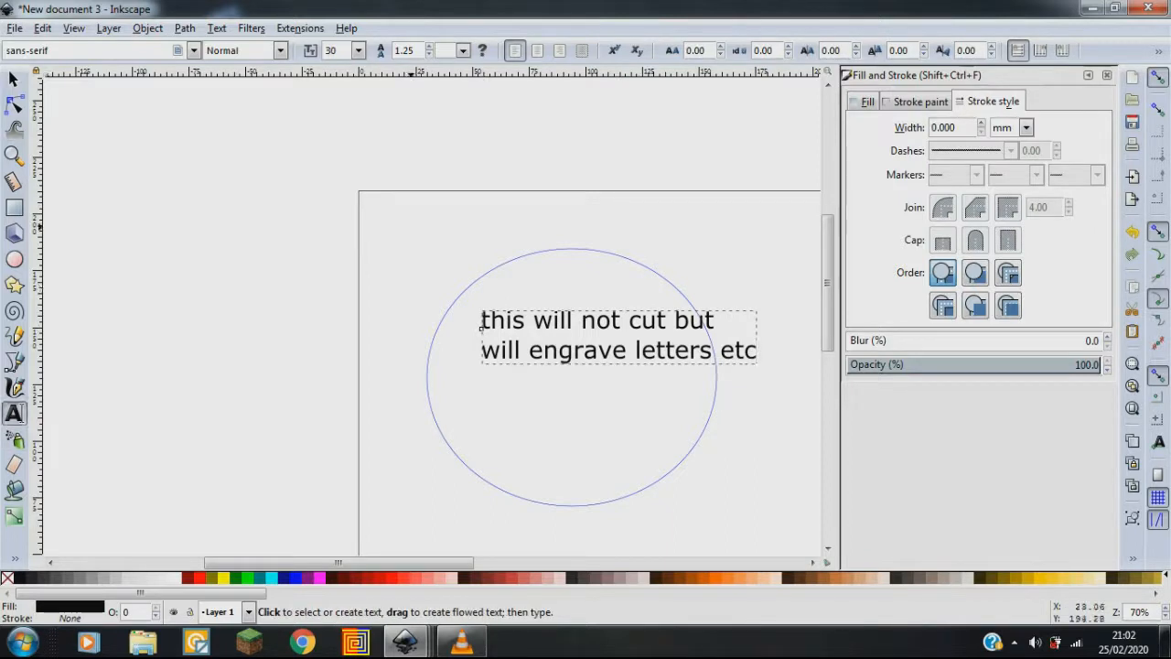
{"action": "left_click", "coordinate": [407, 214]}
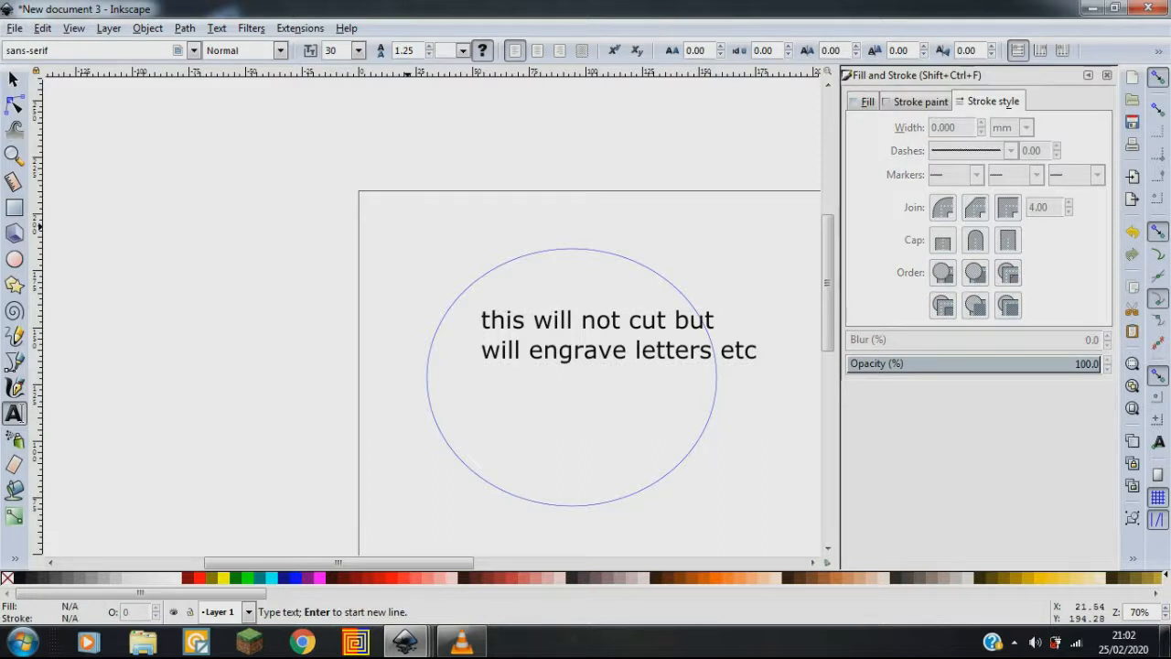
{"action": "type", "text": "Hello"}
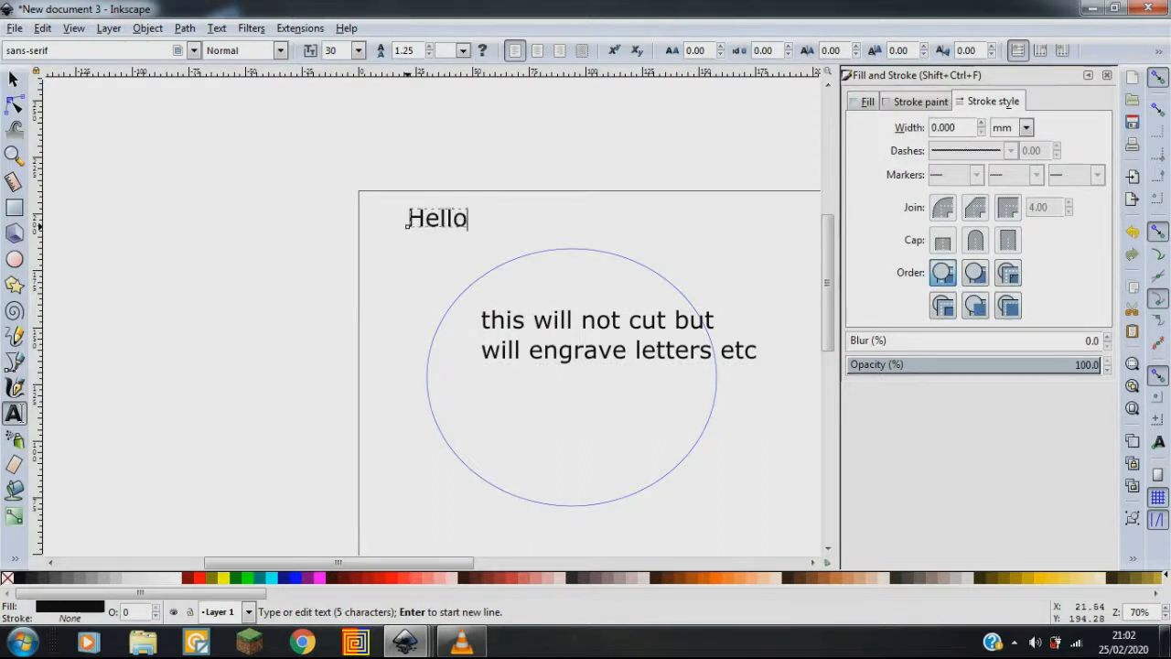
- Fill the Hello label with a flat blue HSL colour and set a text point below it
{"action": "left_click", "coordinate": [867, 100]}
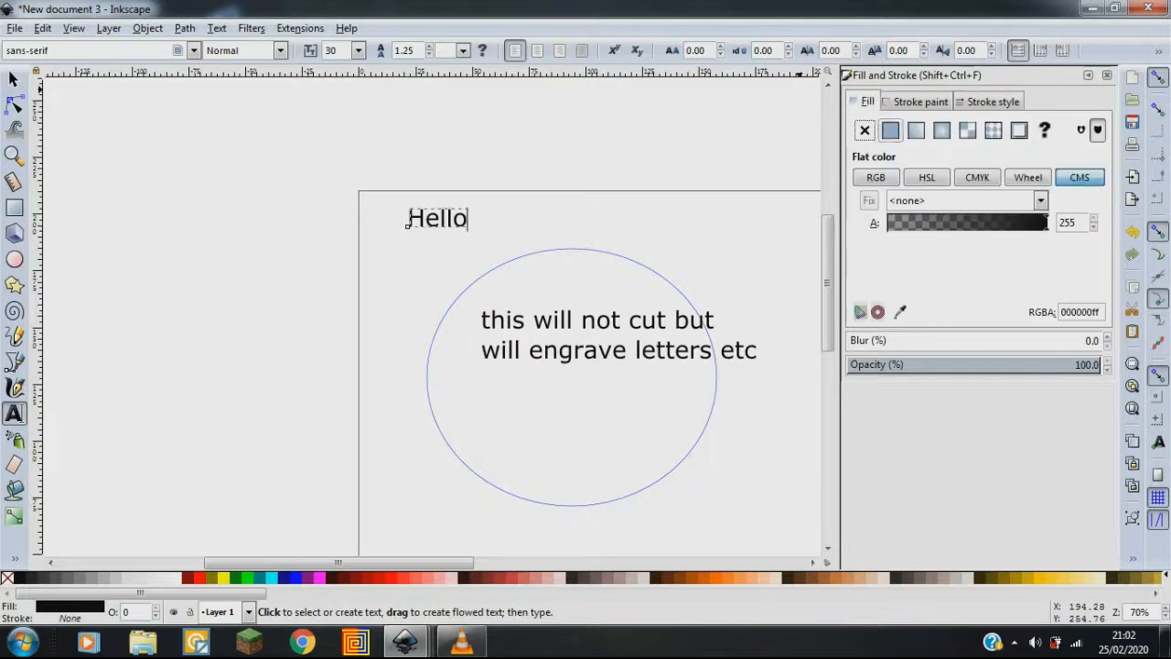
{"action": "left_click", "coordinate": [926, 177]}
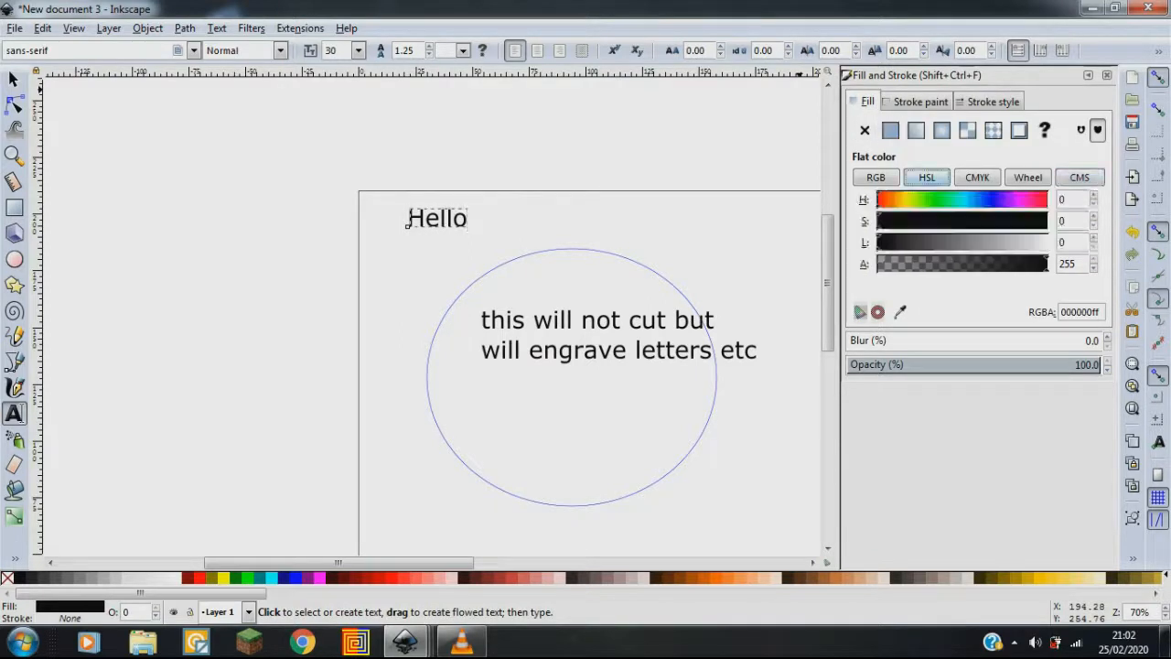
{"action": "left_click", "coordinate": [991, 200]}
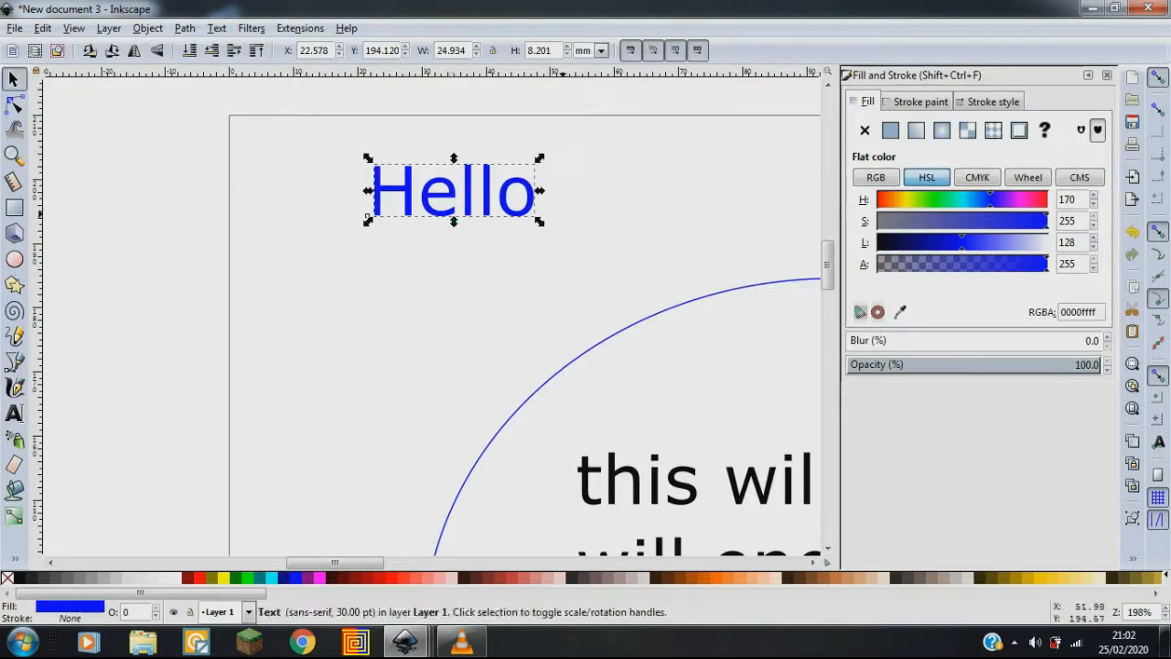
{"action": "left_click", "coordinate": [14, 414]}
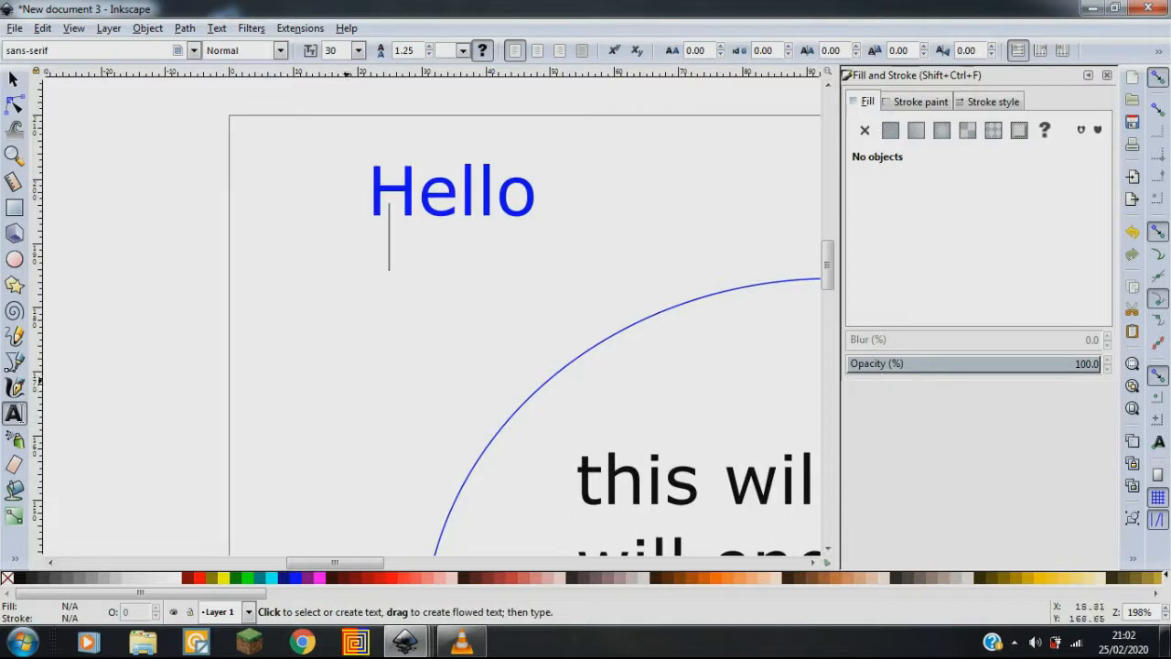
- Type 'this will not cut but will engrave' below Hello and create a new blank document
{"action": "type", "text": "thi"}
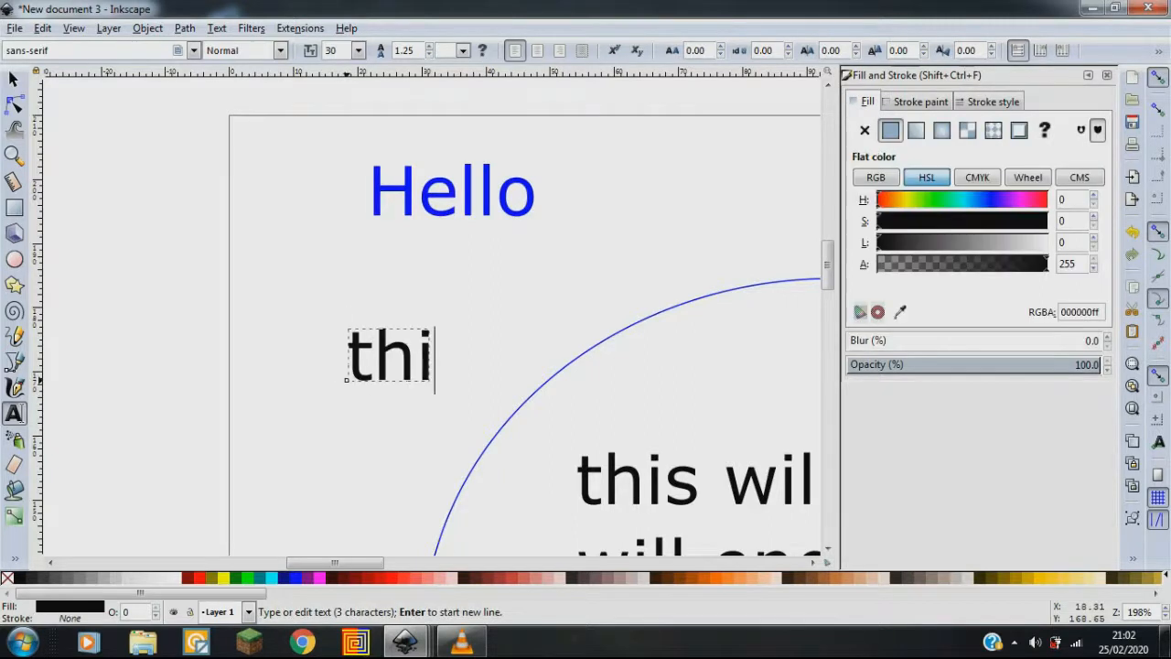
{"action": "type", "text": "s will not c"}
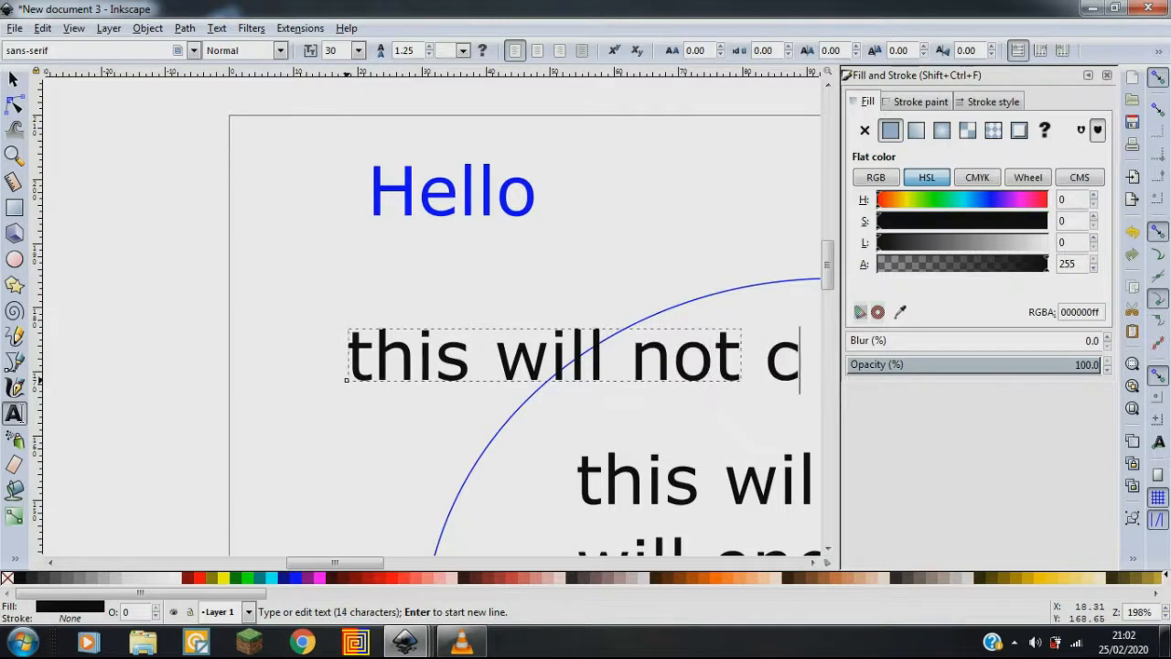
{"action": "type", "text": "ut"}
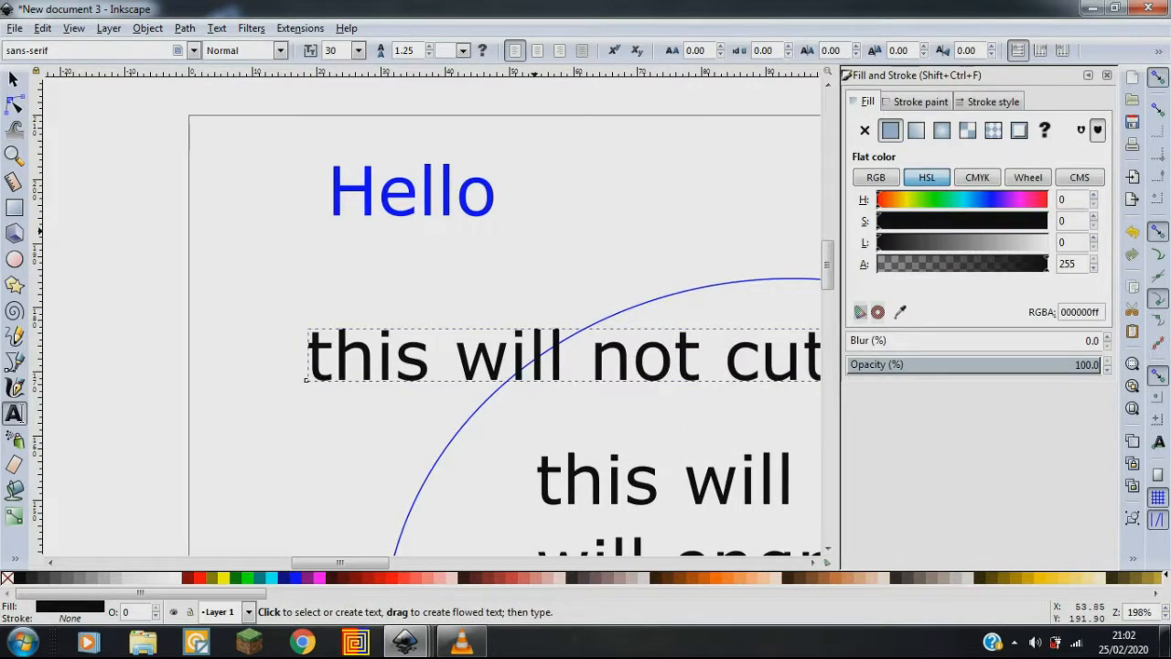
{"action": "type", "text": "but"}
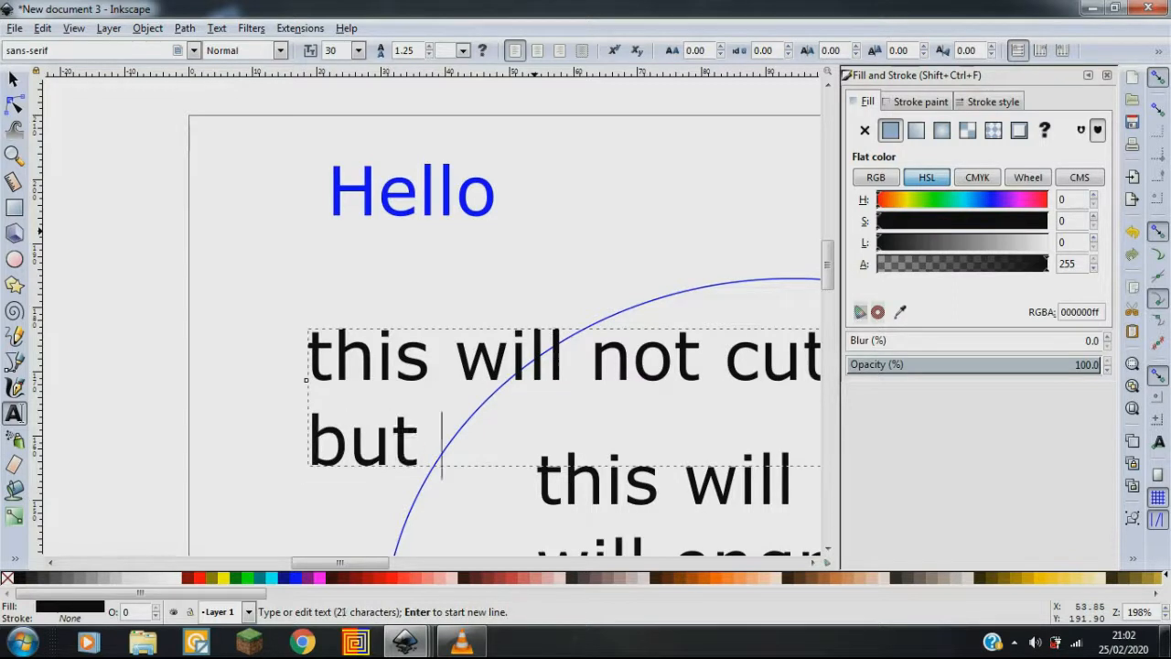
{"action": "type", "text": "will"}
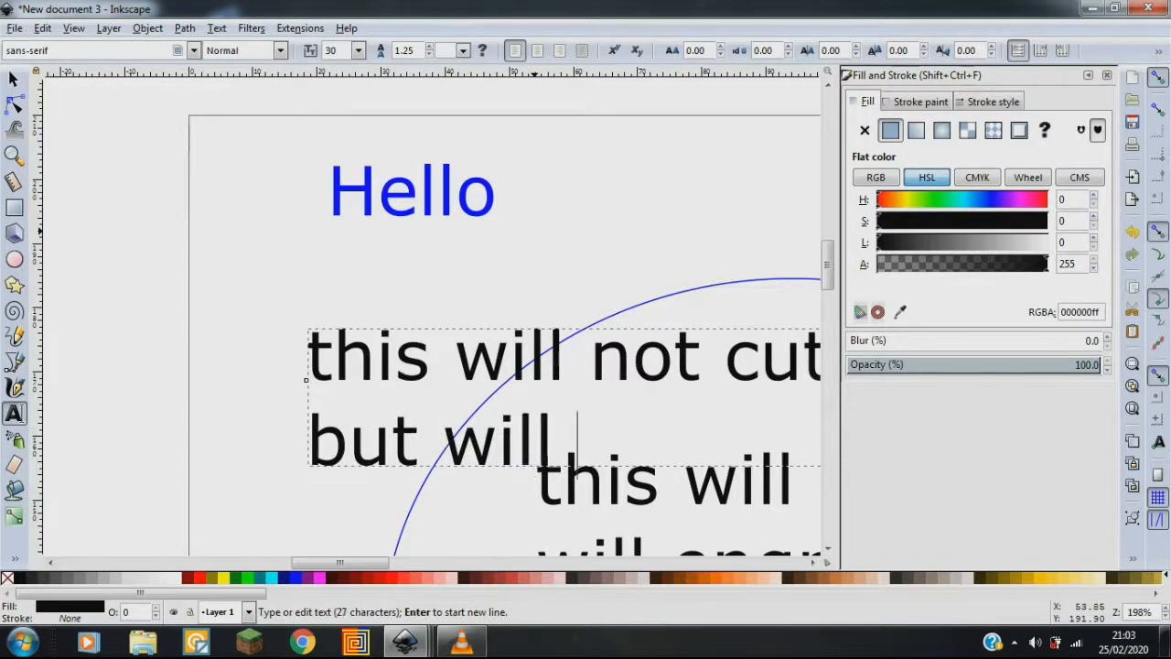
{"action": "type", "text": "engrave"}
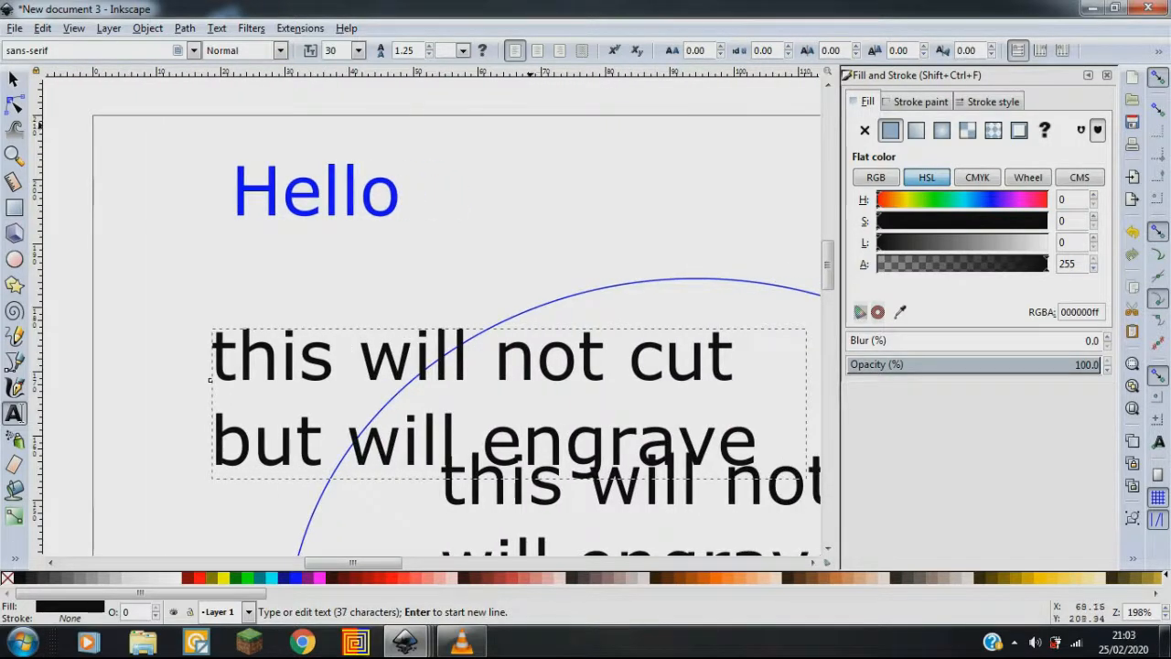
{"action": "left_click", "coordinate": [15, 27]}
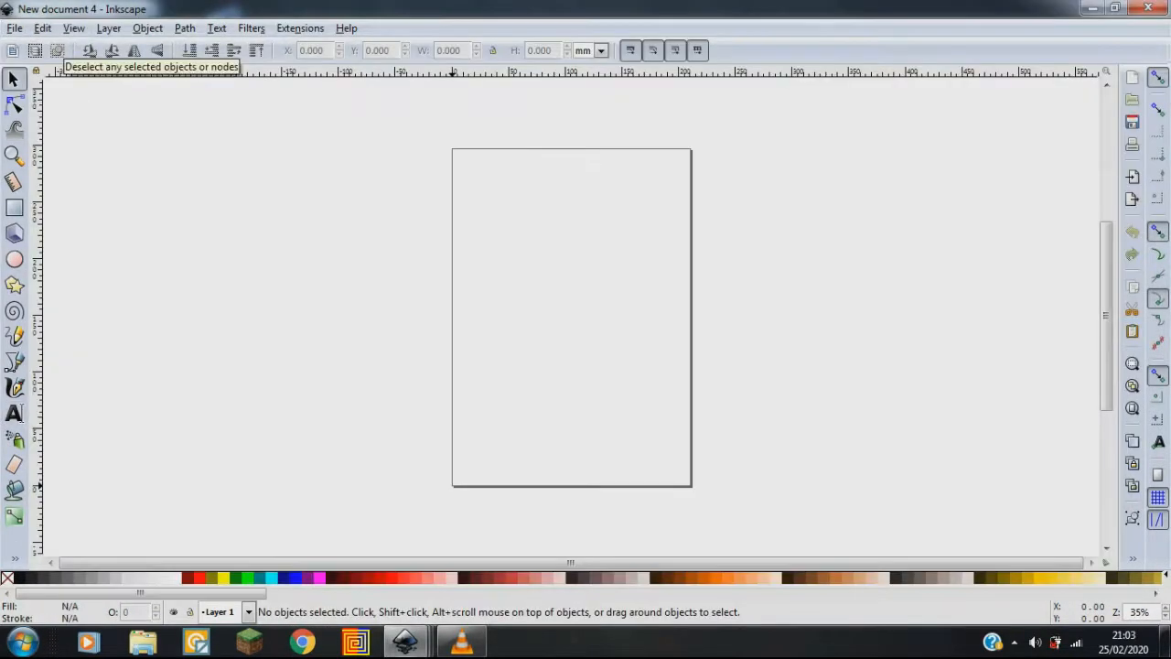
- Set the new document's page to landscape in Document Properties
{"action": "left_click", "coordinate": [14, 28]}
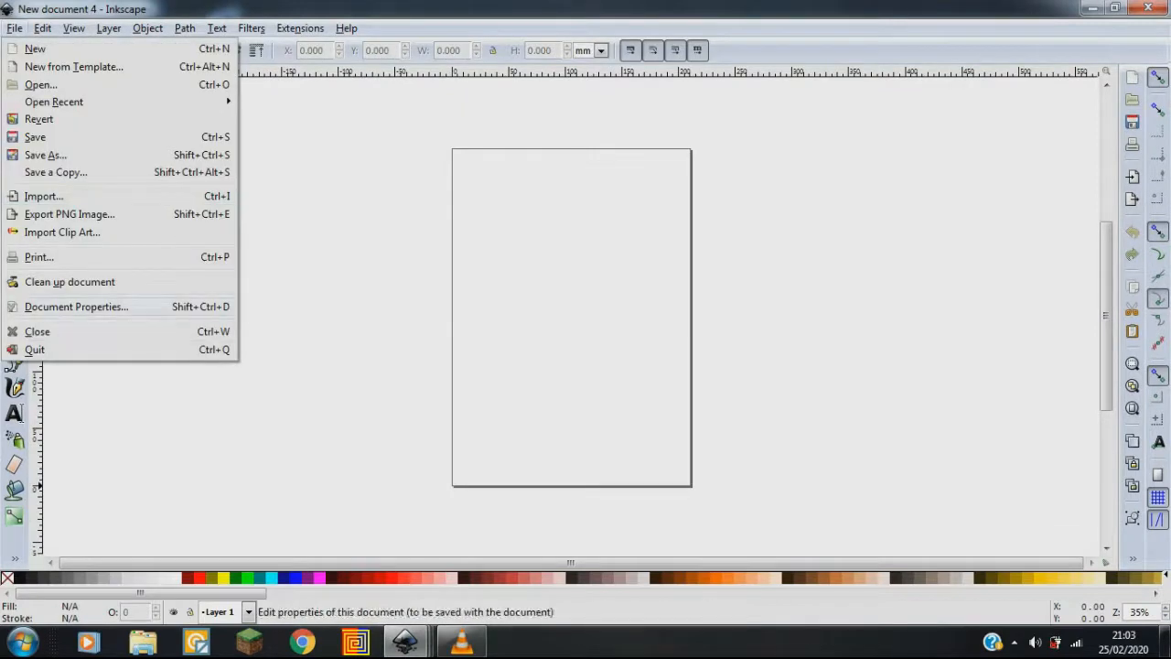
{"action": "left_click", "coordinate": [75, 307]}
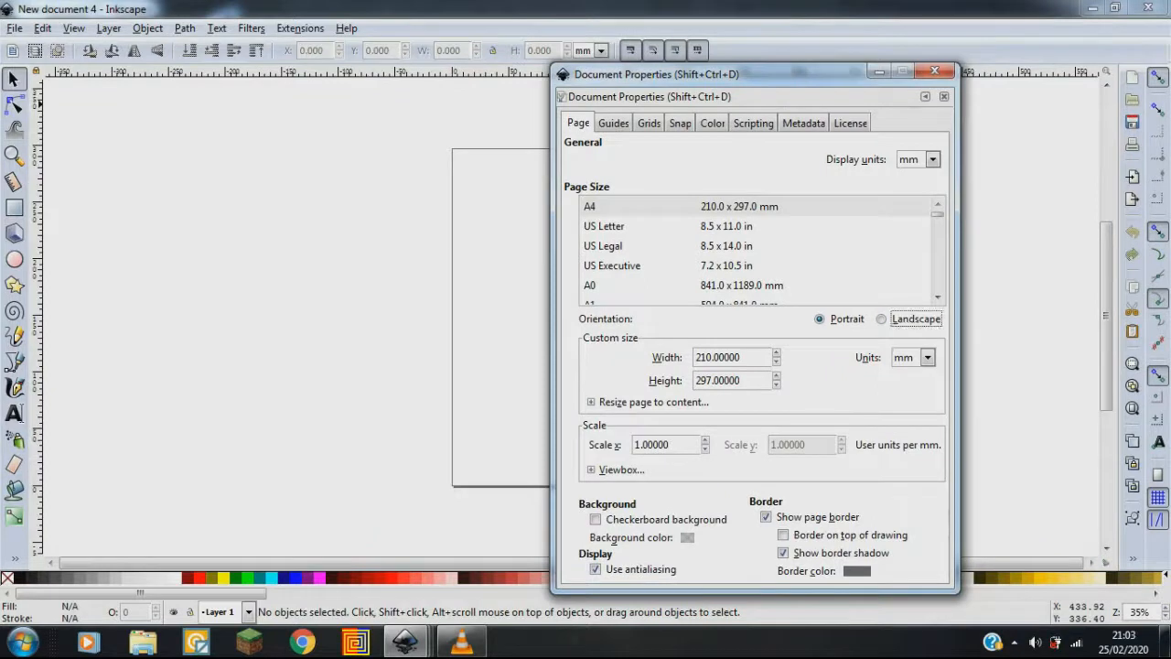
{"action": "left_click", "coordinate": [943, 96]}
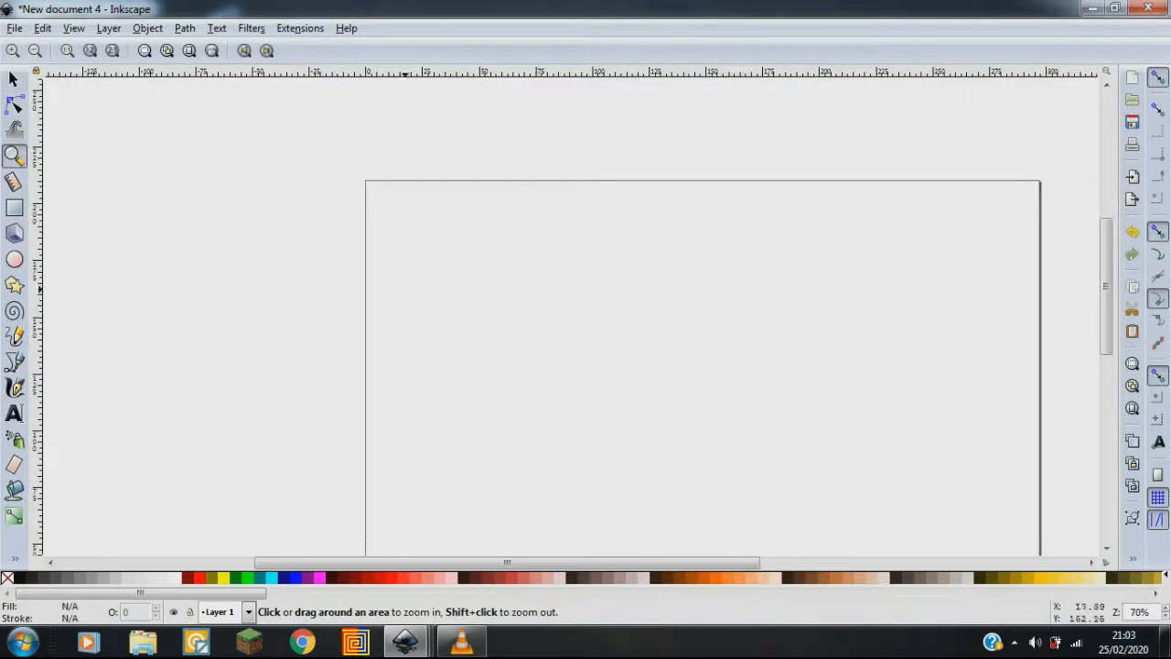
- Choose the Blackadder ITC font for text and place the cursor on the page
{"action": "left_click", "coordinate": [14, 413]}
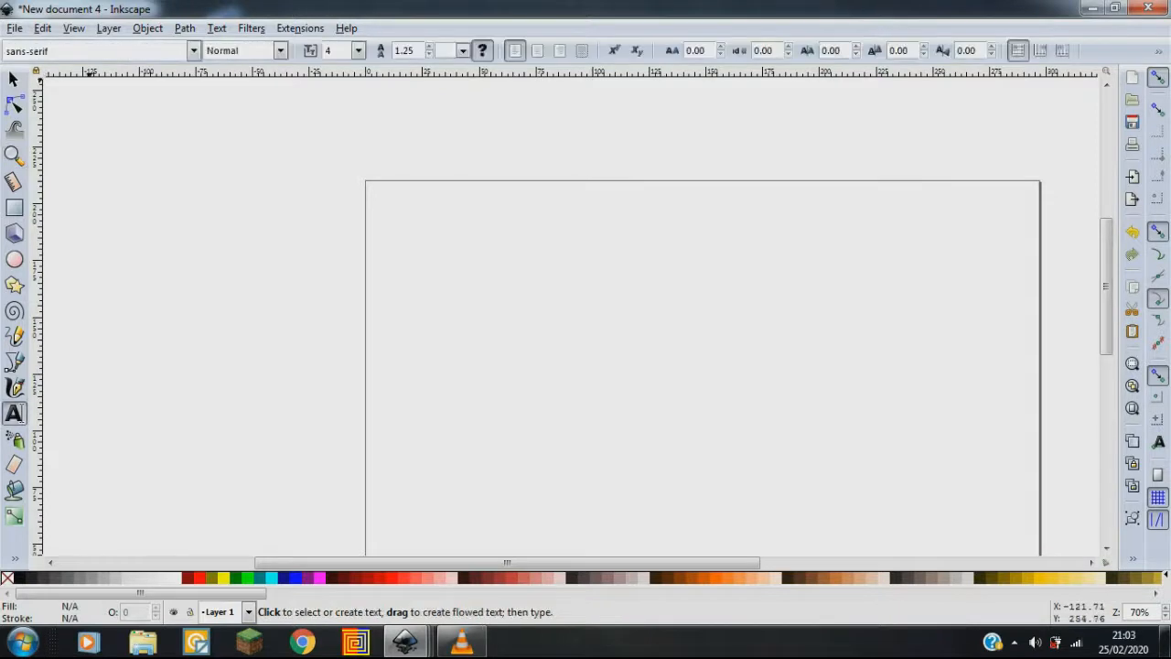
{"action": "left_click", "coordinate": [192, 50]}
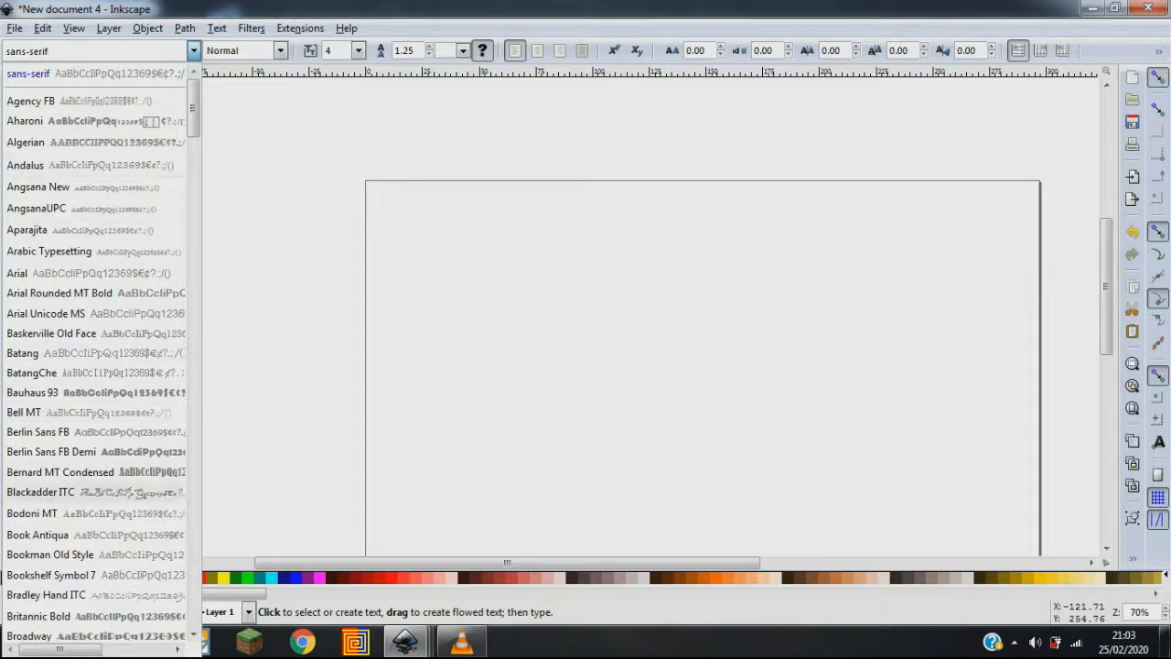
{"action": "left_click", "coordinate": [40, 491]}
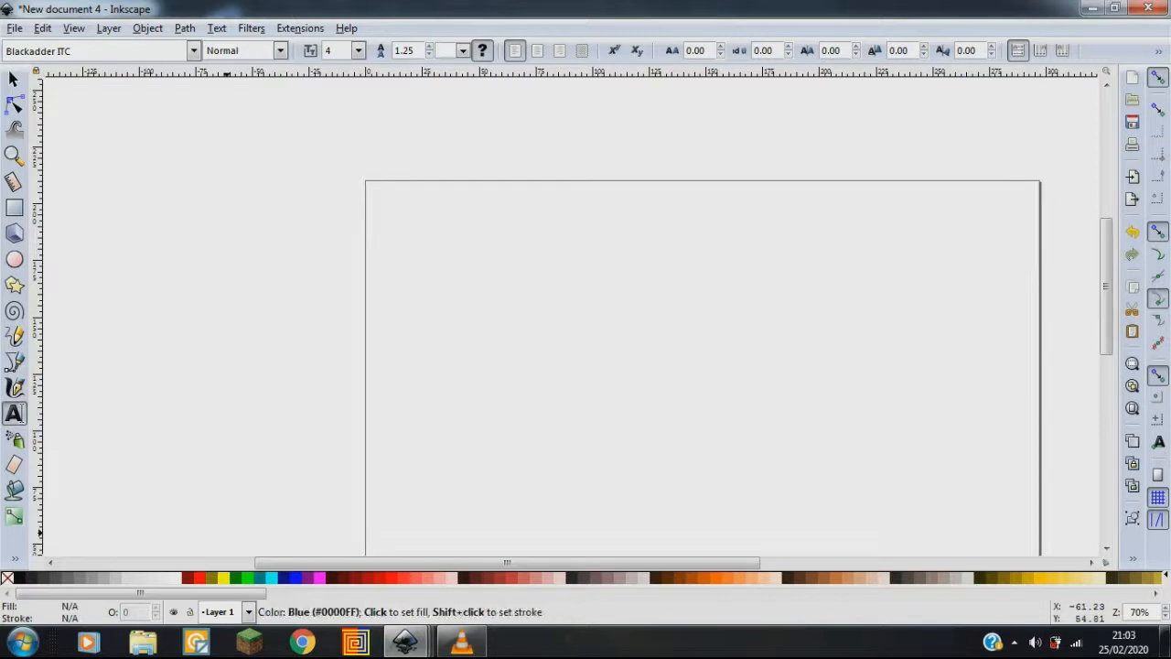
{"action": "left_click", "coordinate": [399, 258]}
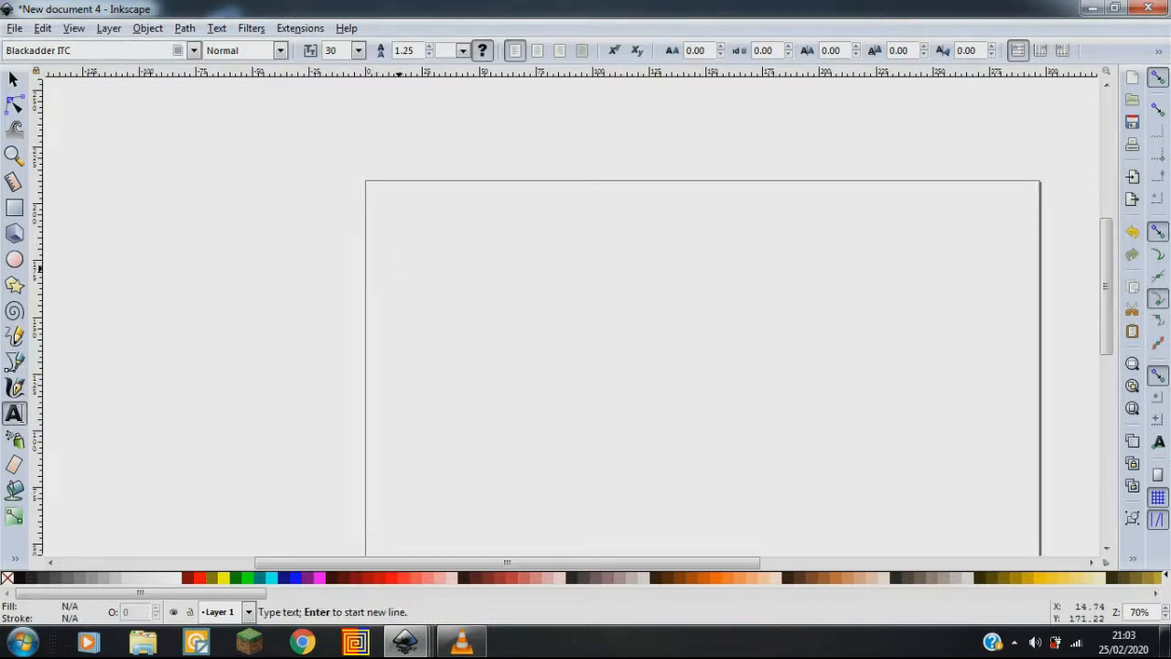
- Type 'Thank you for watching' in script and show its blue fill in Fill and Stroke
{"action": "type", "text": "Thank you for"}
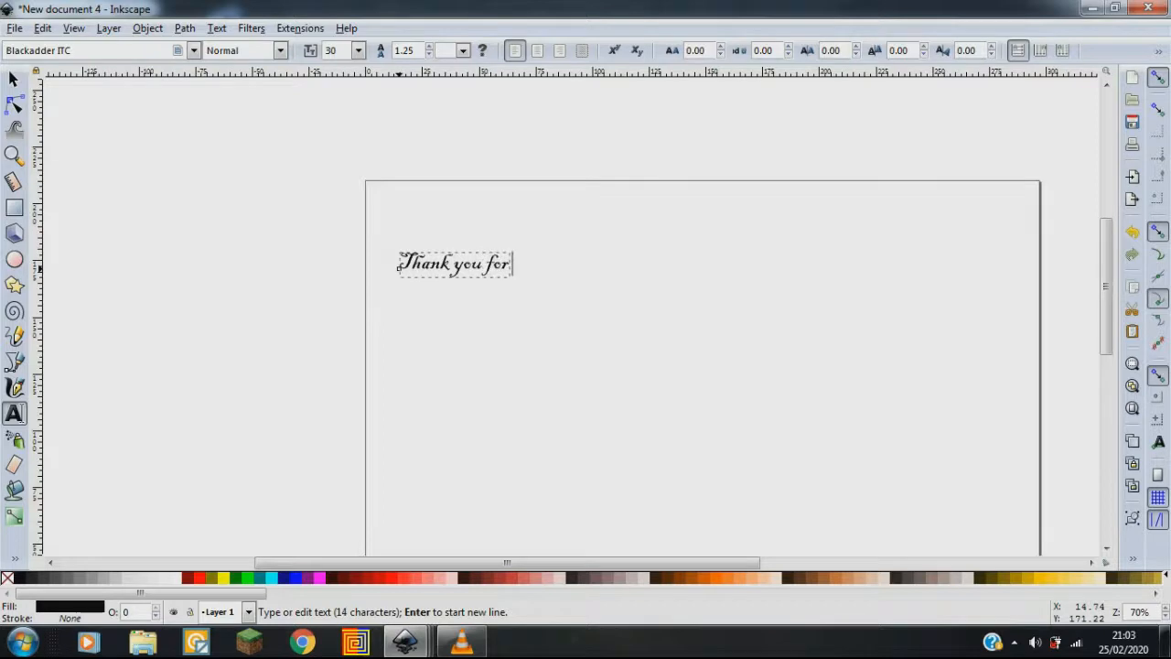
{"action": "type", "text": "watchin"}
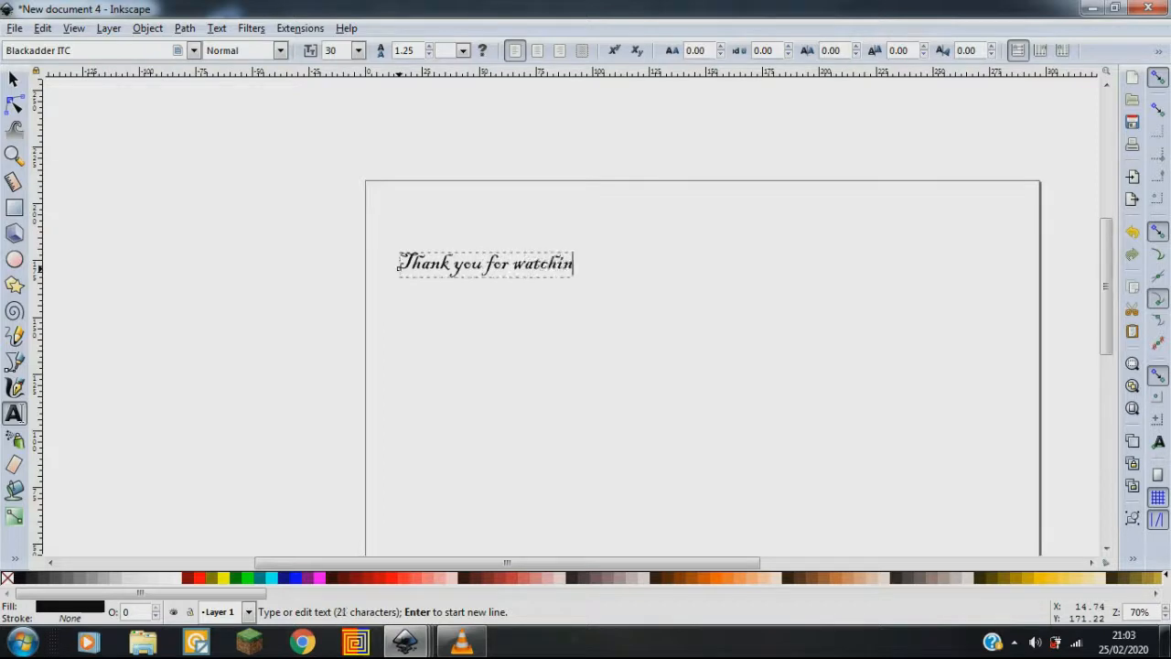
{"action": "type", "text": "g"}
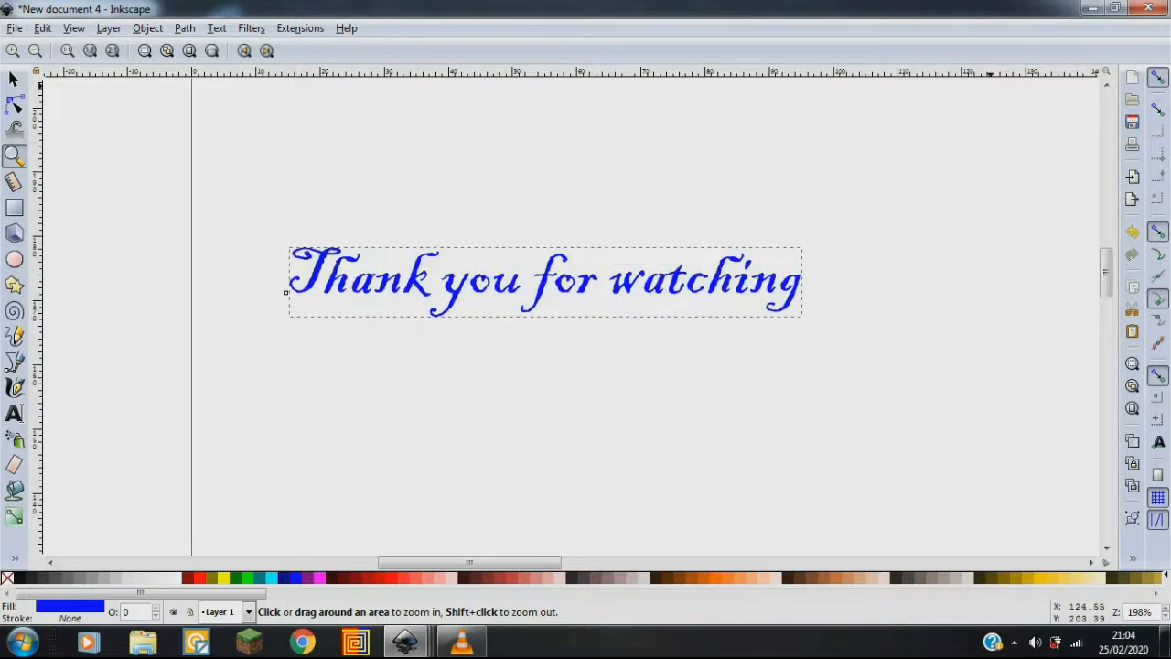
{"action": "left_click", "coordinate": [147, 27]}
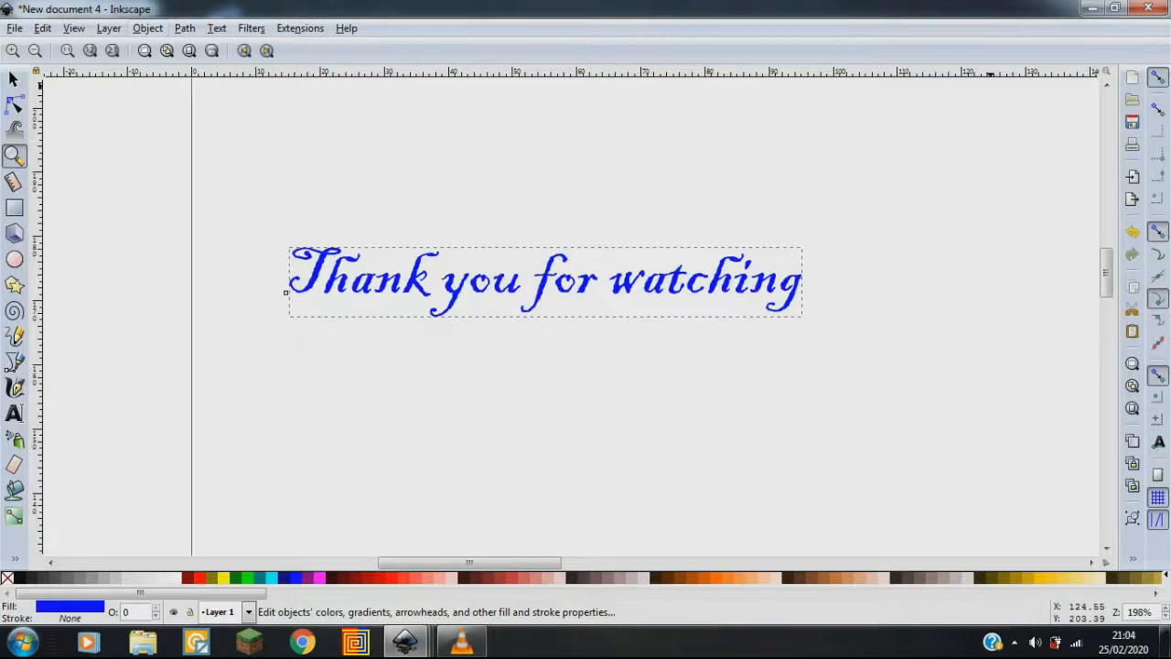
{"action": "key", "text": "ctrl+shift+f"}
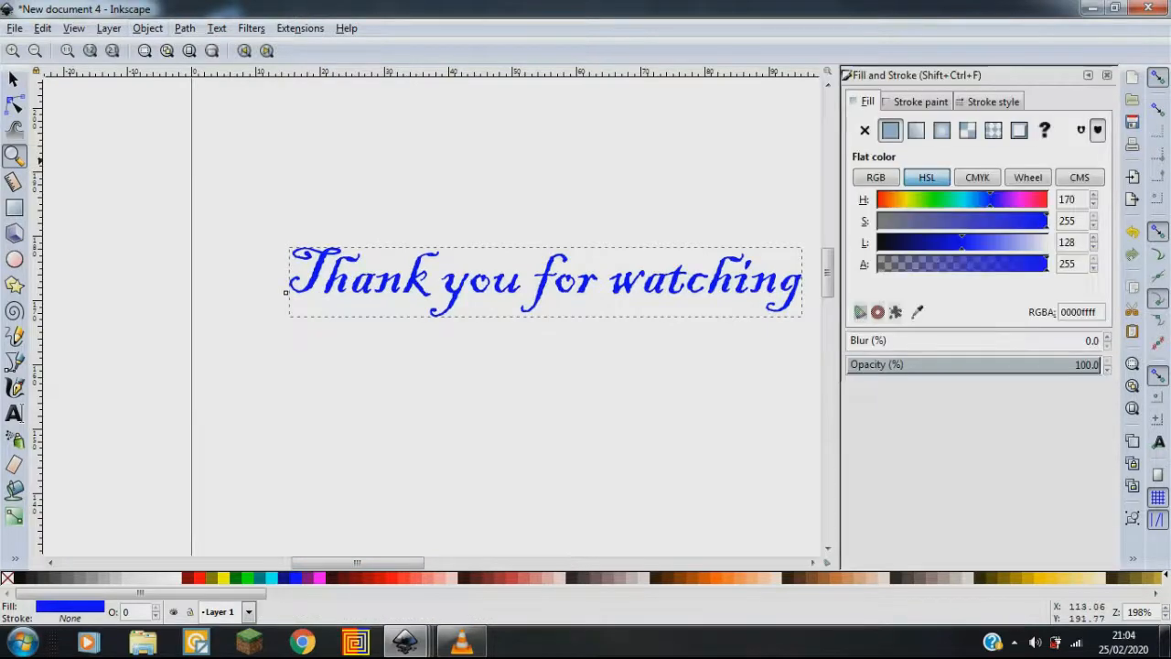